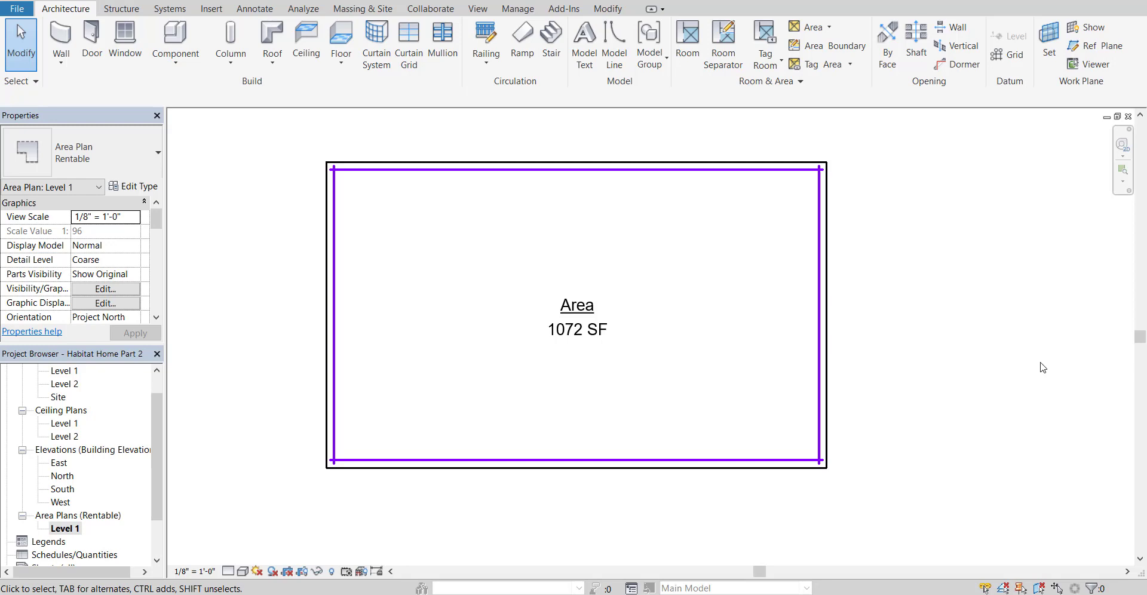
mouse_move(628, 324)
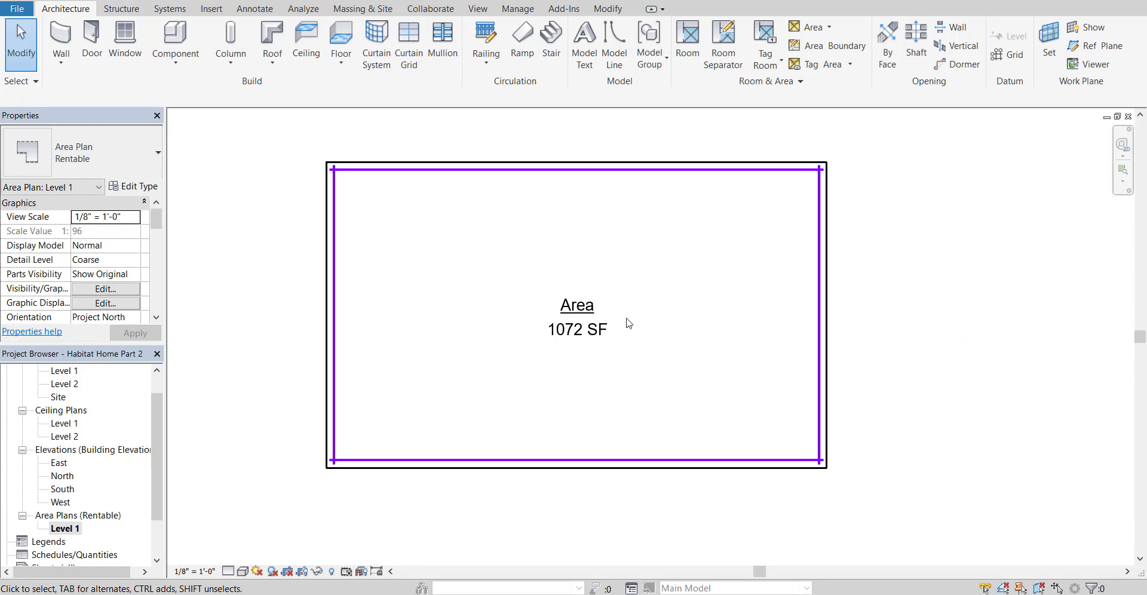
Step: Switch to the Level 1 floor plan view from the Project Browser
scroll(up, 3)
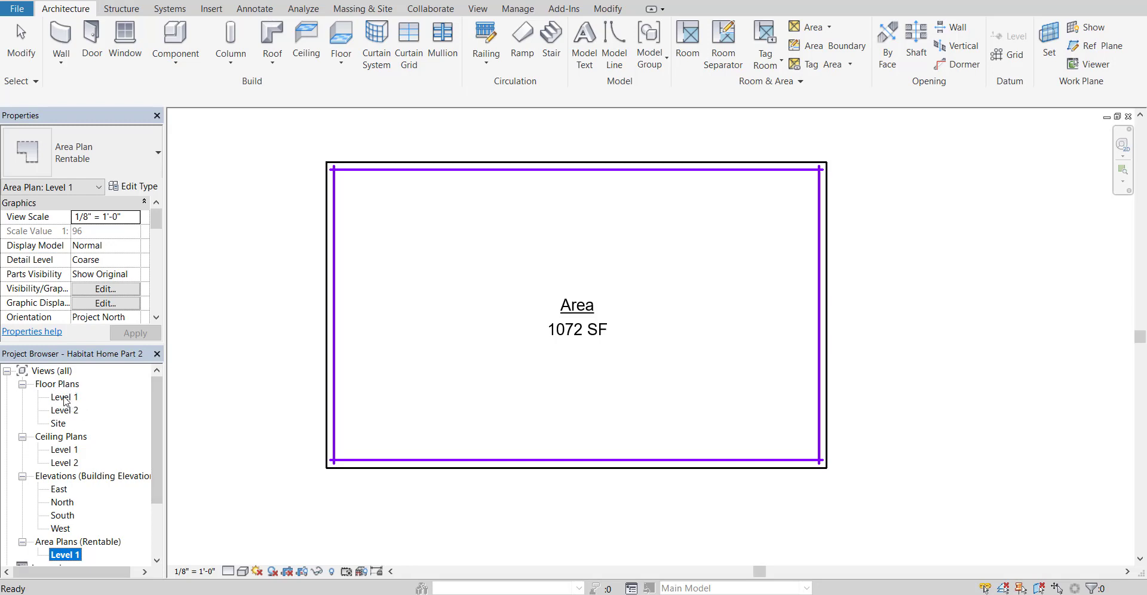
double_click(65, 397)
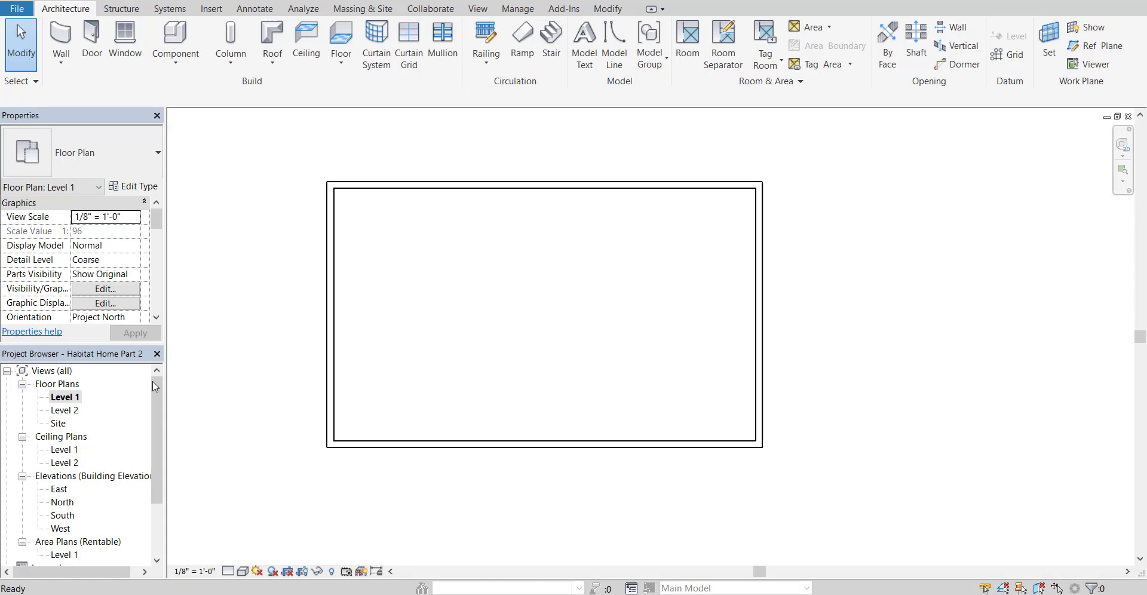
mouse_move(461, 318)
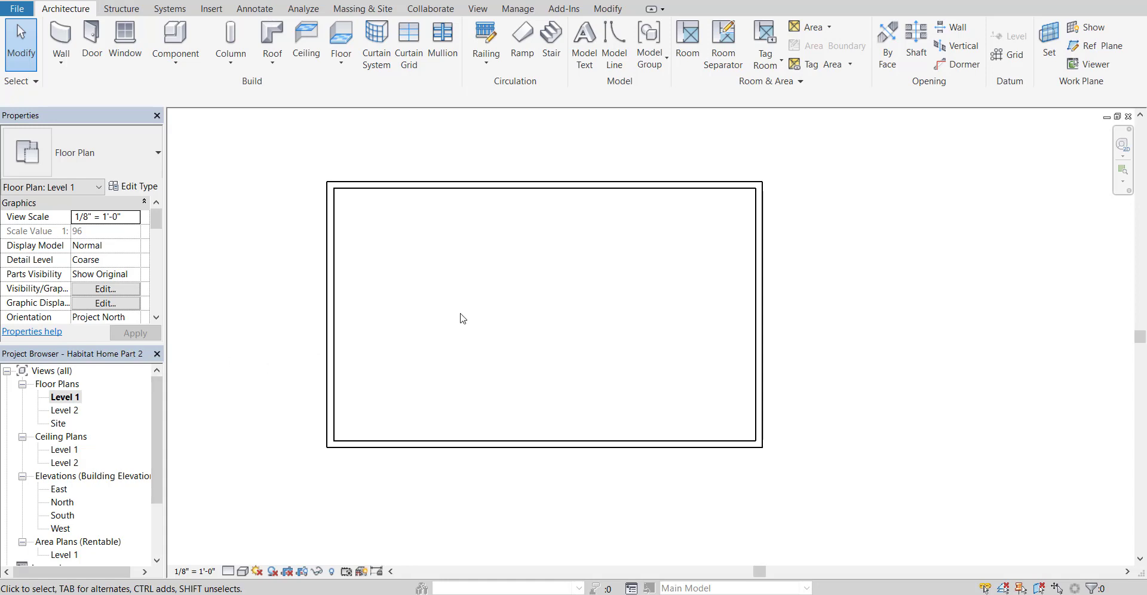
mouse_move(180, 409)
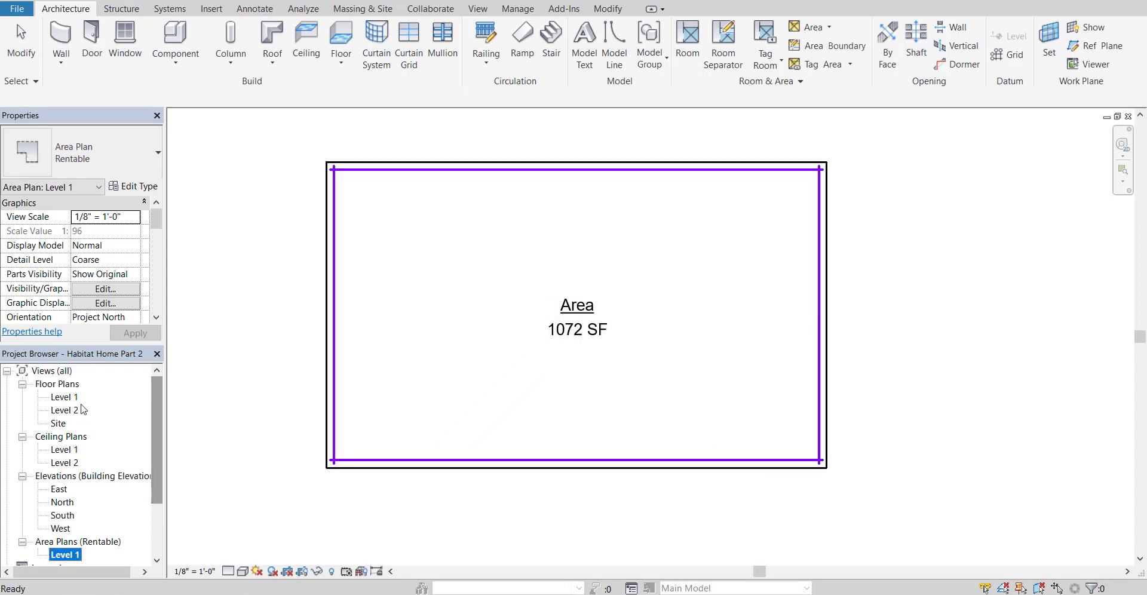
double_click(64, 396)
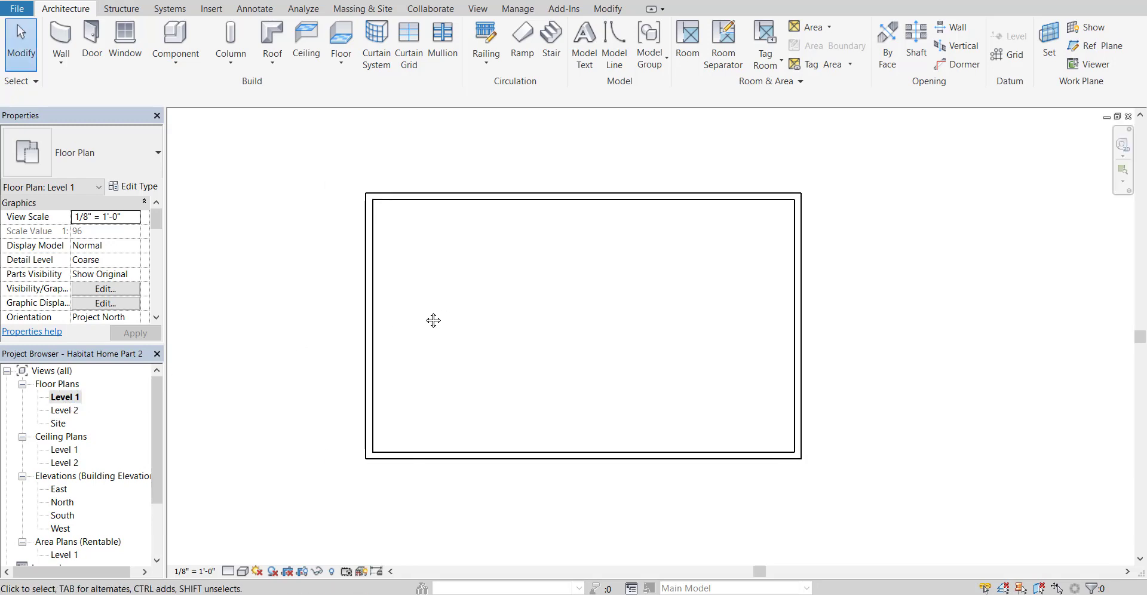
mouse_move(410, 342)
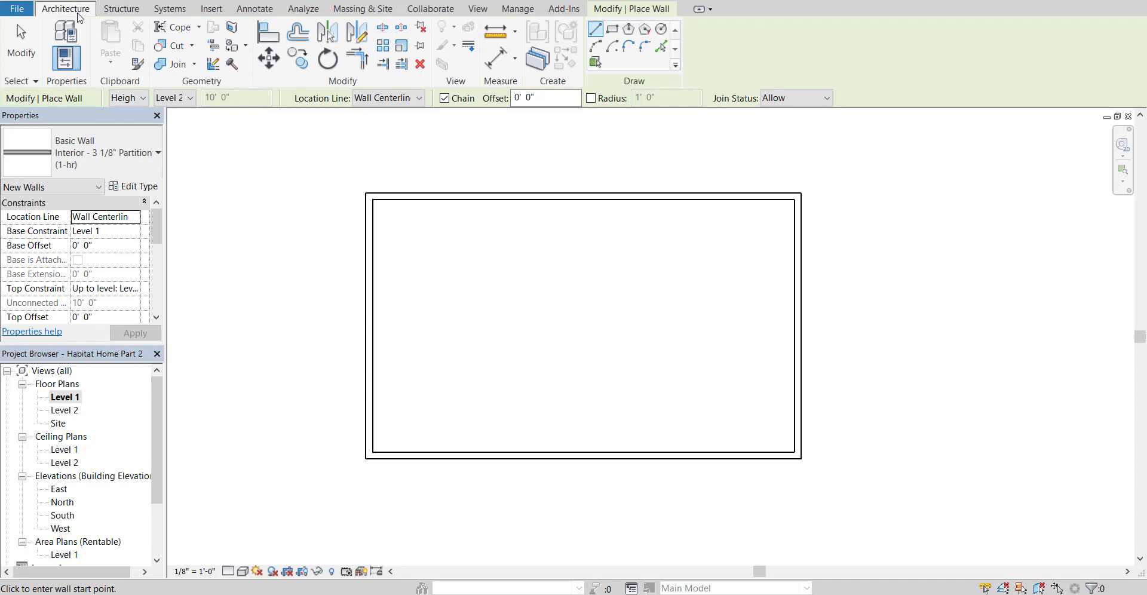
mouse_move(80, 151)
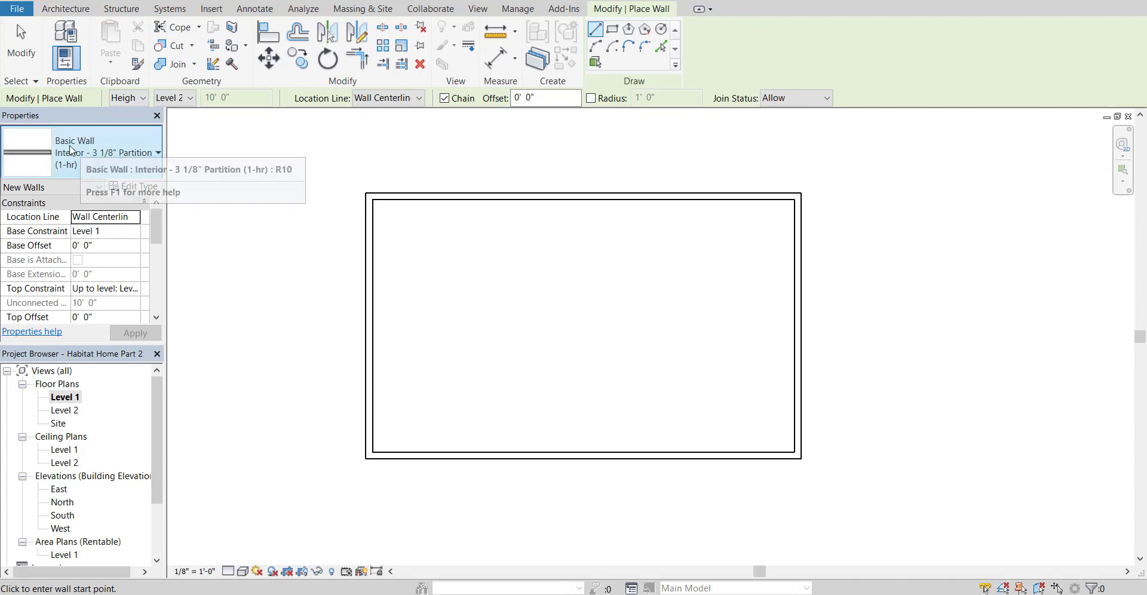
Step: Browse the wall types and keep Interior - 3 1/8" Partition (1-hr) for the Wall tool
click(156, 152)
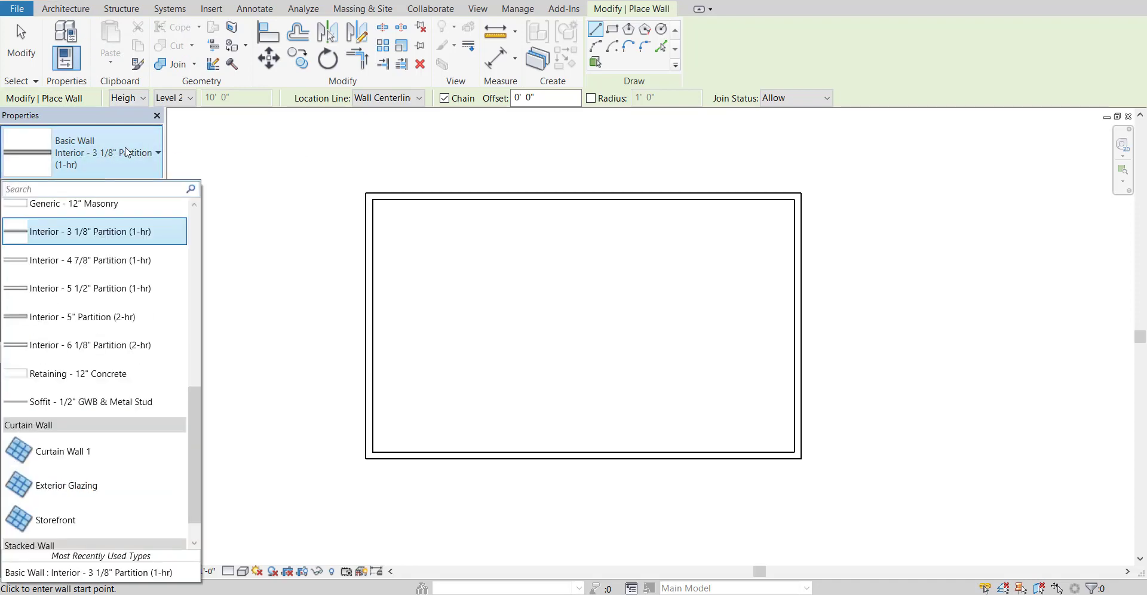
scroll(up, 3)
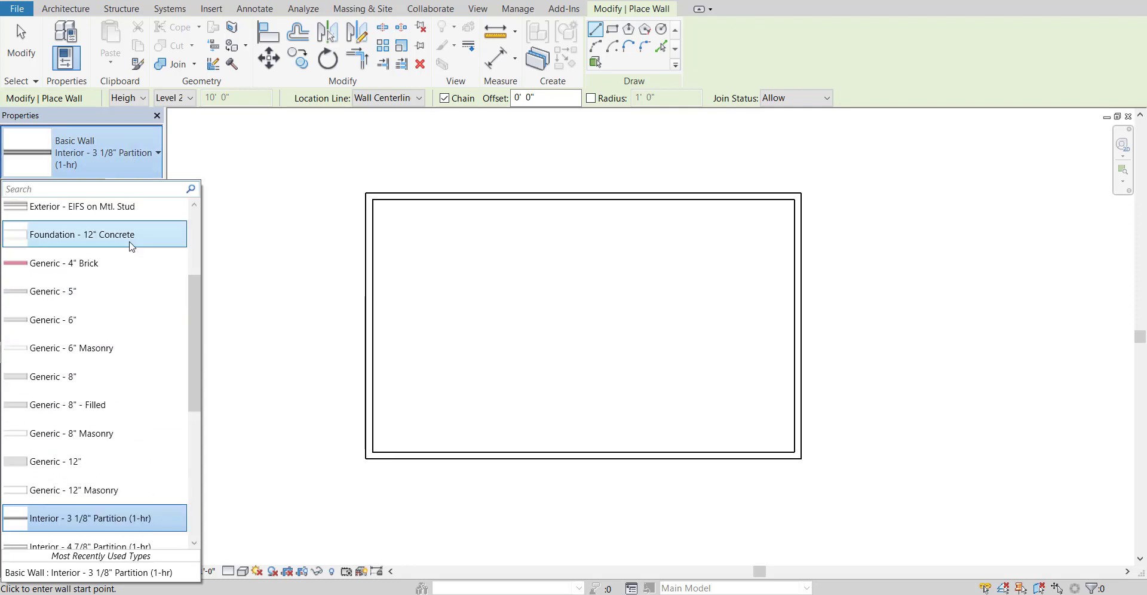
scroll(up, 3)
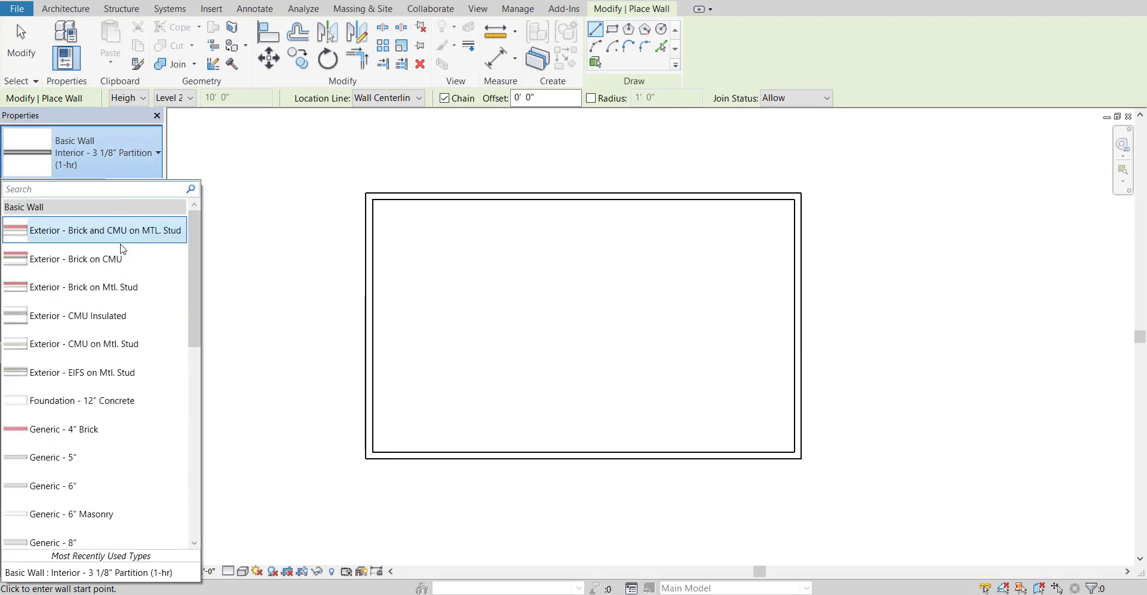
scroll(down, 3)
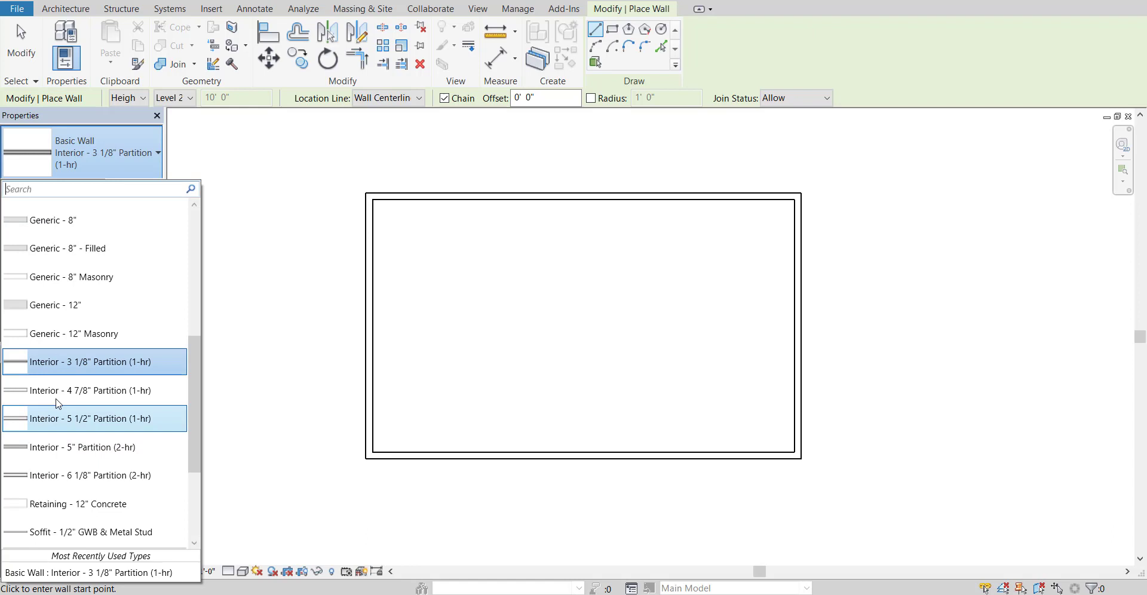
mouse_move(90, 362)
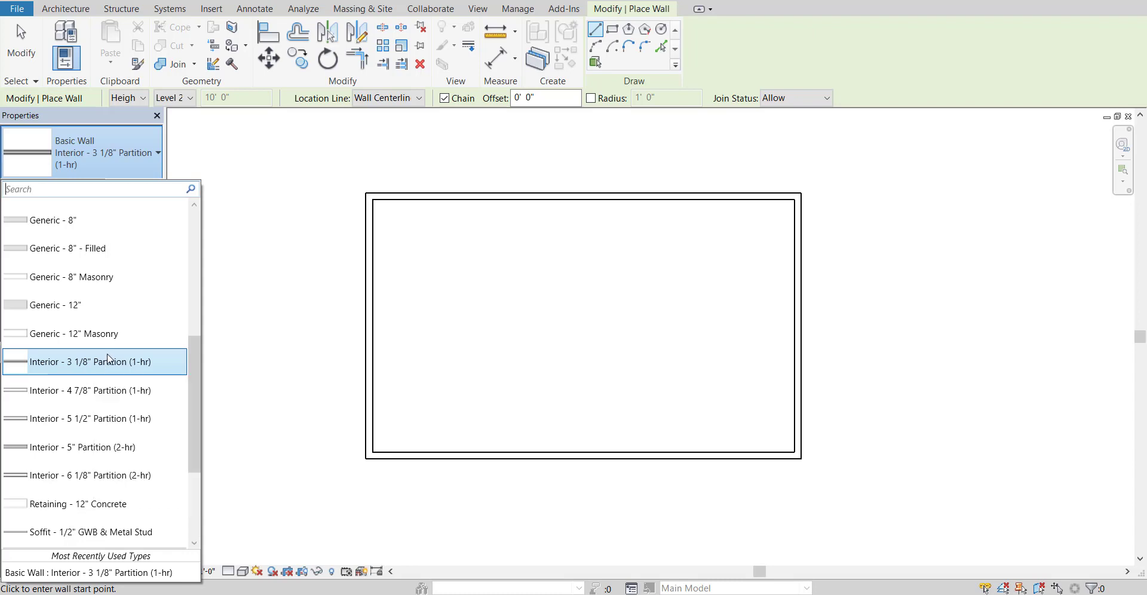
mouse_move(93, 362)
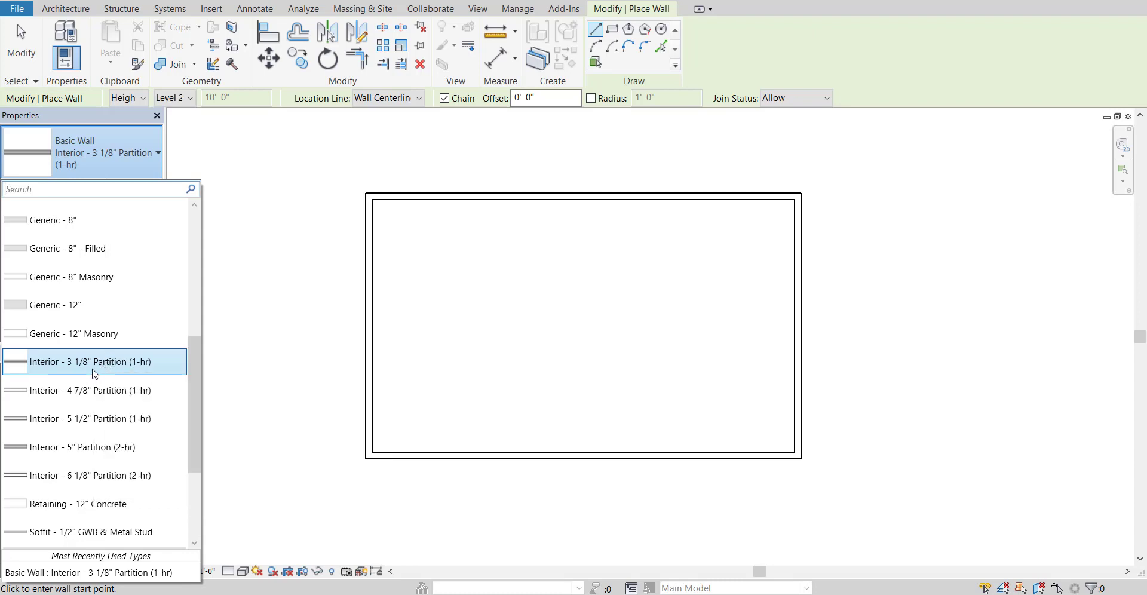
mouse_move(101, 369)
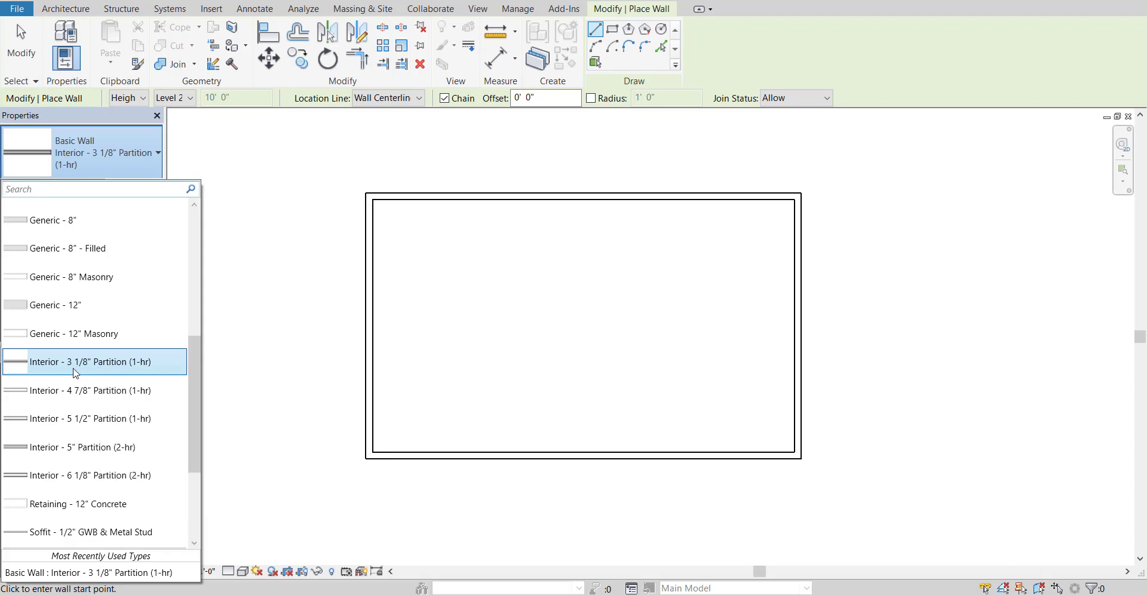
click(89, 363)
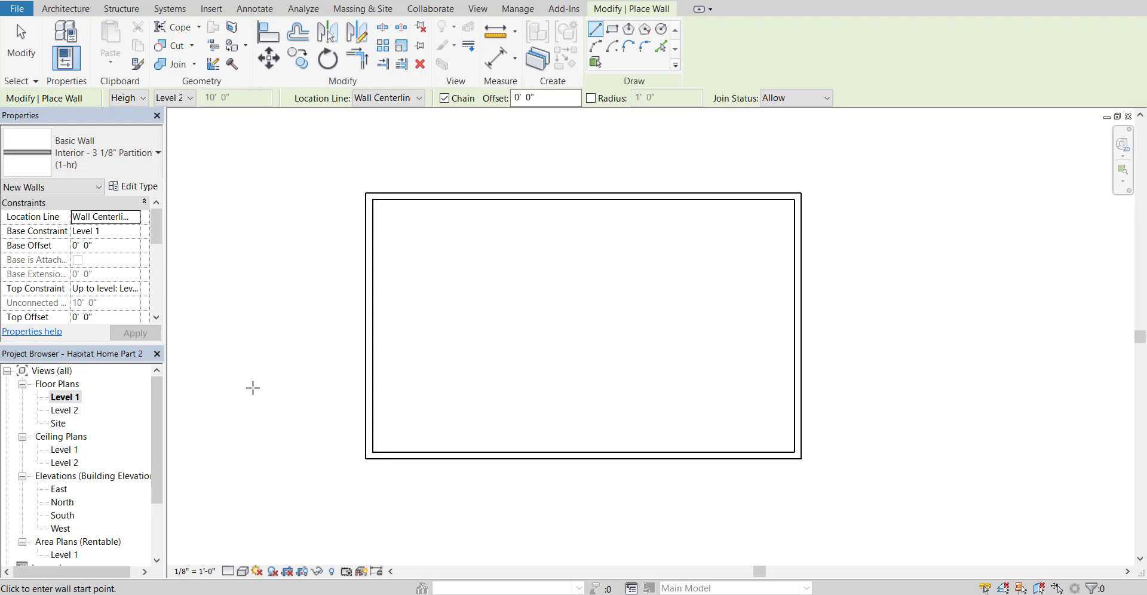
mouse_move(513, 327)
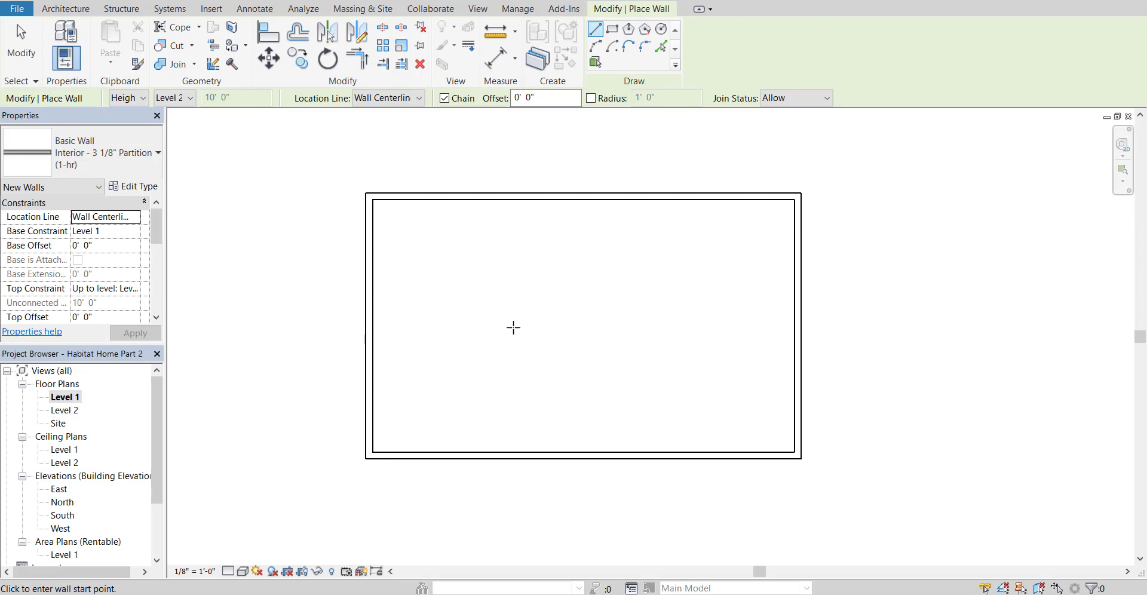
mouse_move(739, 331)
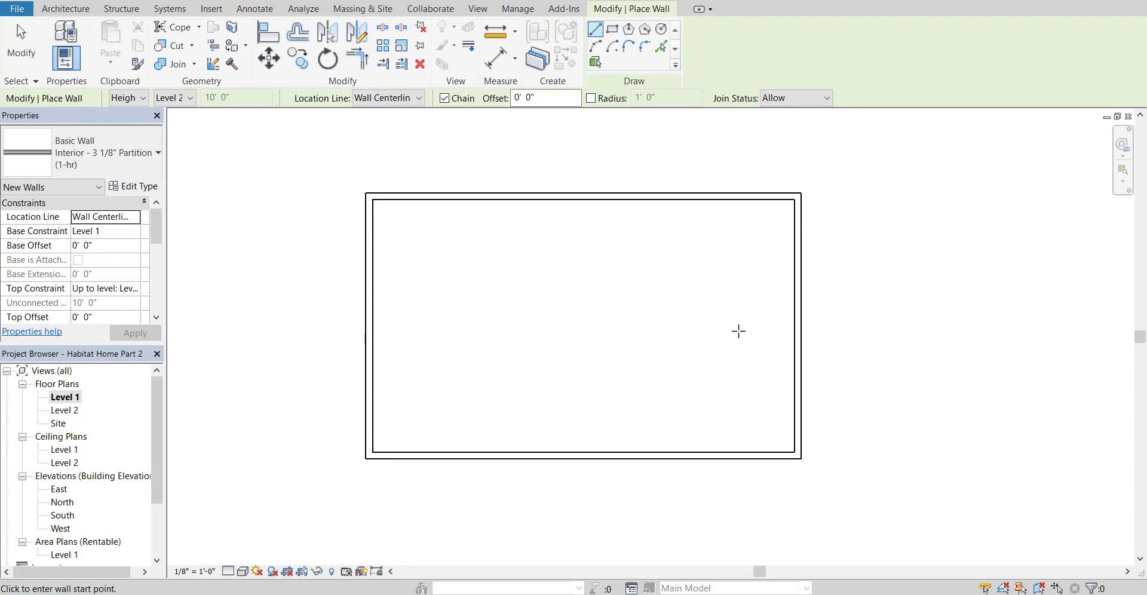
mouse_move(797, 309)
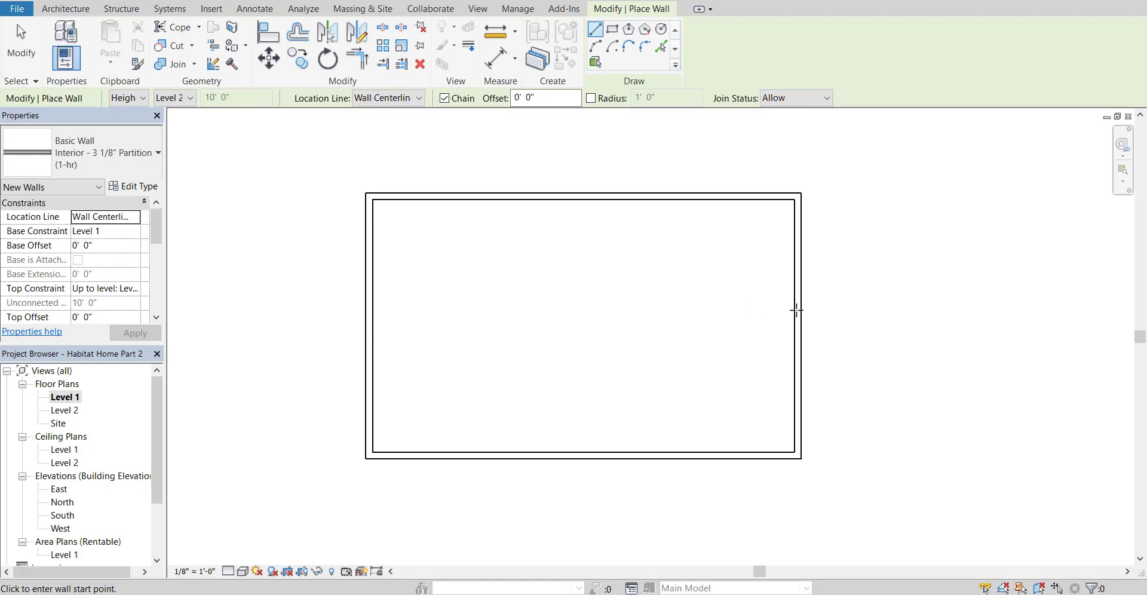
mouse_move(797, 324)
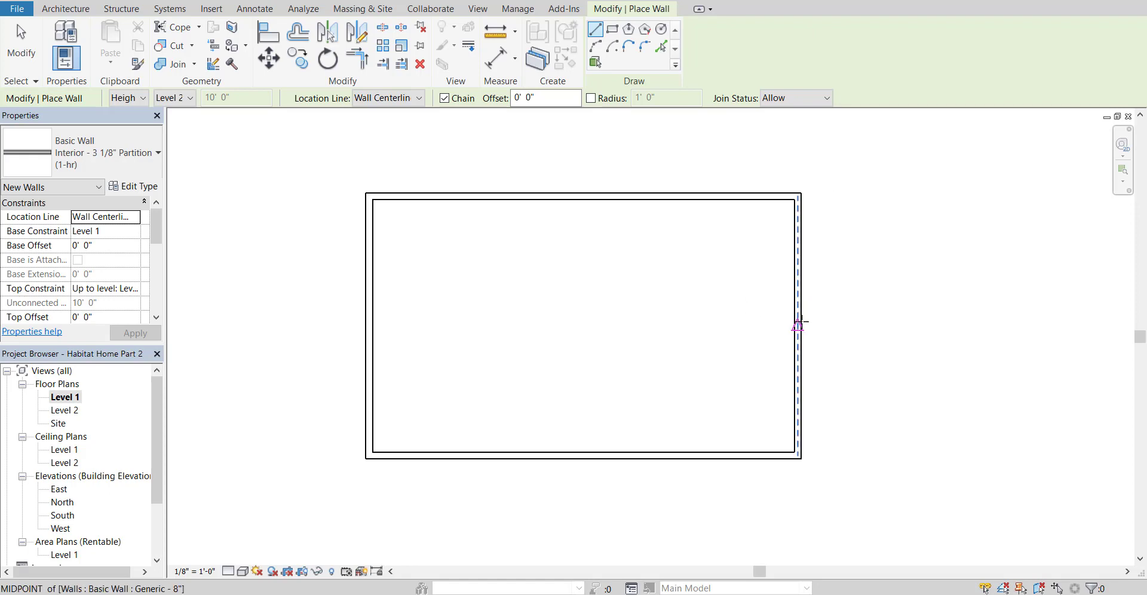
mouse_move(797, 326)
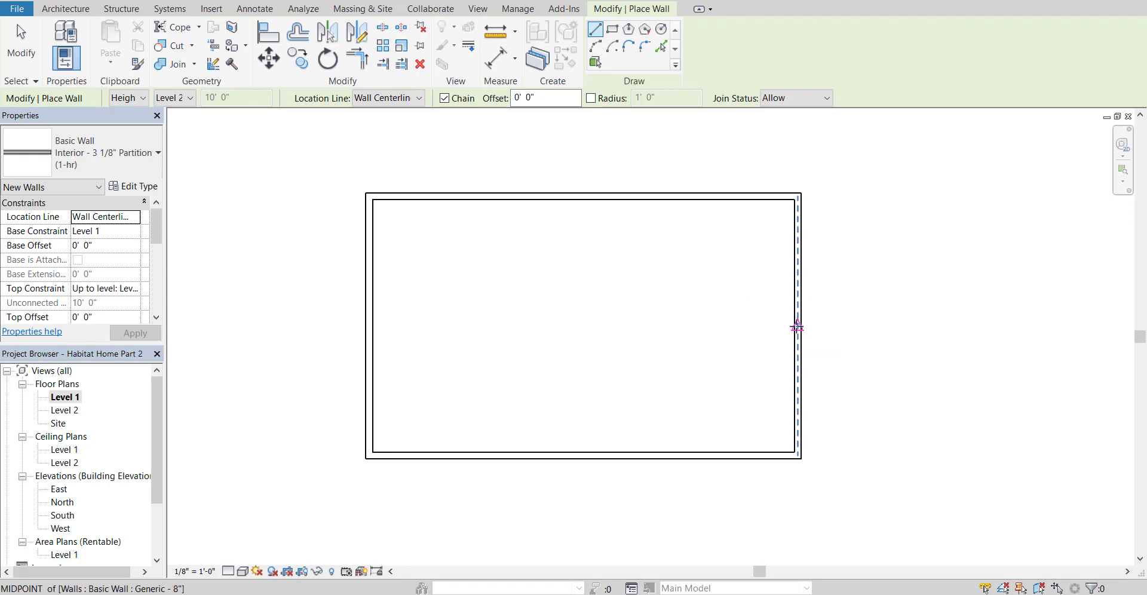
mouse_move(797, 328)
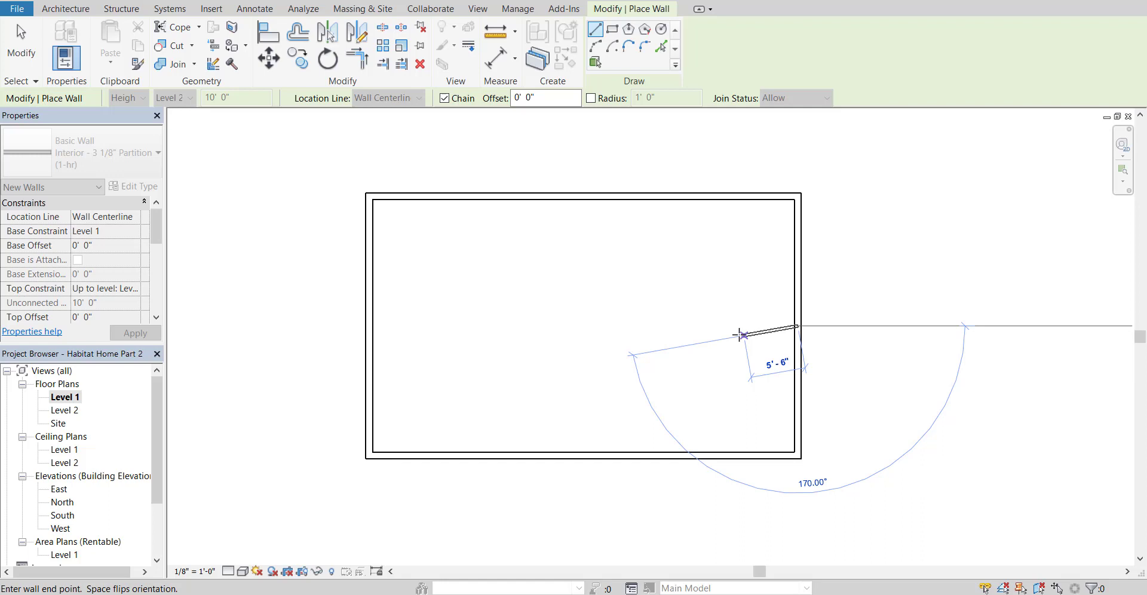
mouse_move(693, 327)
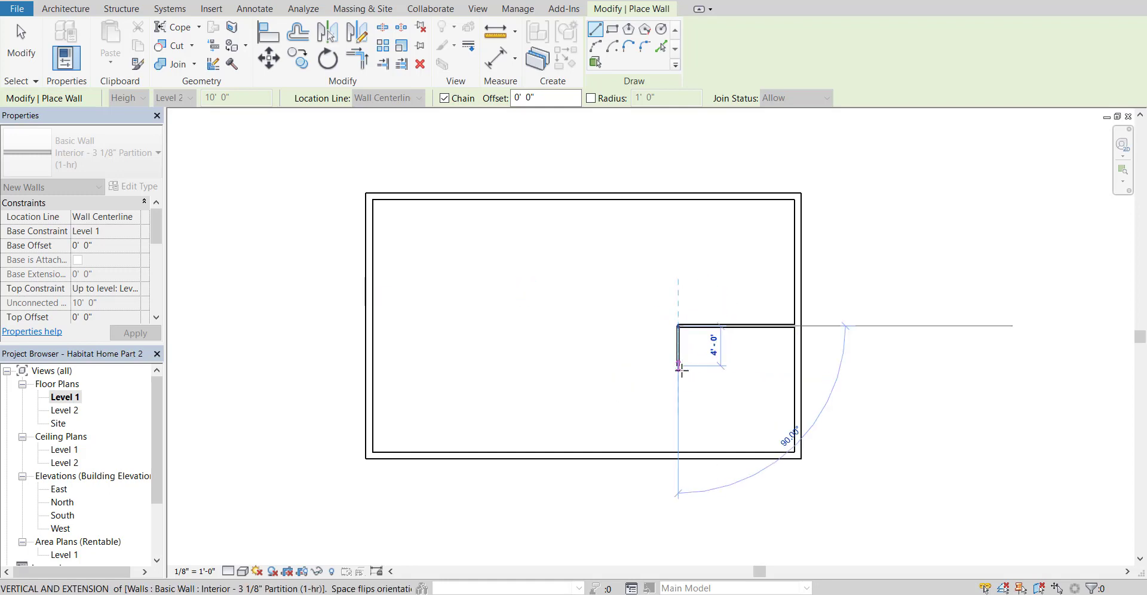
mouse_move(677, 454)
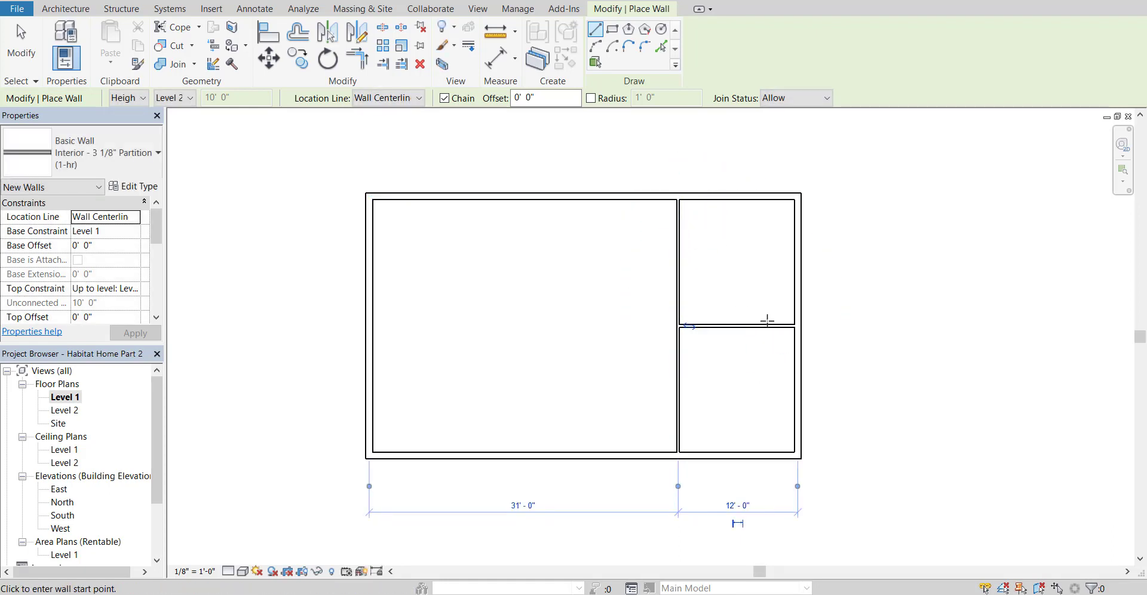
mouse_move(654, 234)
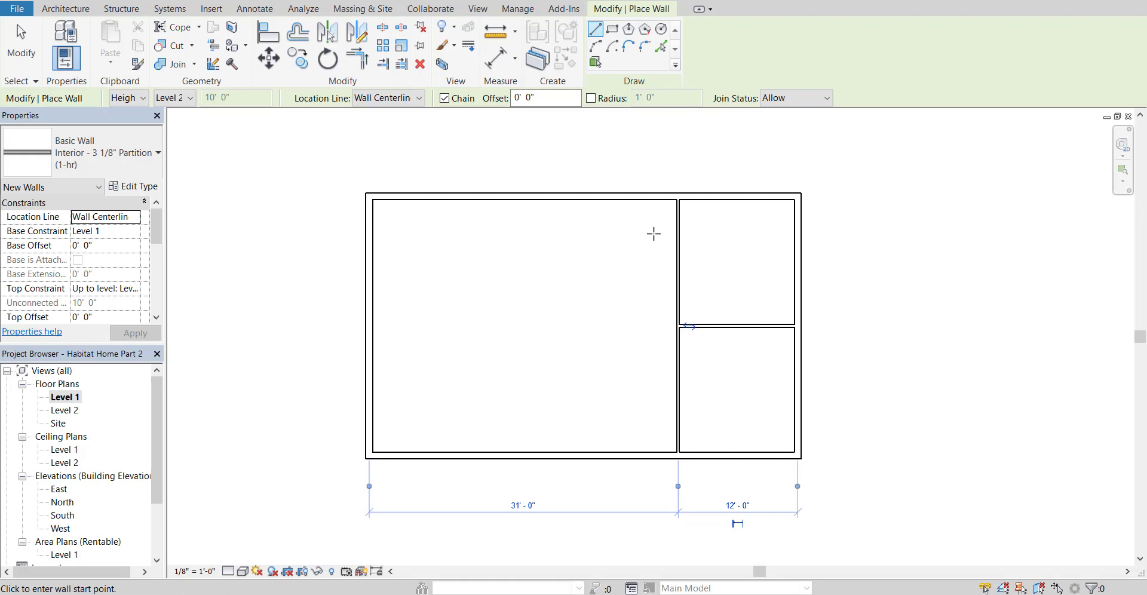
mouse_move(621, 247)
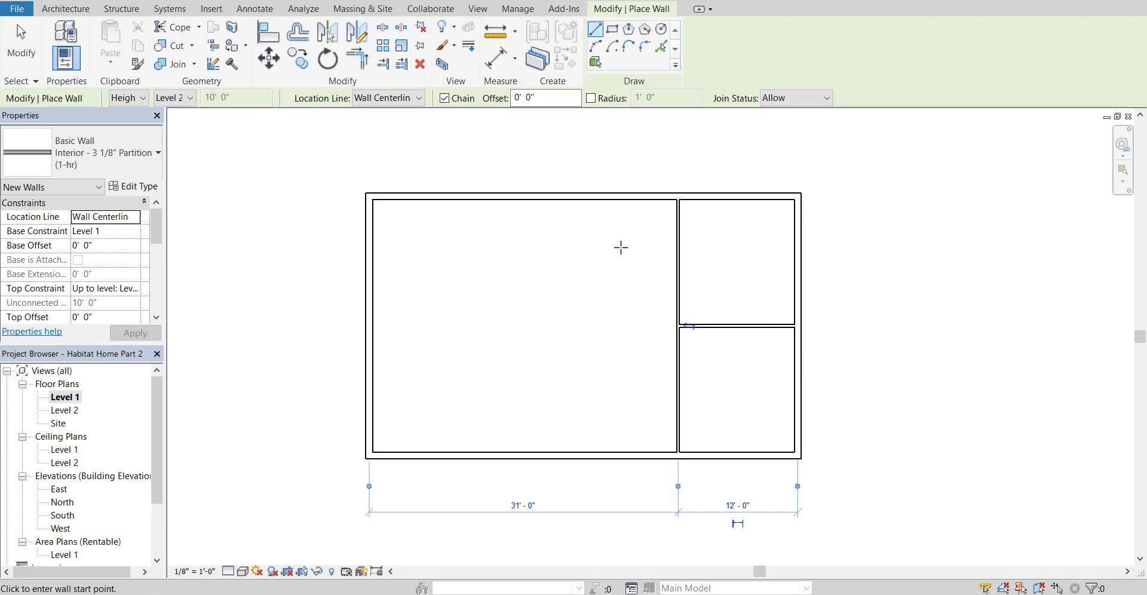
mouse_move(620, 242)
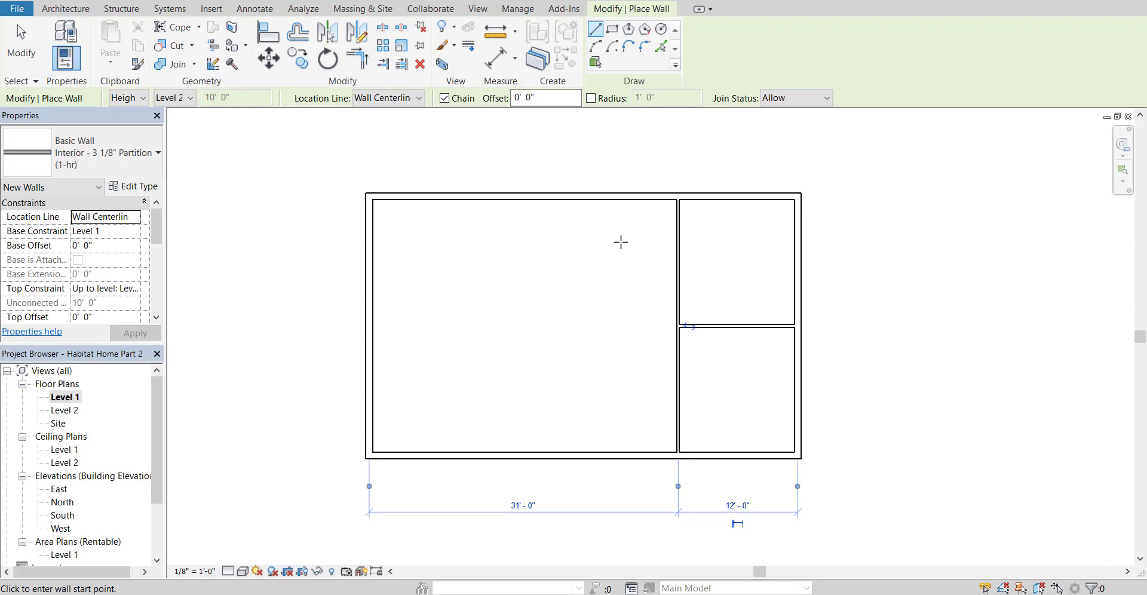
mouse_move(661, 196)
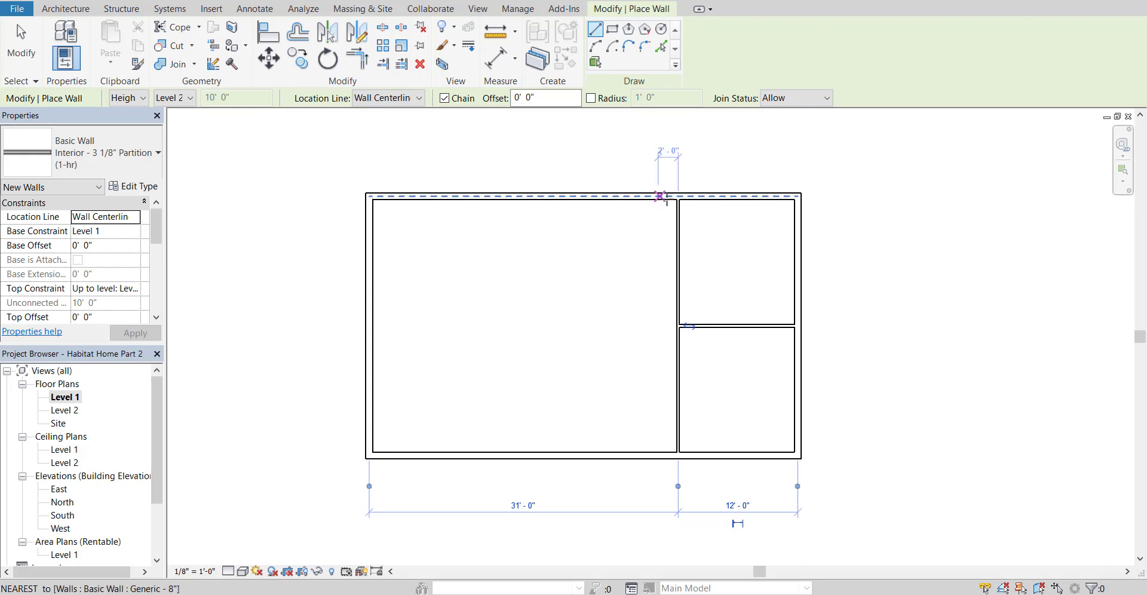
mouse_move(676, 196)
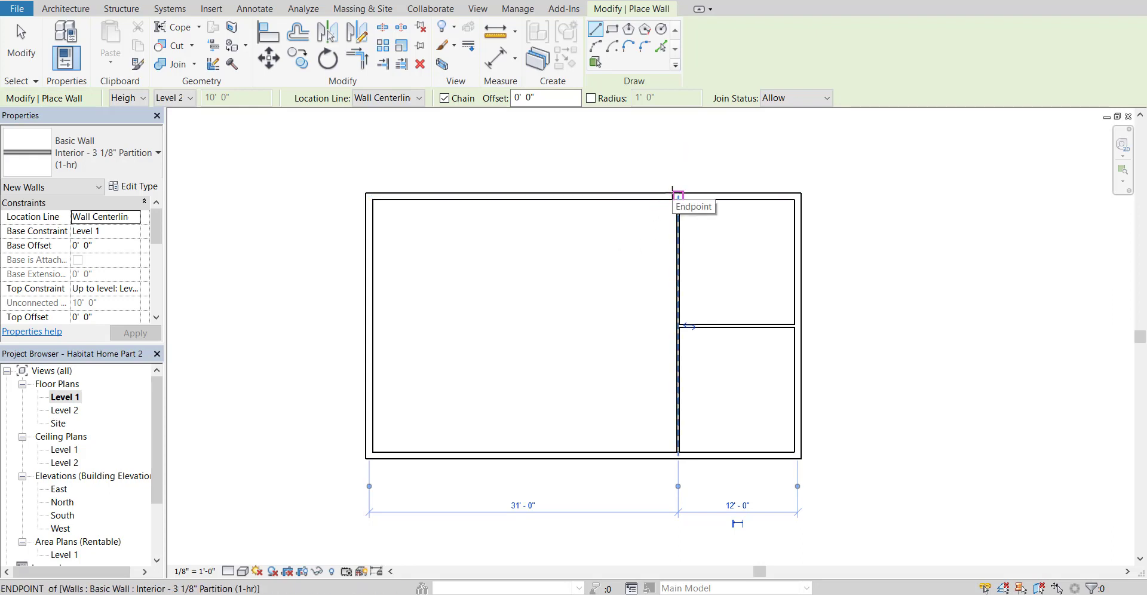
mouse_move(644, 196)
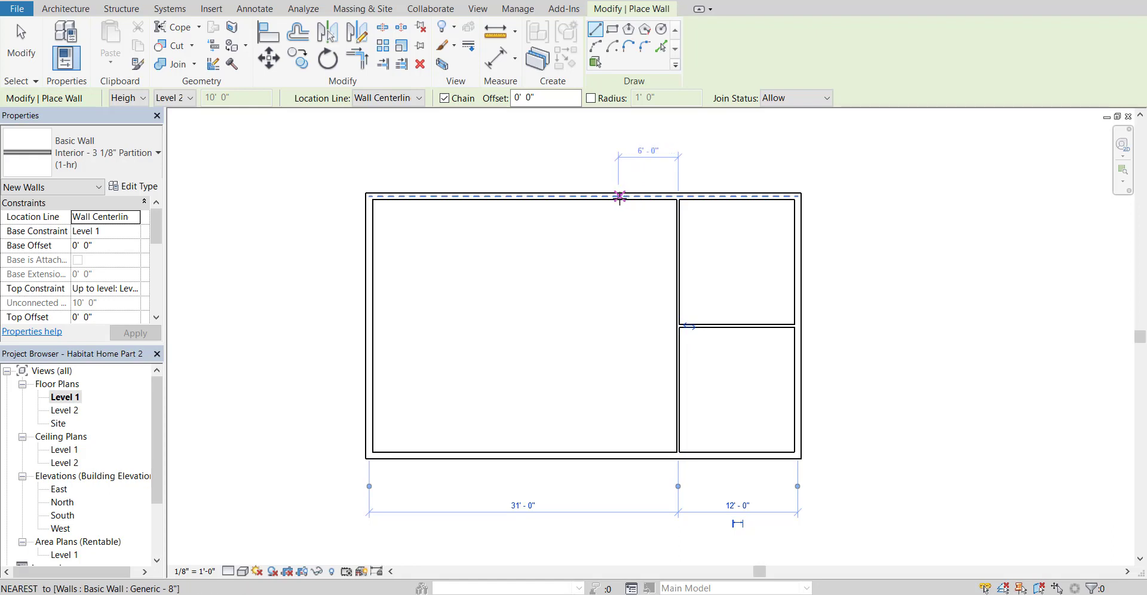
mouse_move(603, 196)
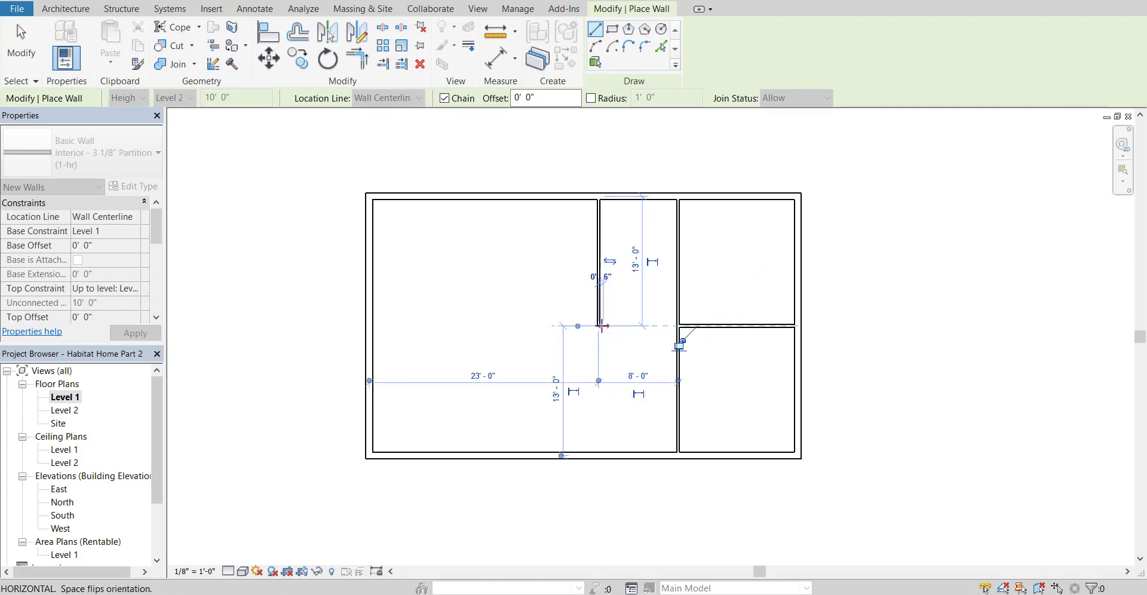
mouse_move(483, 326)
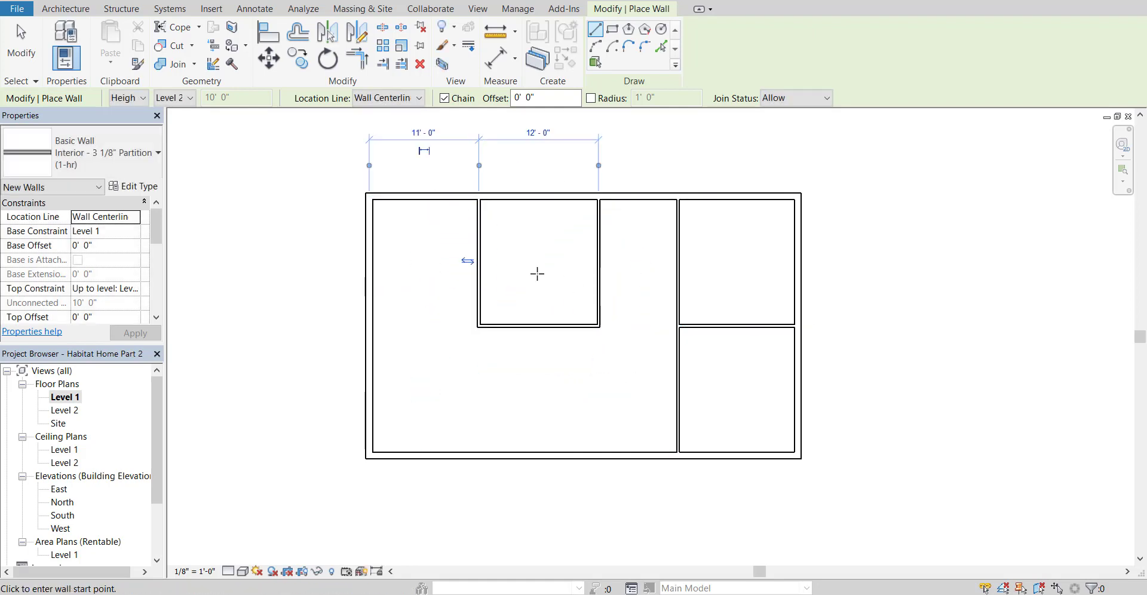
mouse_move(746, 269)
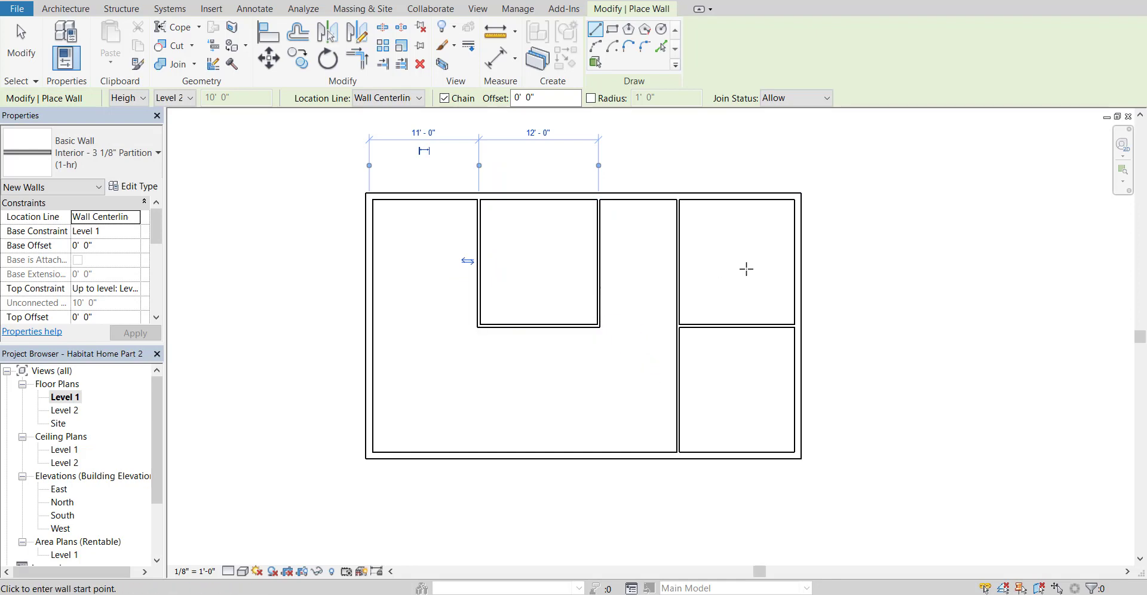
mouse_move(593, 436)
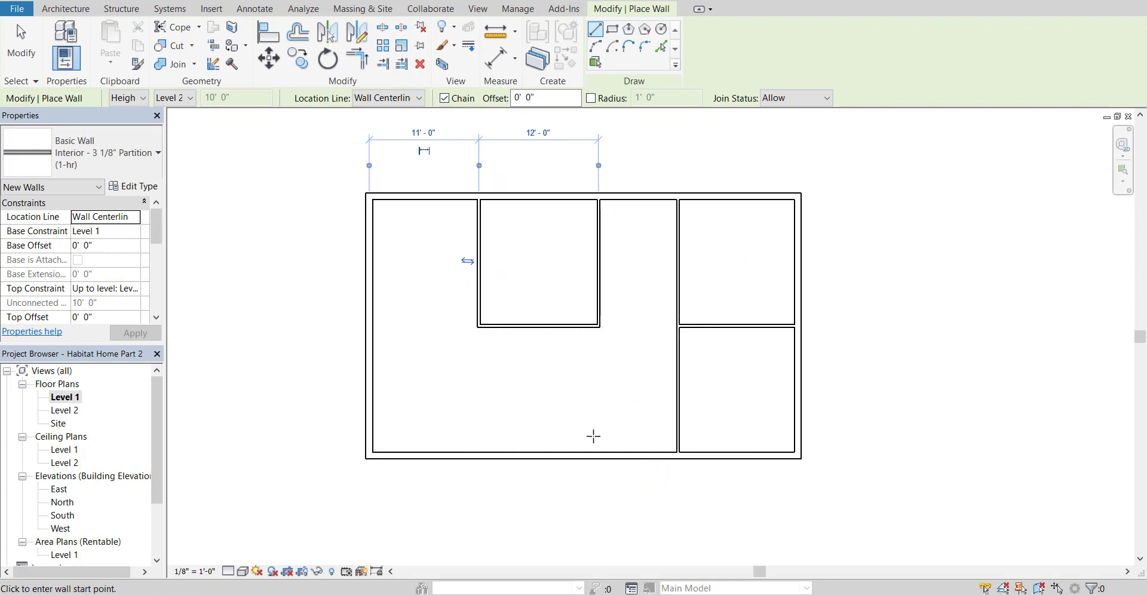
mouse_move(632, 418)
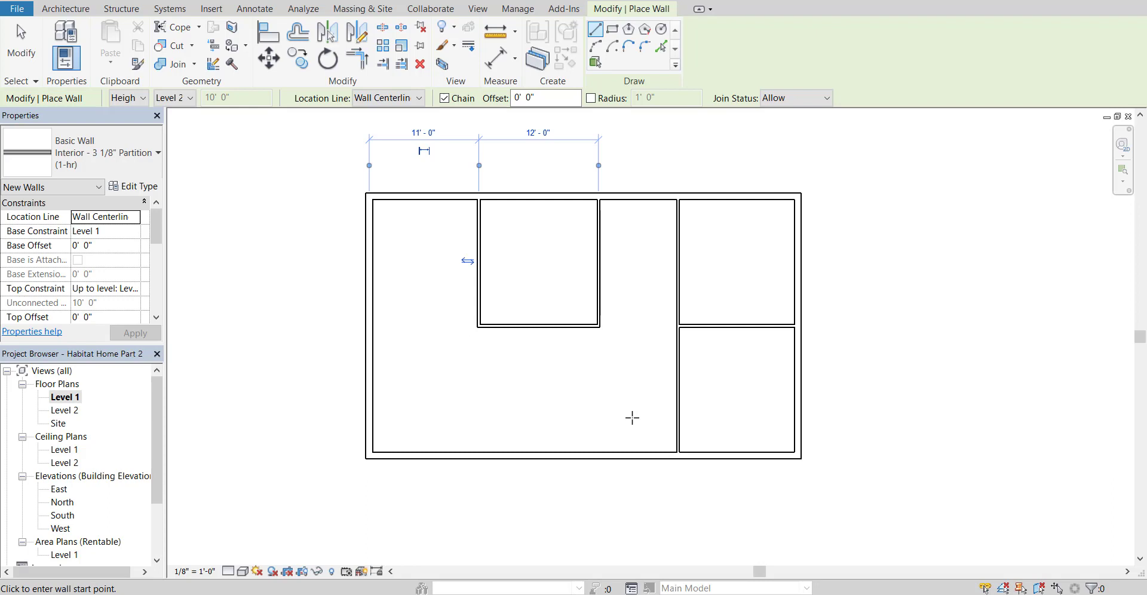
mouse_move(514, 419)
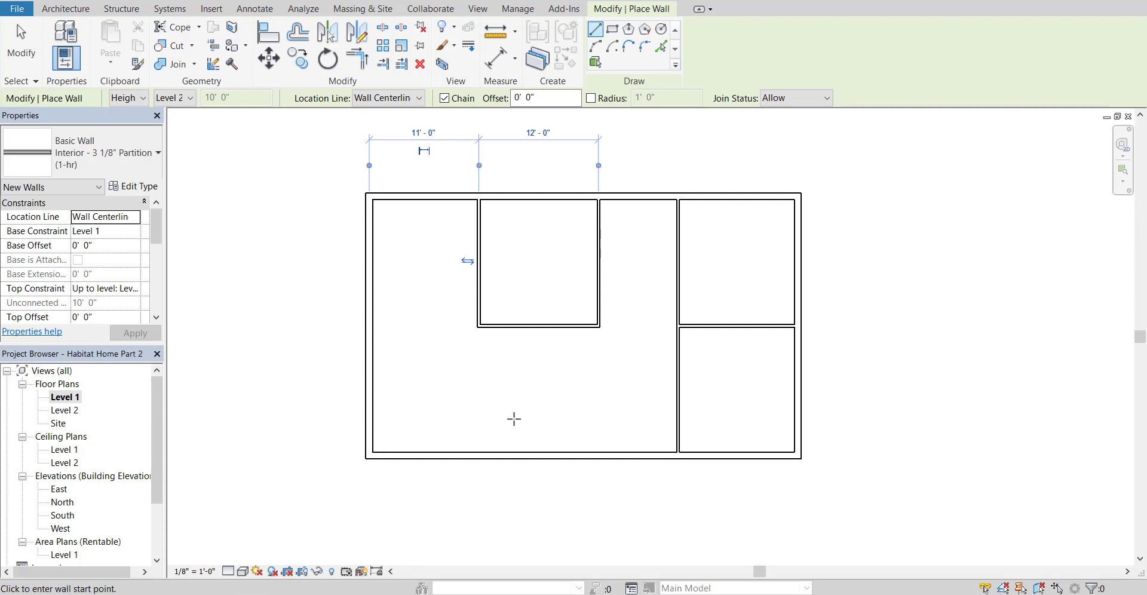
mouse_move(442, 423)
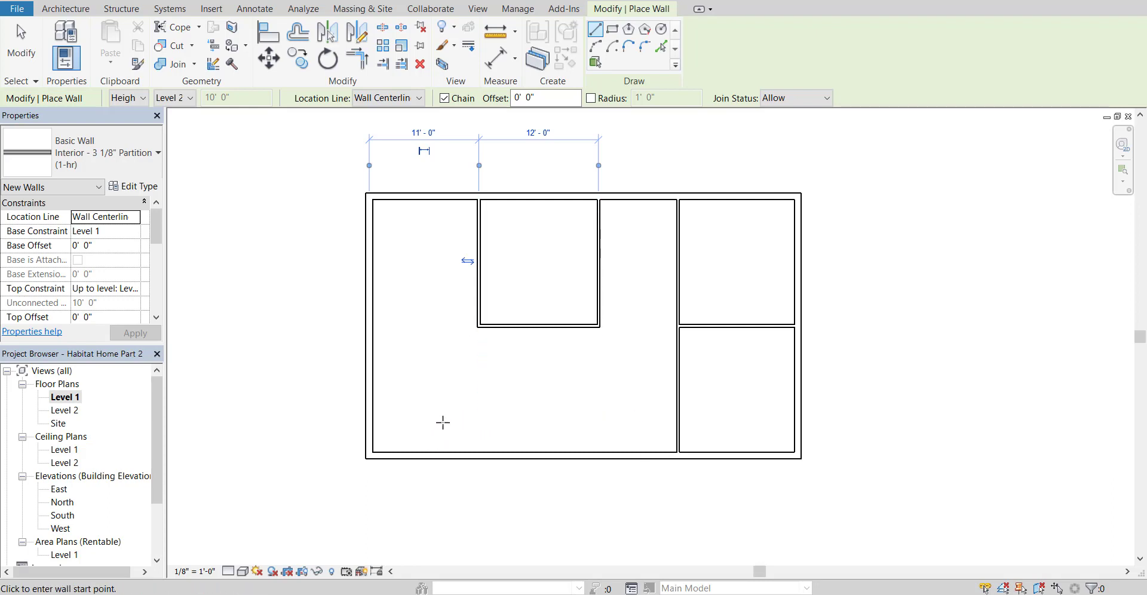
mouse_move(467, 432)
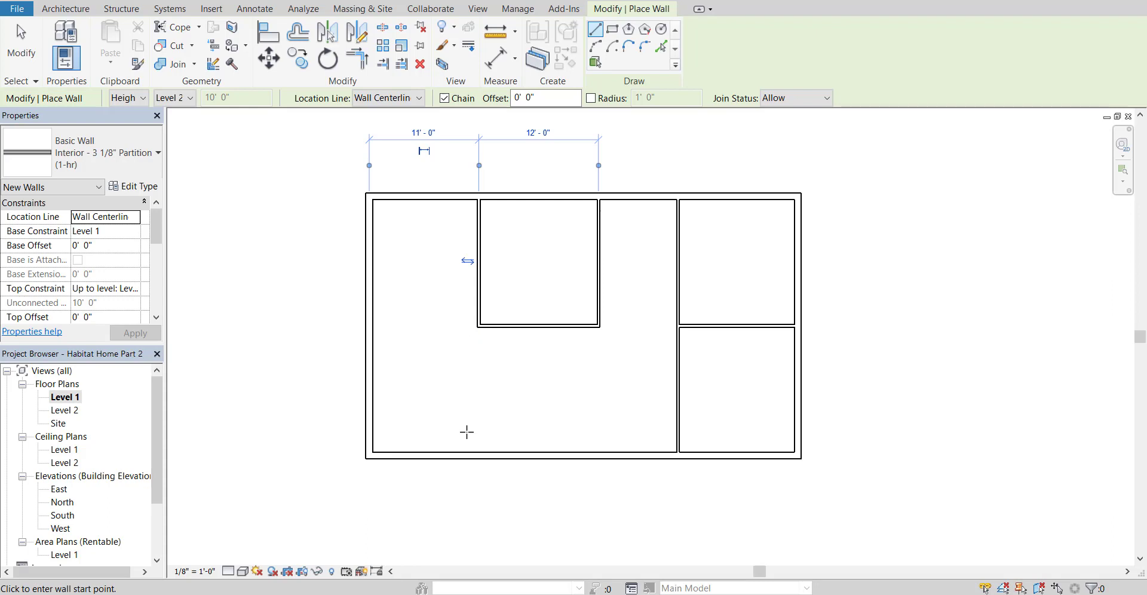
mouse_move(575, 430)
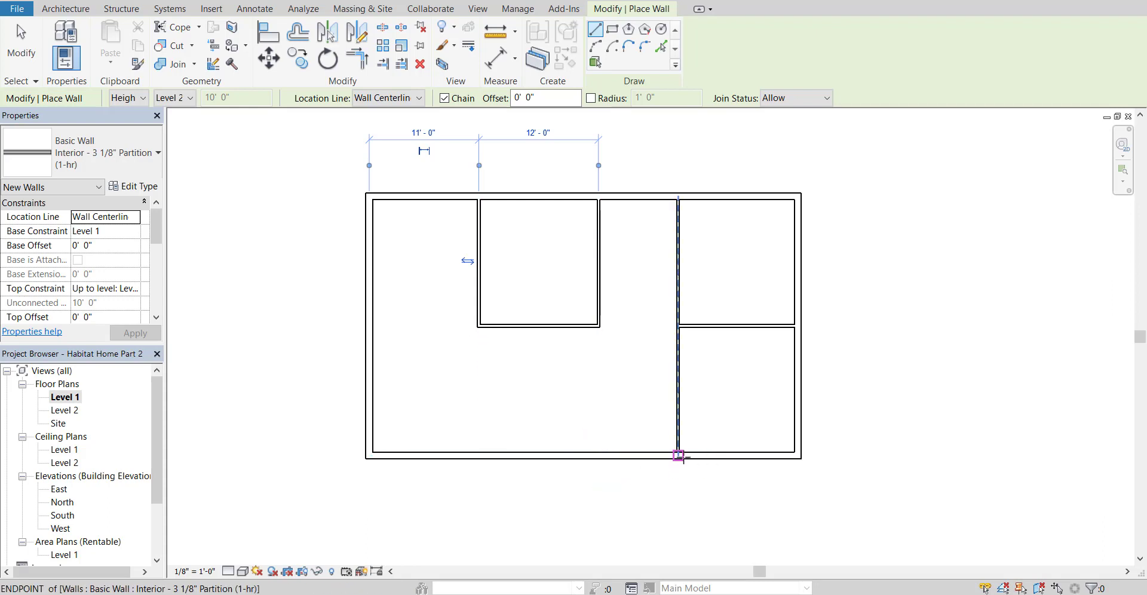
mouse_move(677, 435)
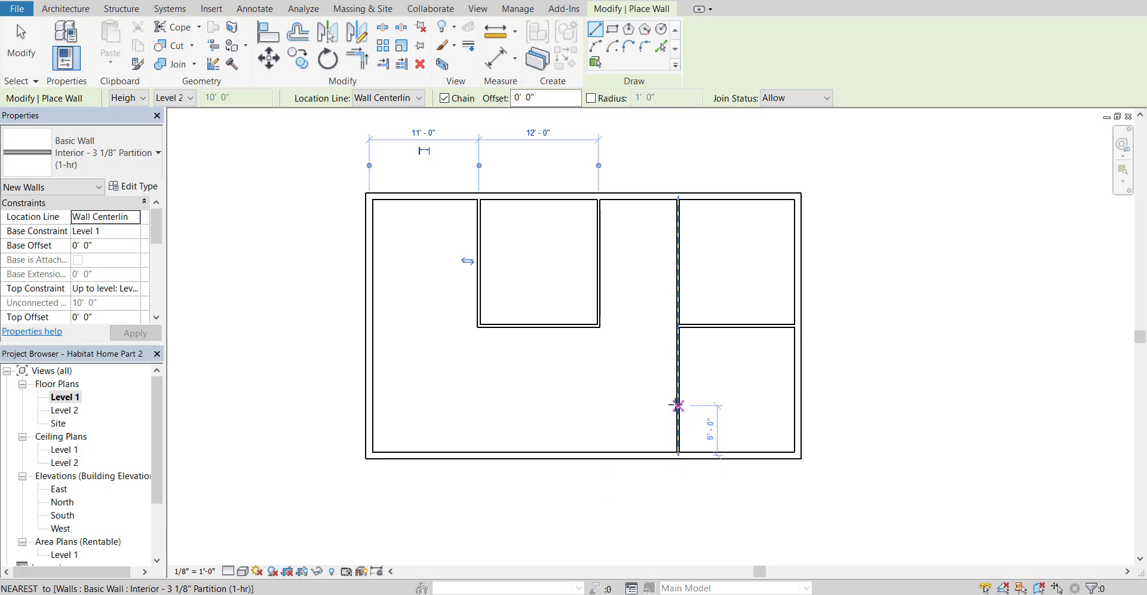
mouse_move(676, 388)
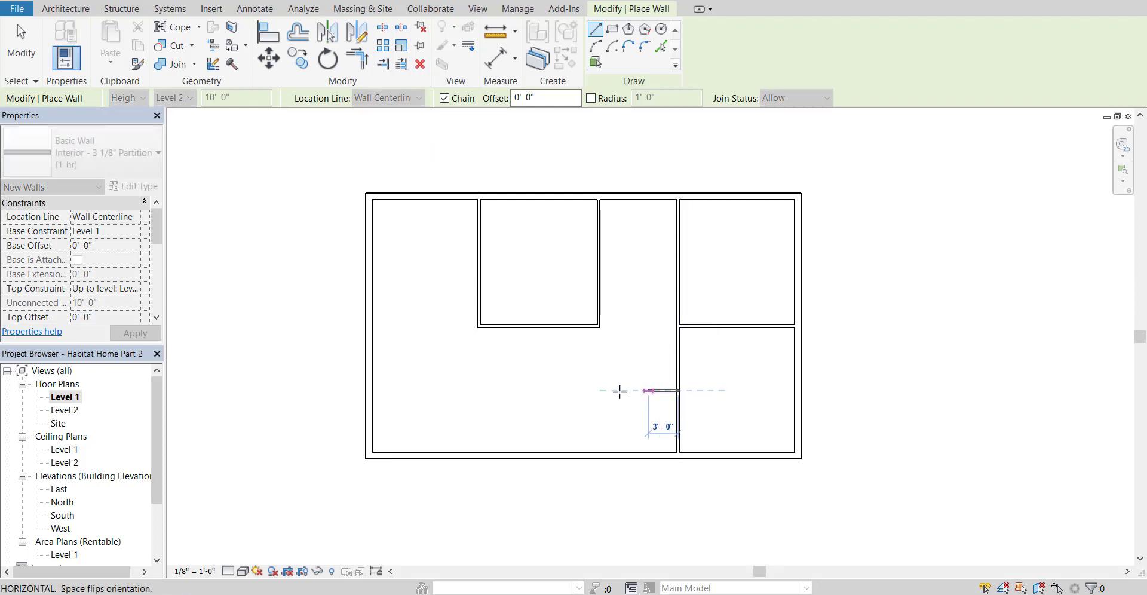
mouse_move(380, 388)
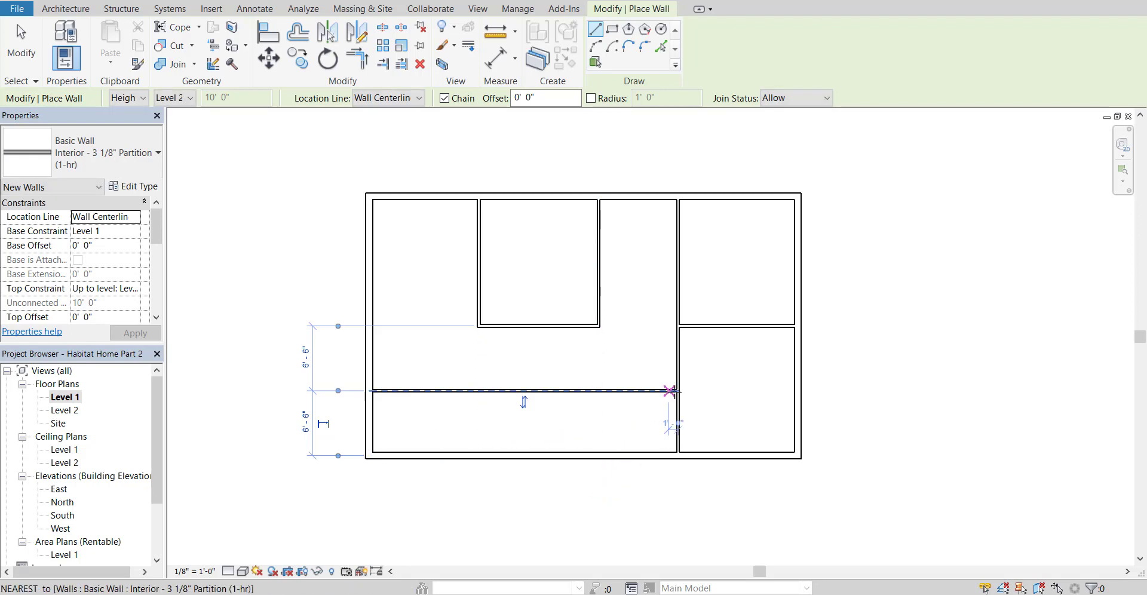
mouse_move(671, 390)
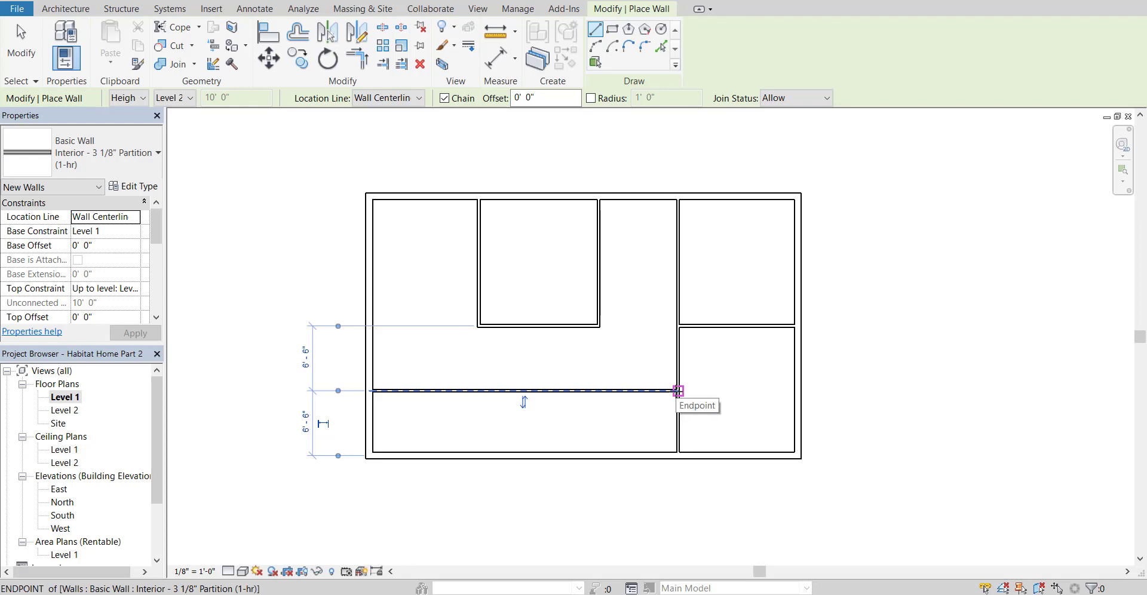
mouse_move(589, 389)
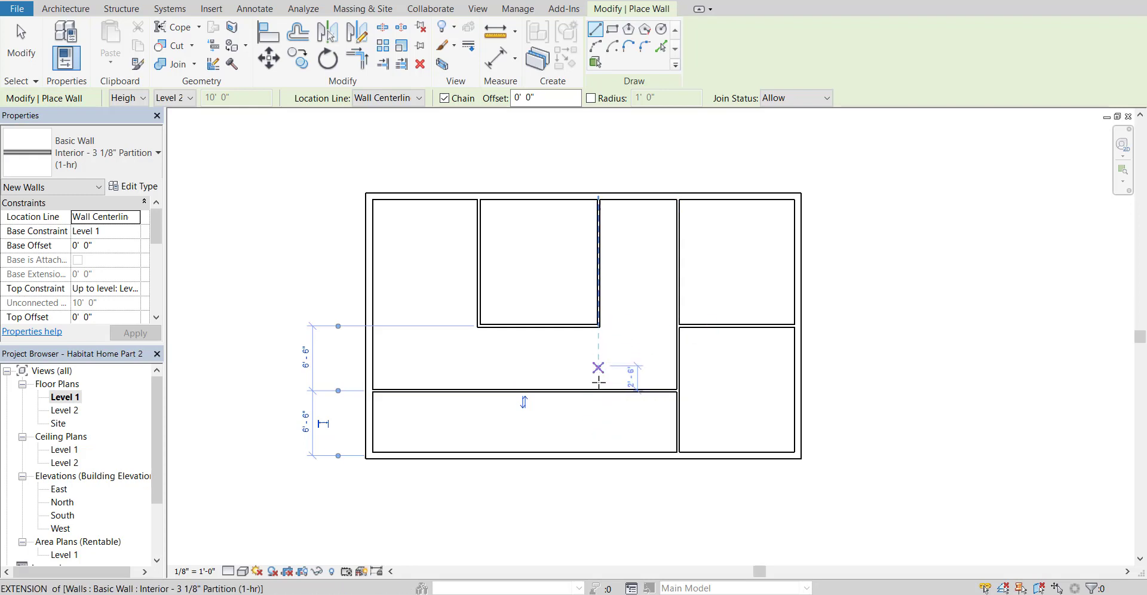
mouse_move(582, 389)
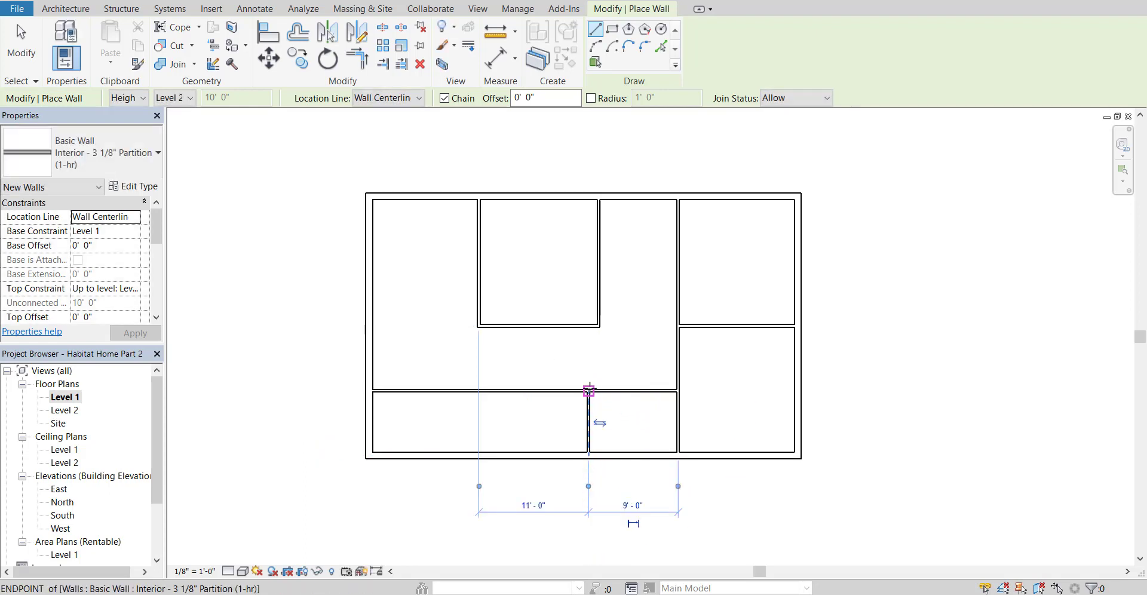
mouse_move(520, 388)
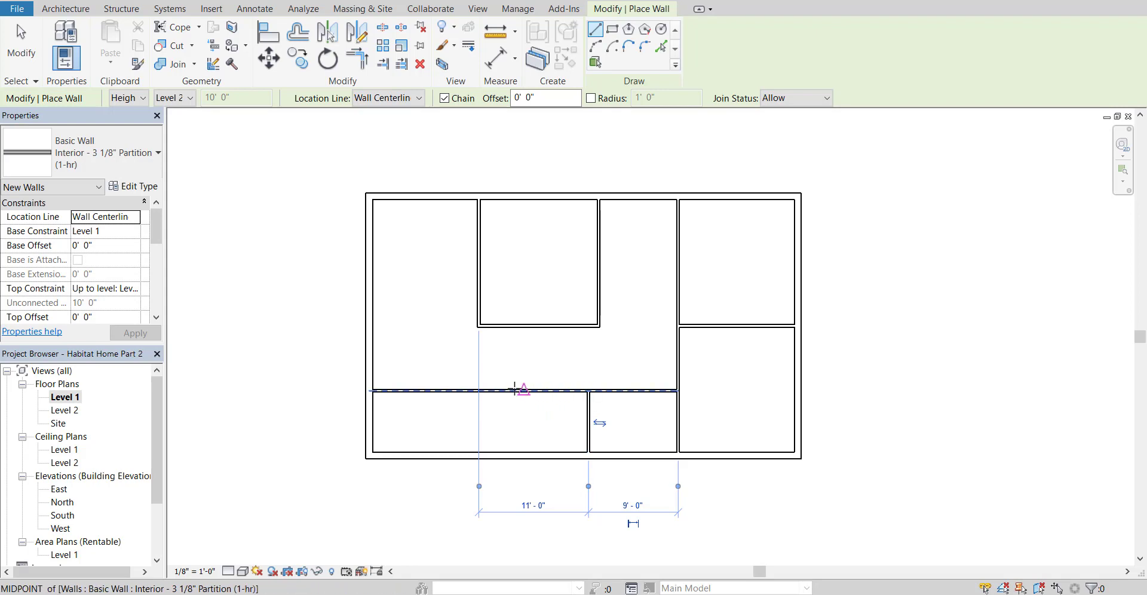
mouse_move(509, 389)
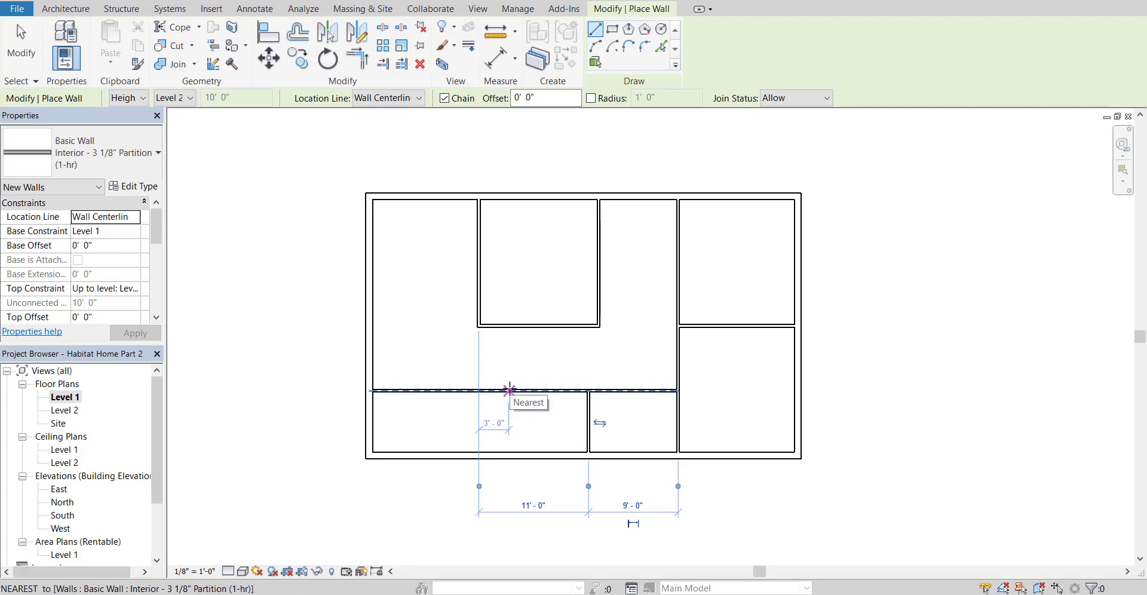
mouse_move(500, 389)
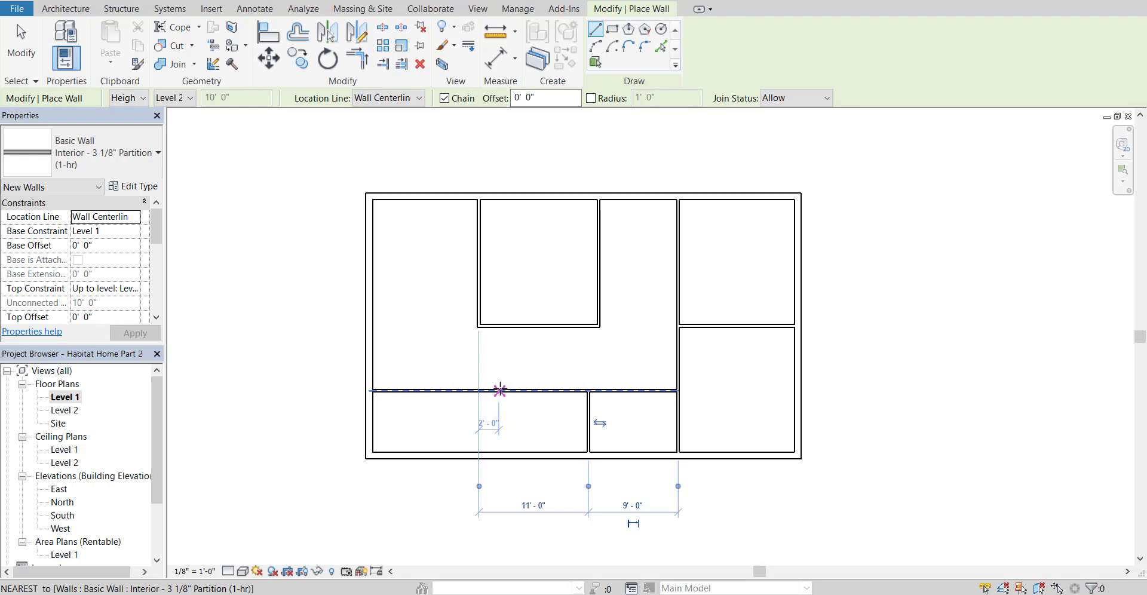
mouse_move(500, 457)
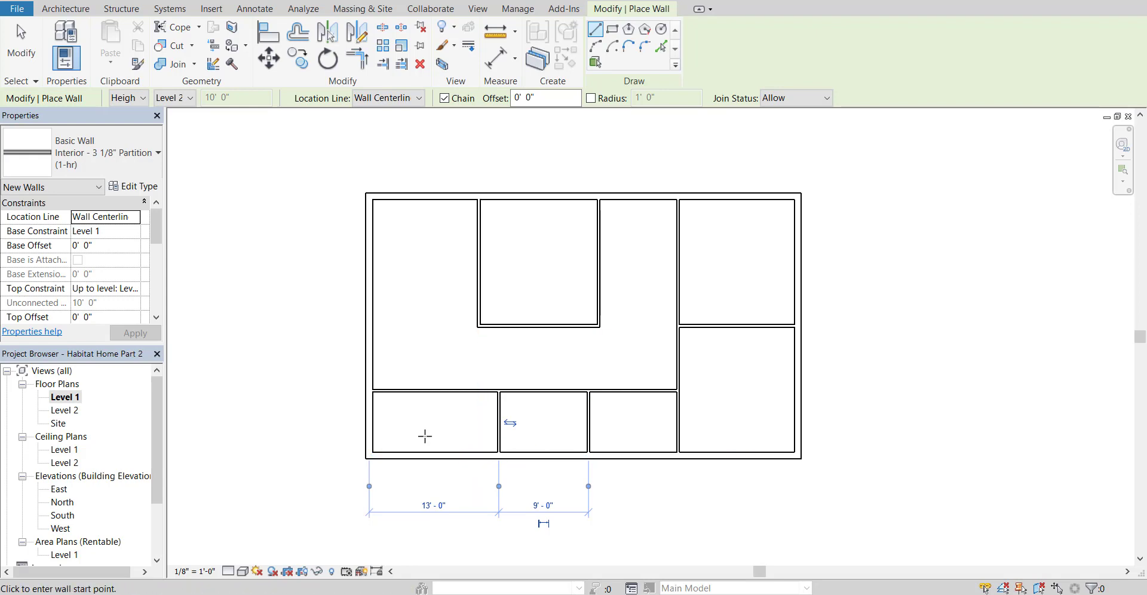
mouse_move(439, 434)
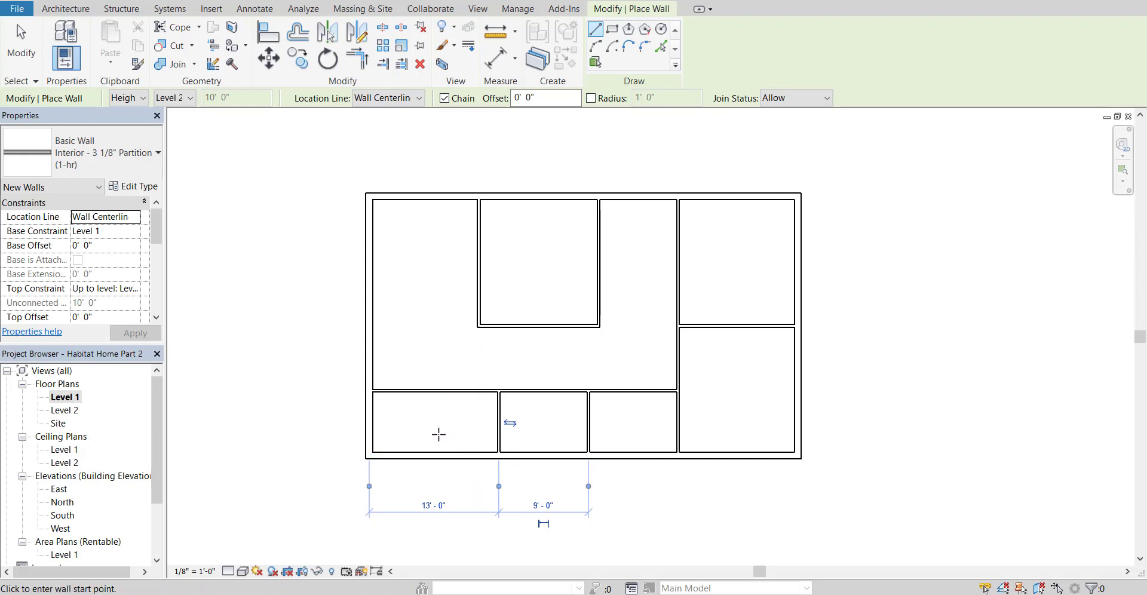
mouse_move(653, 334)
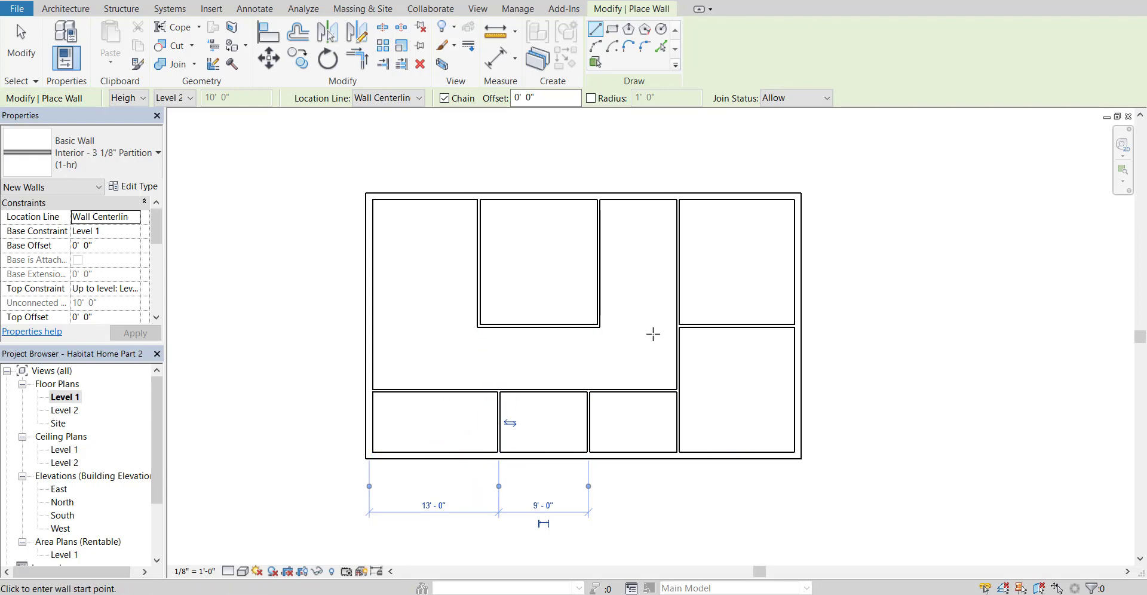
mouse_move(598, 273)
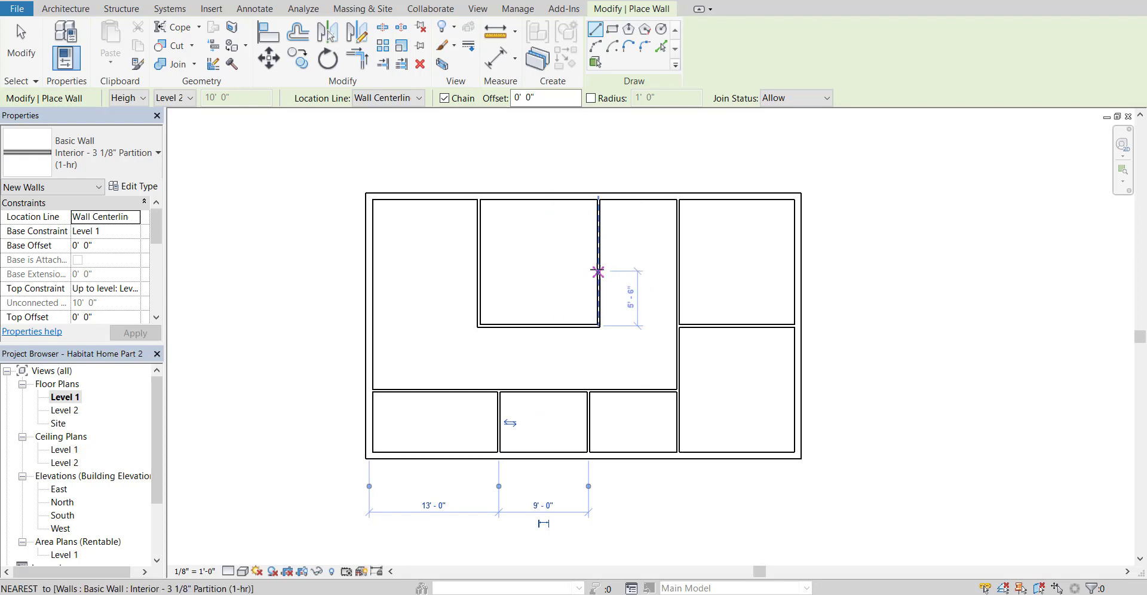
mouse_move(599, 261)
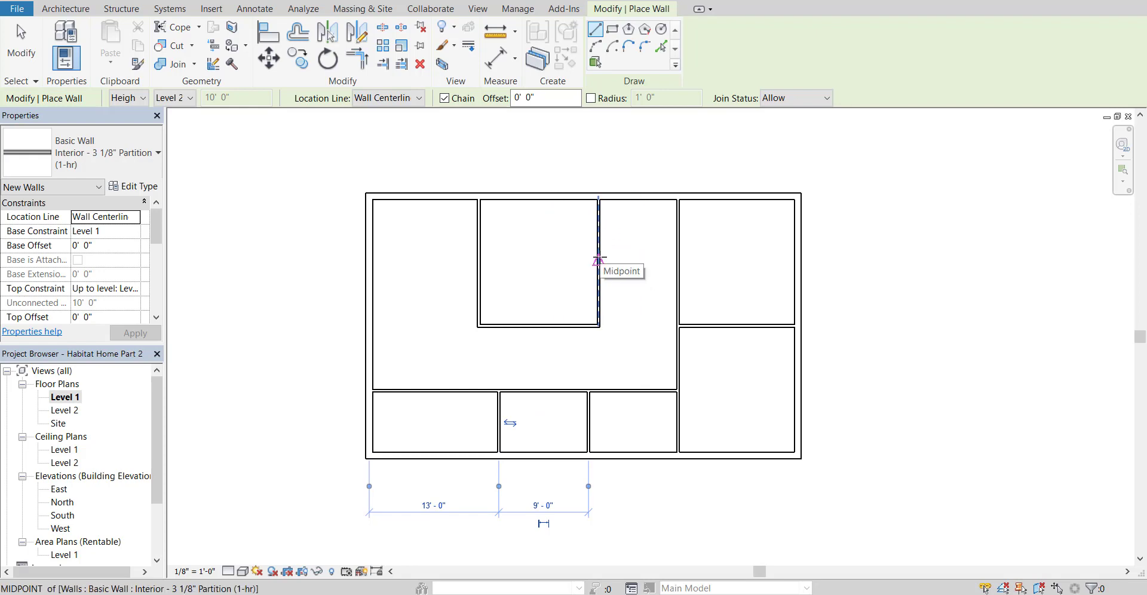
mouse_move(676, 218)
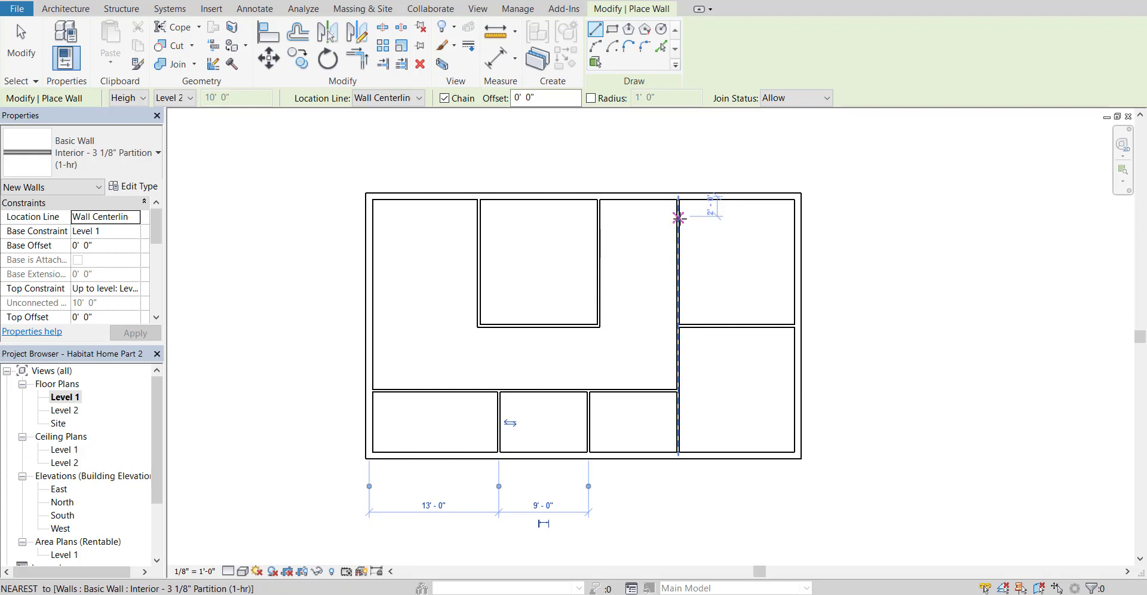
mouse_move(679, 278)
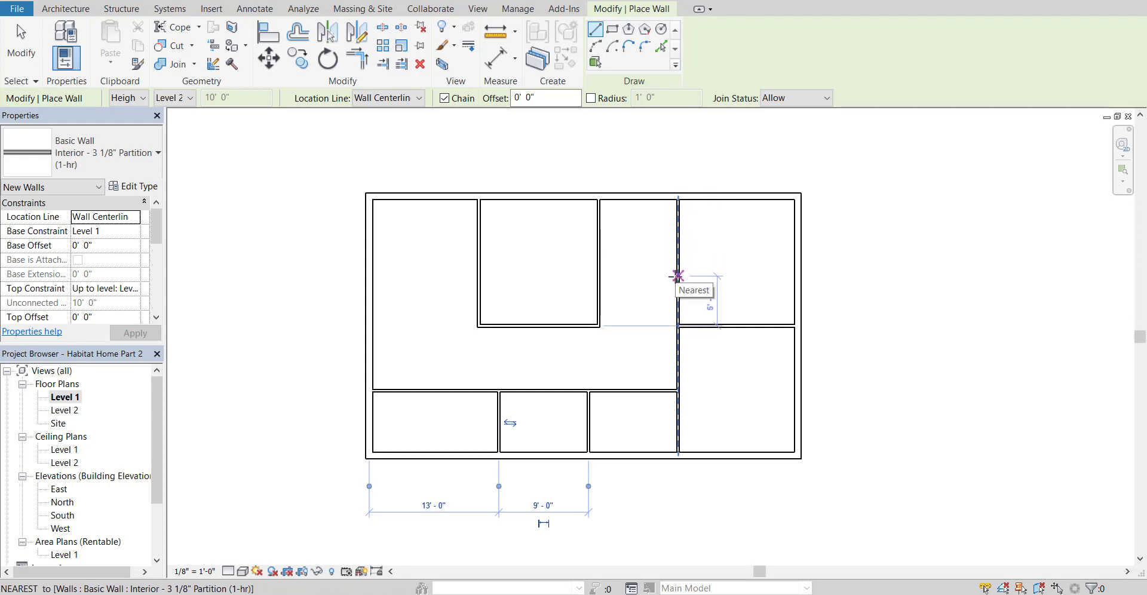
mouse_move(676, 294)
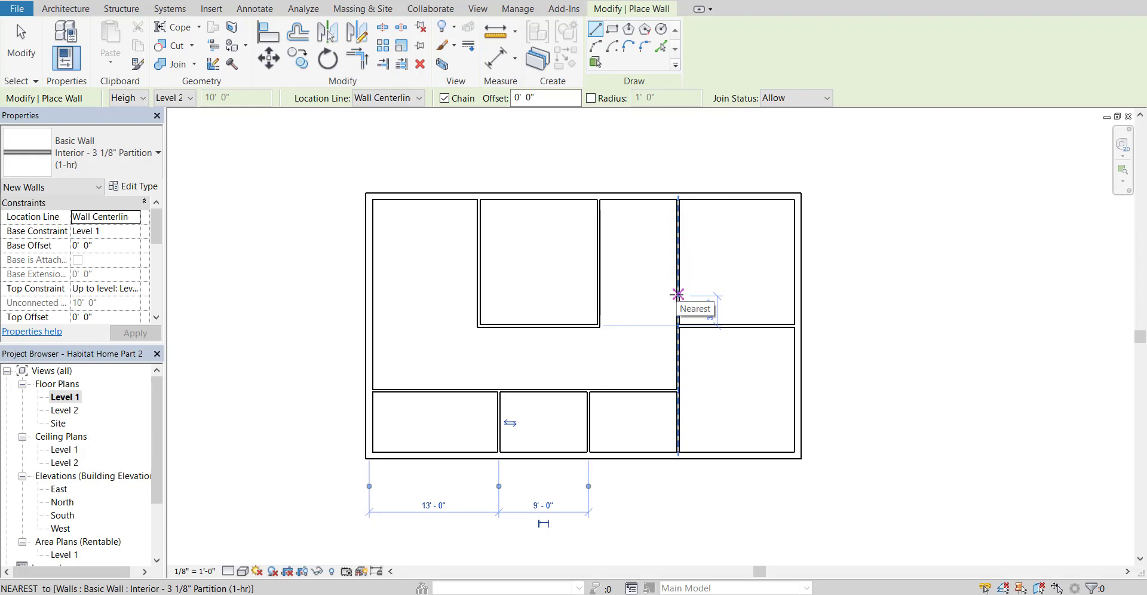
mouse_move(677, 287)
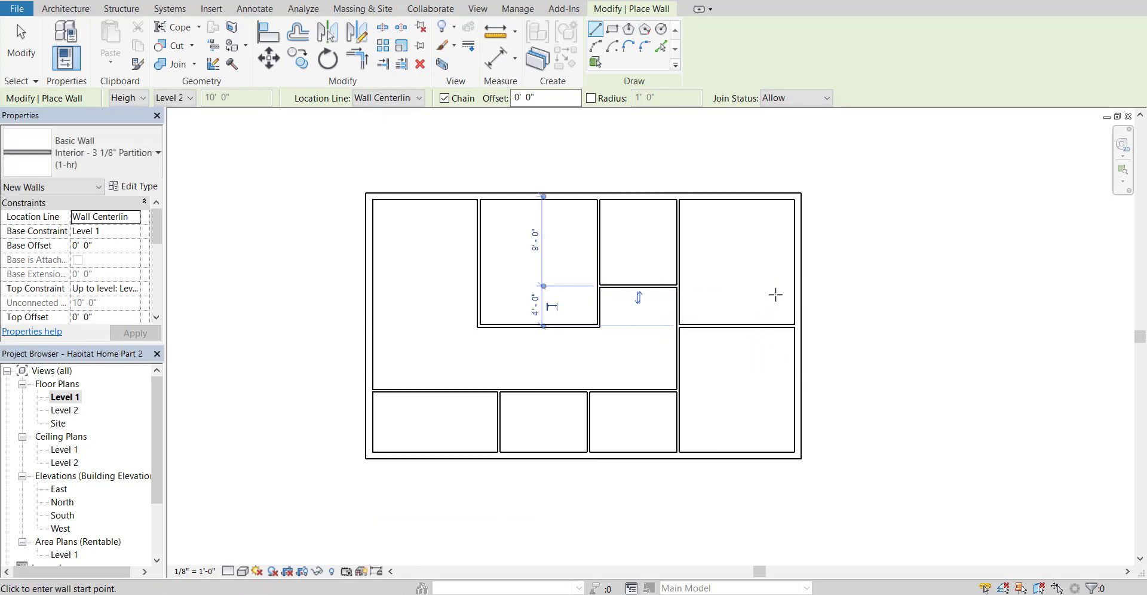
Step: Exit the Wall tool after the top-centre partition is drawn
key(Escape)
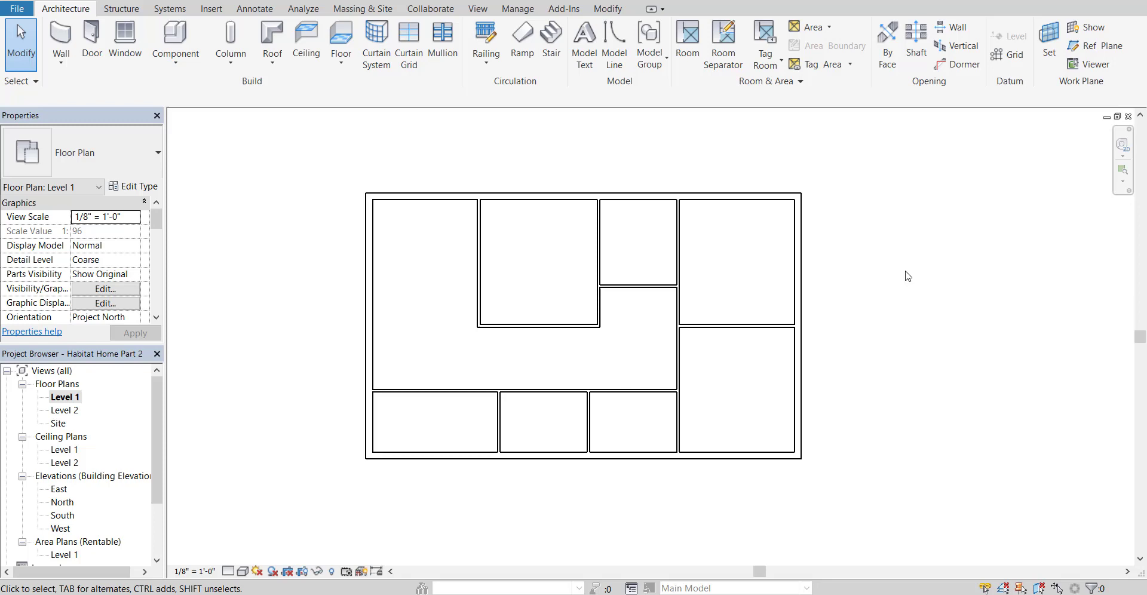
mouse_move(623, 554)
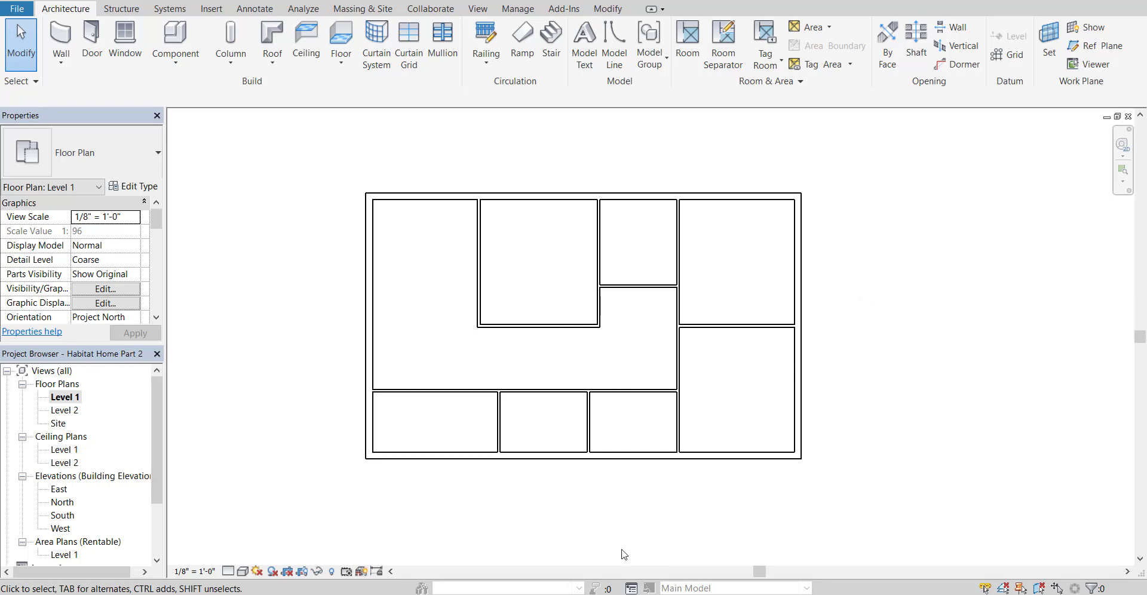
mouse_move(900, 188)
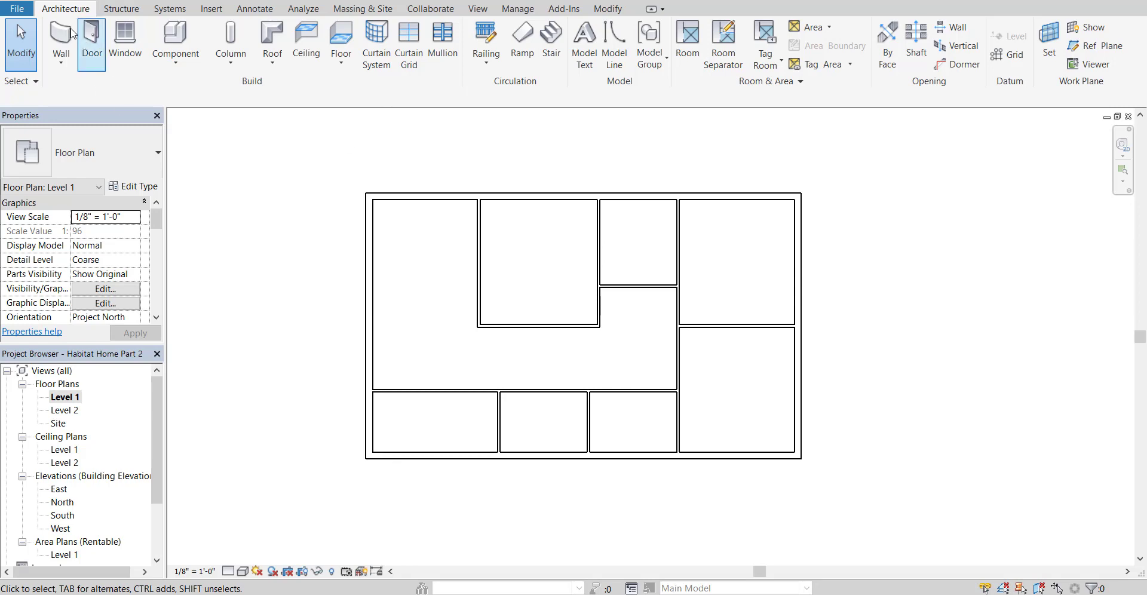
mouse_move(93, 65)
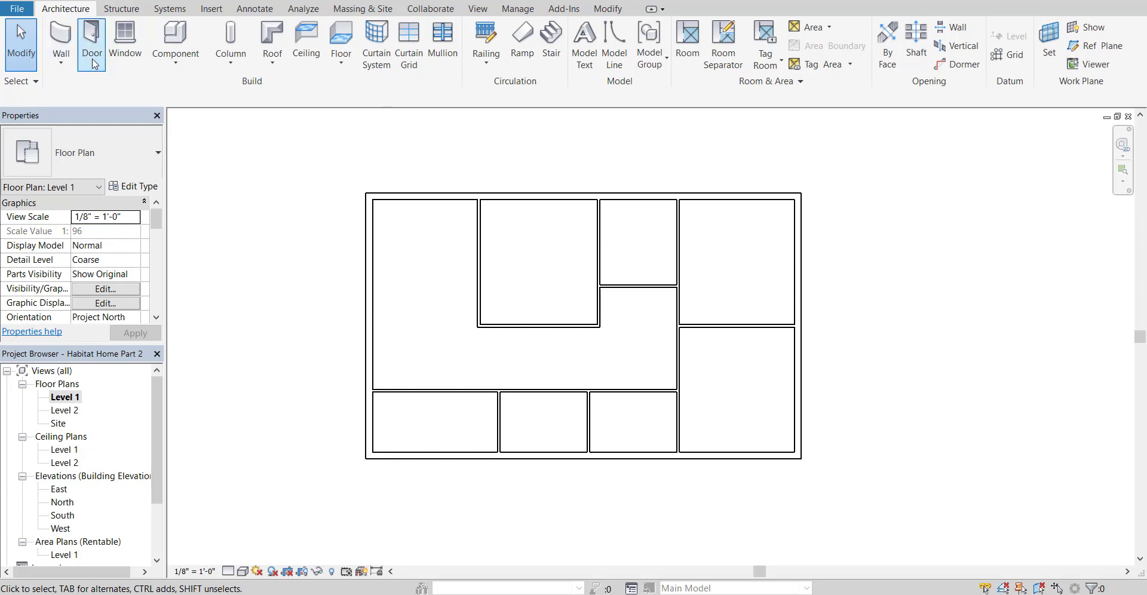
Step: Start the Door tool and choose the Single-Flush 36" x 84" door type
click(92, 42)
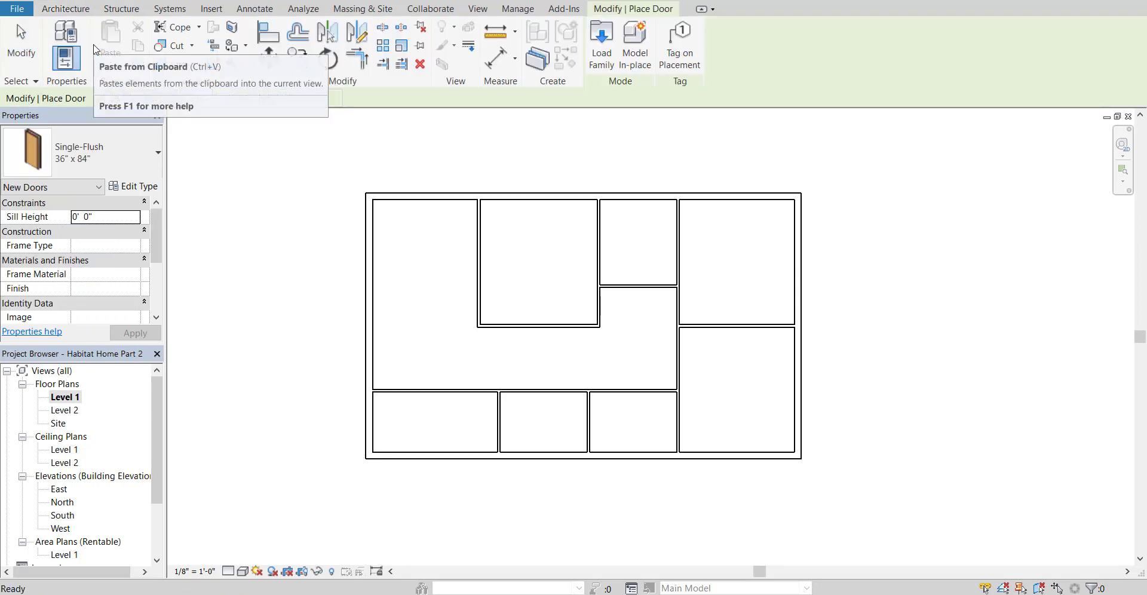
mouse_move(86, 155)
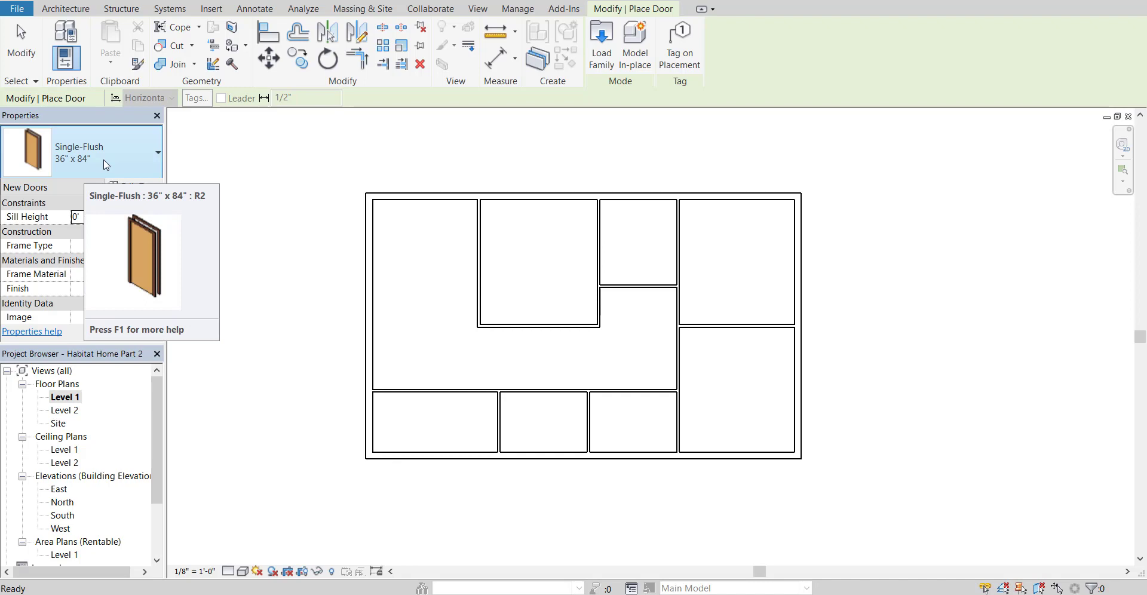
mouse_move(123, 147)
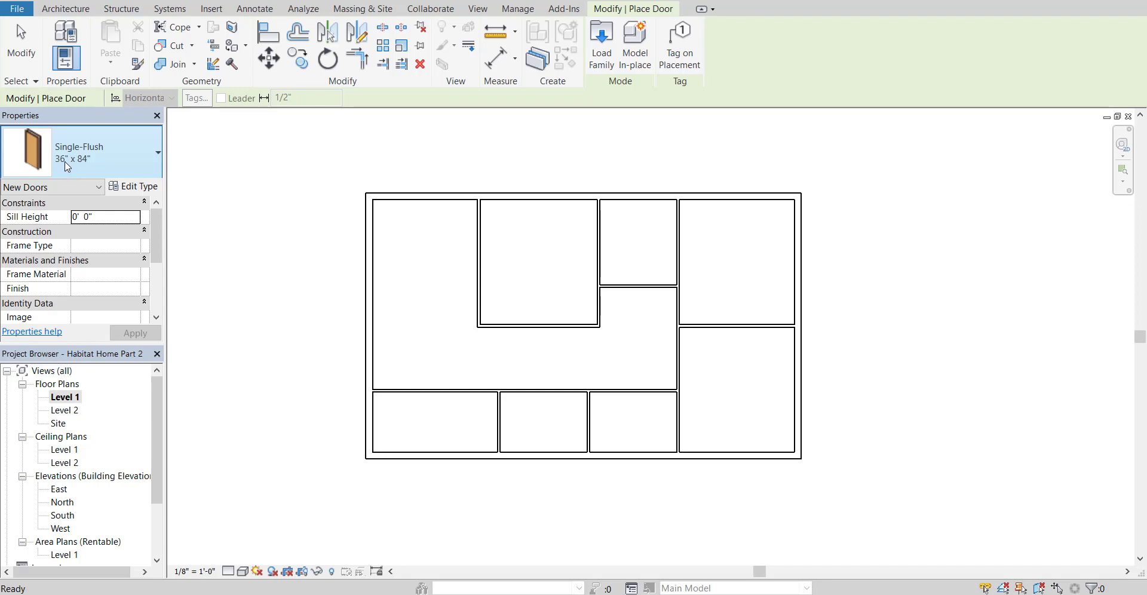
click(157, 151)
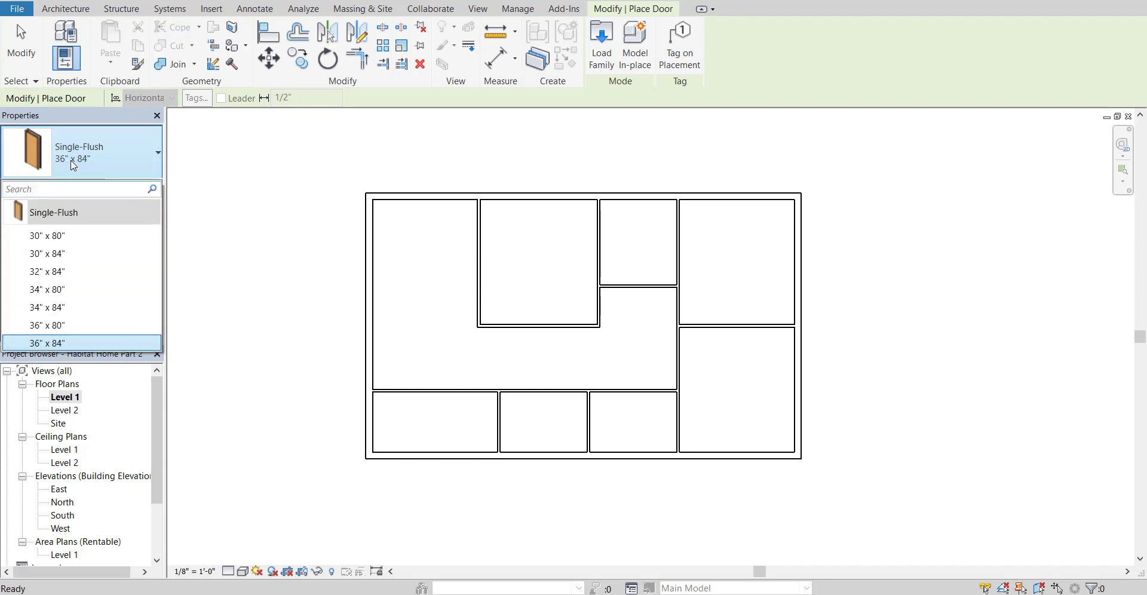
mouse_move(71, 213)
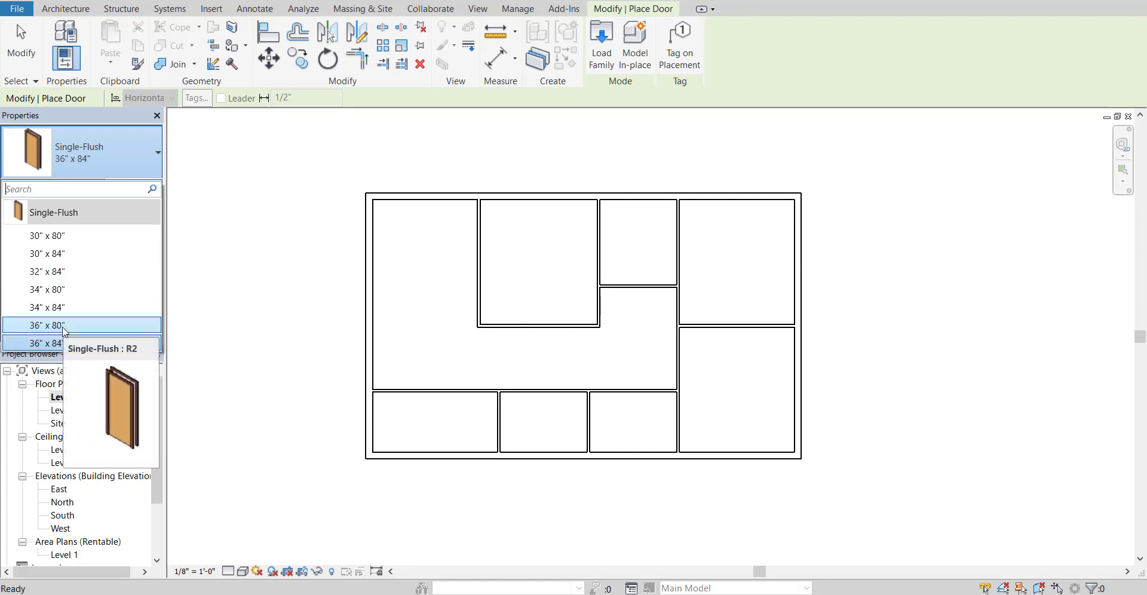
click(47, 343)
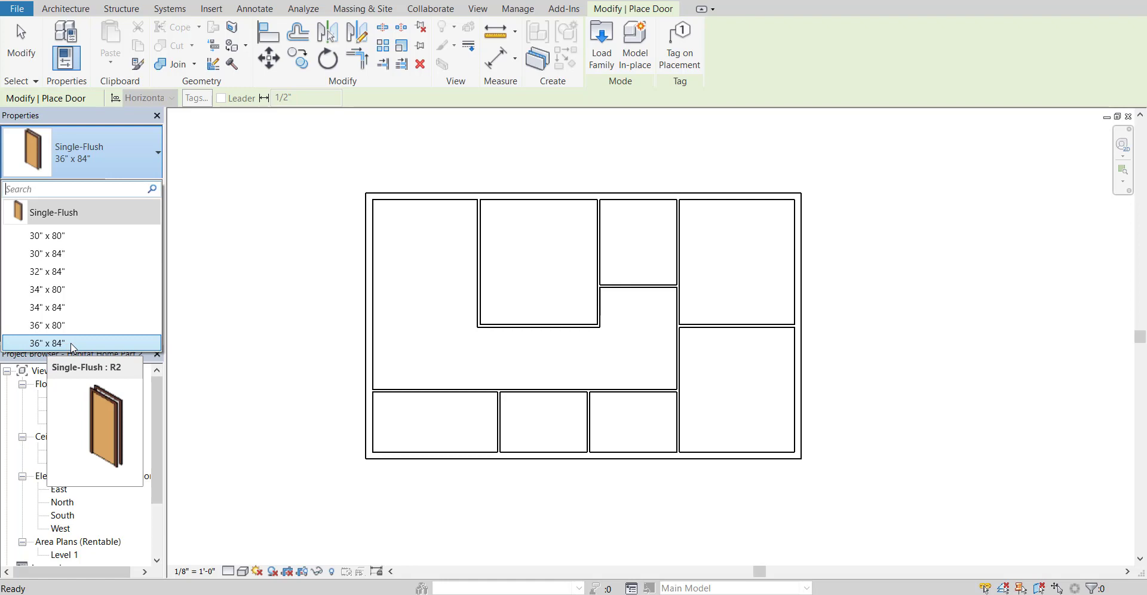
click(47, 343)
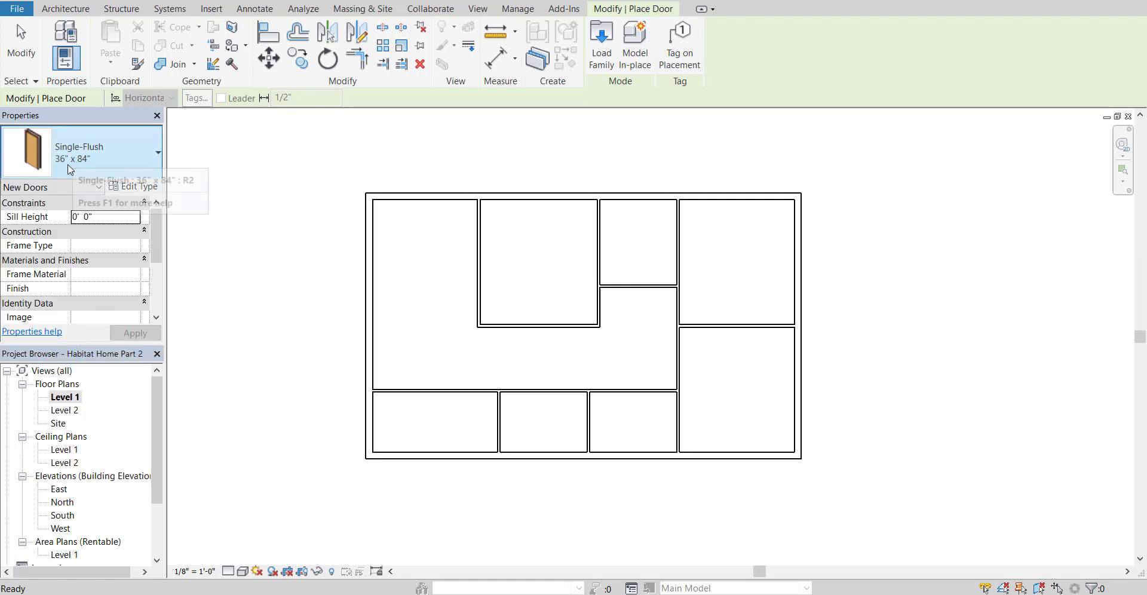
mouse_move(237, 261)
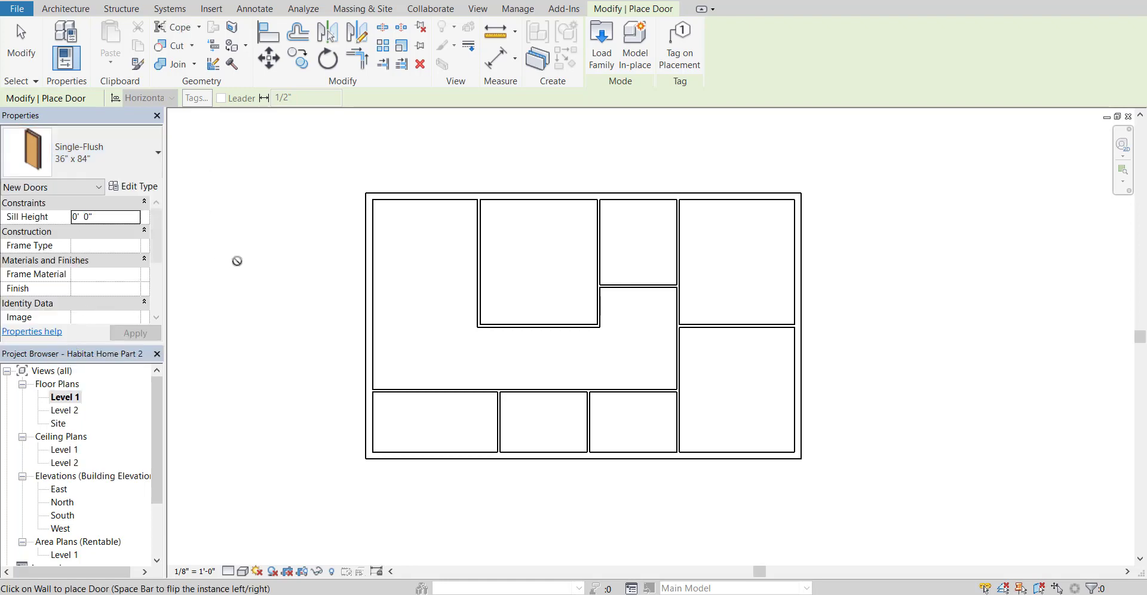
mouse_move(463, 366)
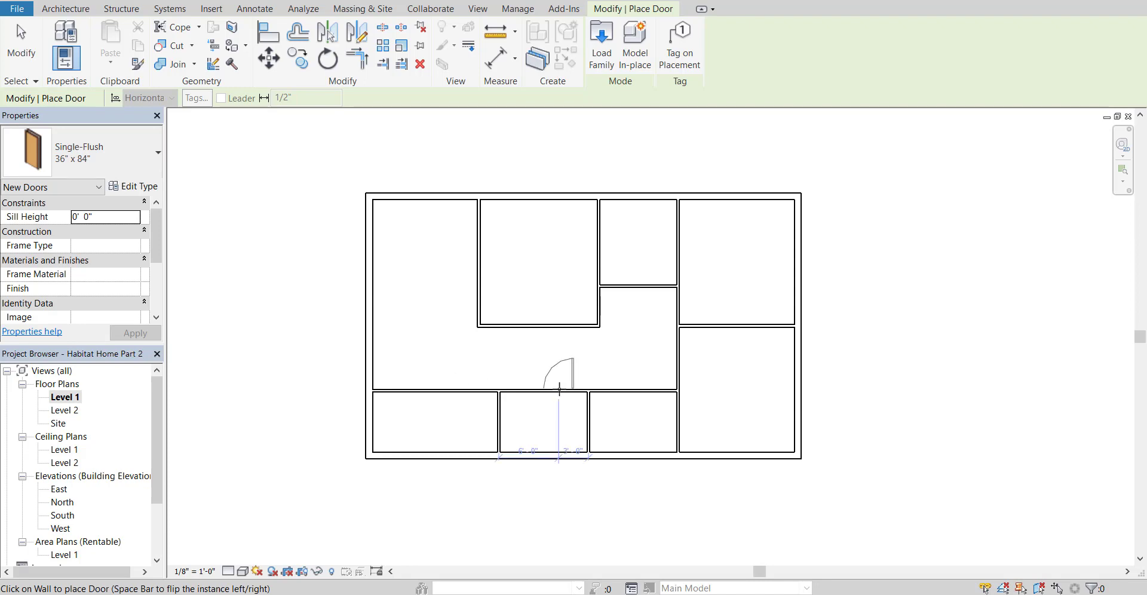
mouse_move(559, 386)
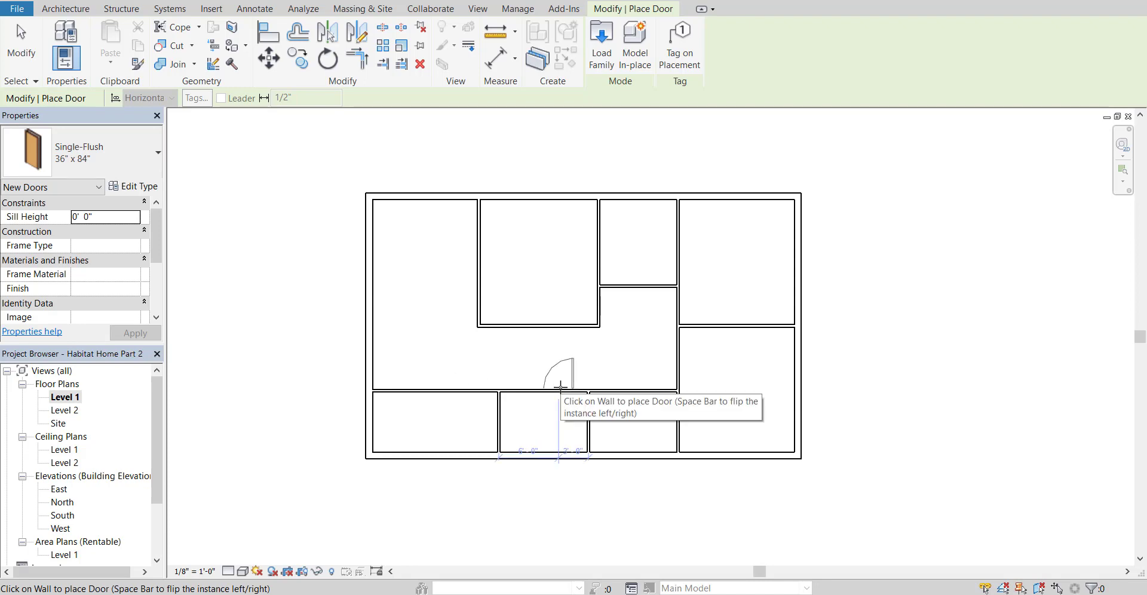
mouse_move(565, 386)
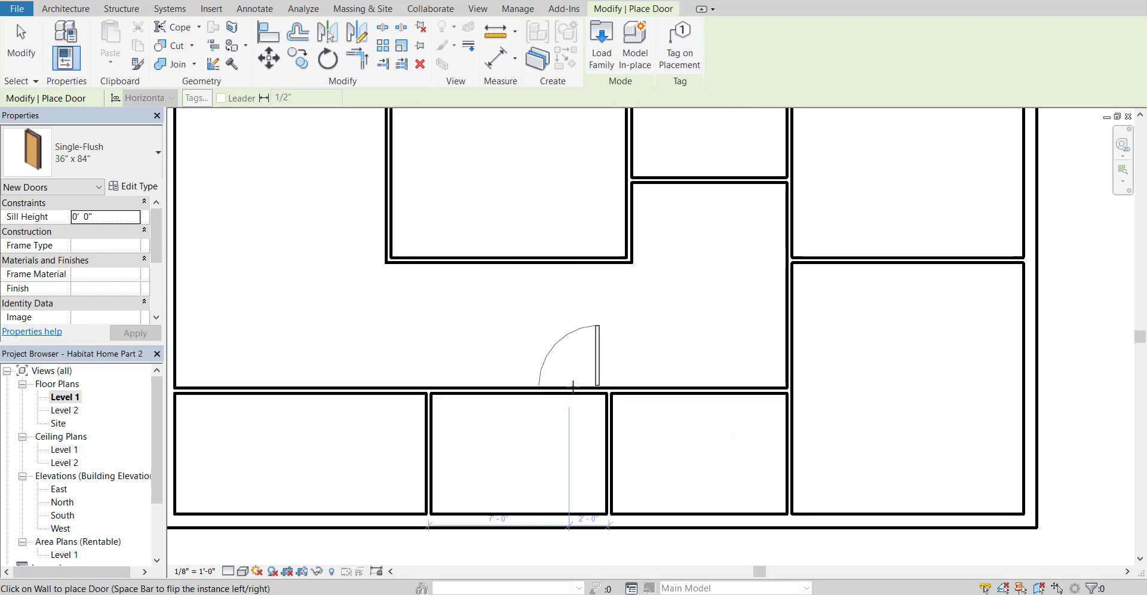
mouse_move(566, 407)
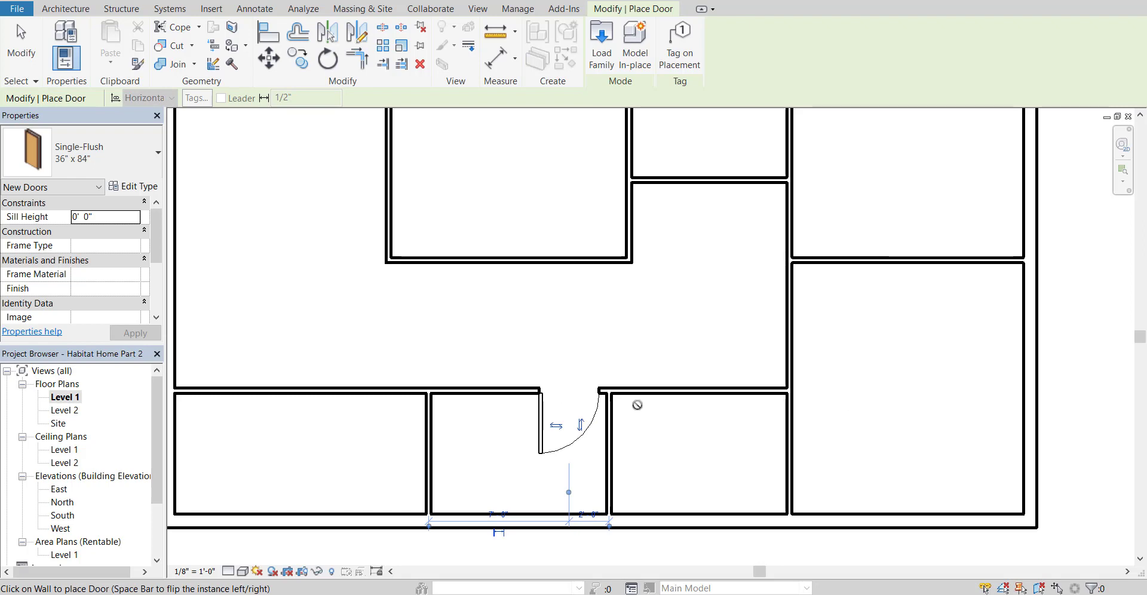
mouse_move(645, 397)
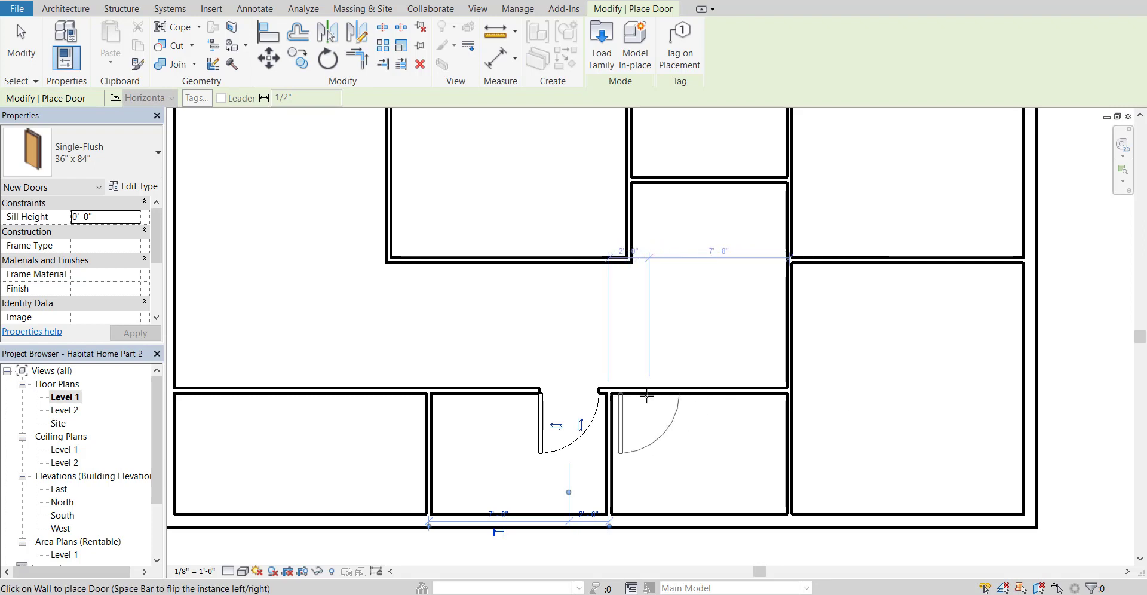
mouse_move(649, 396)
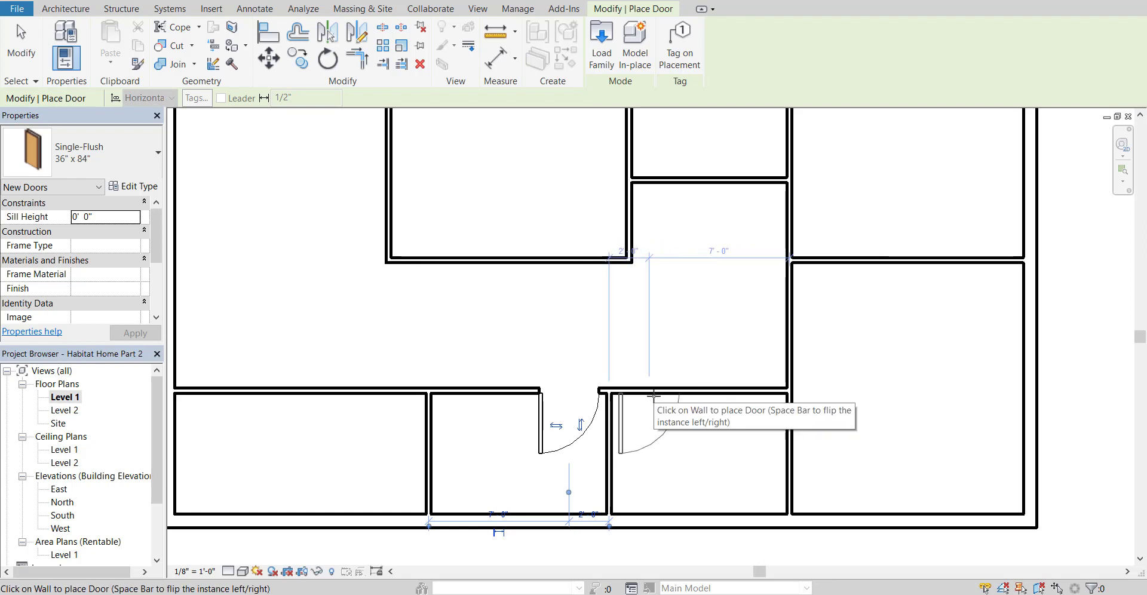
mouse_move(785, 300)
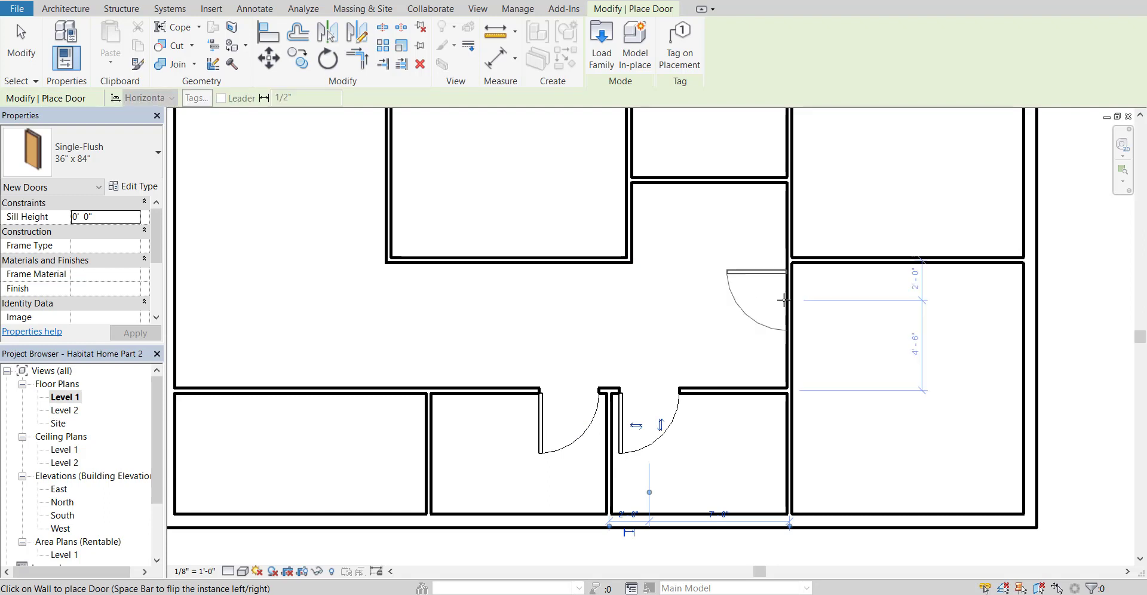
mouse_move(797, 309)
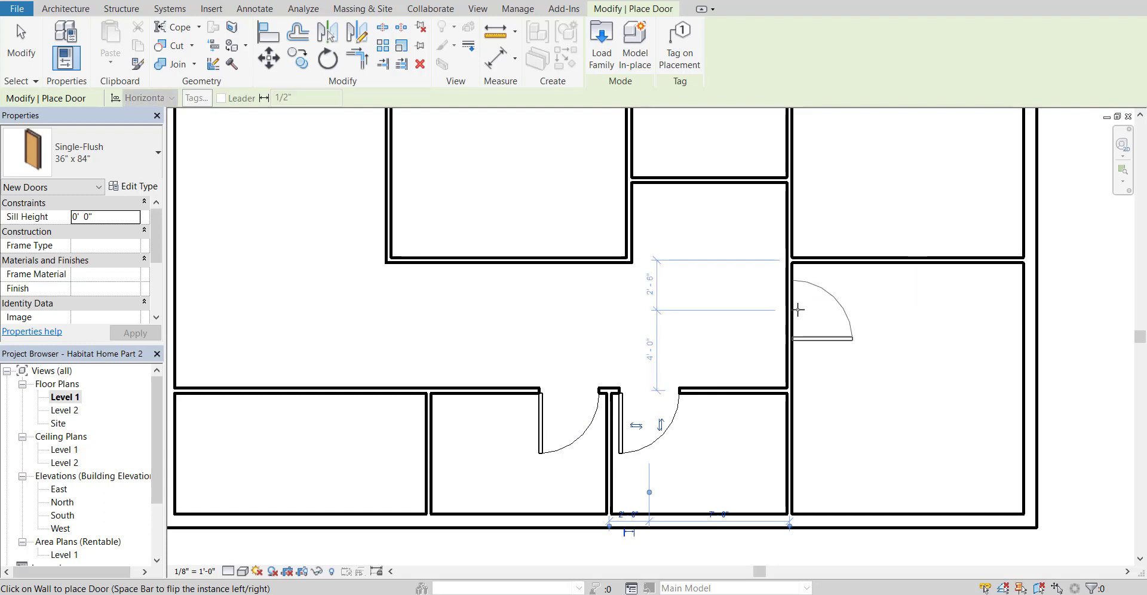
mouse_move(795, 299)
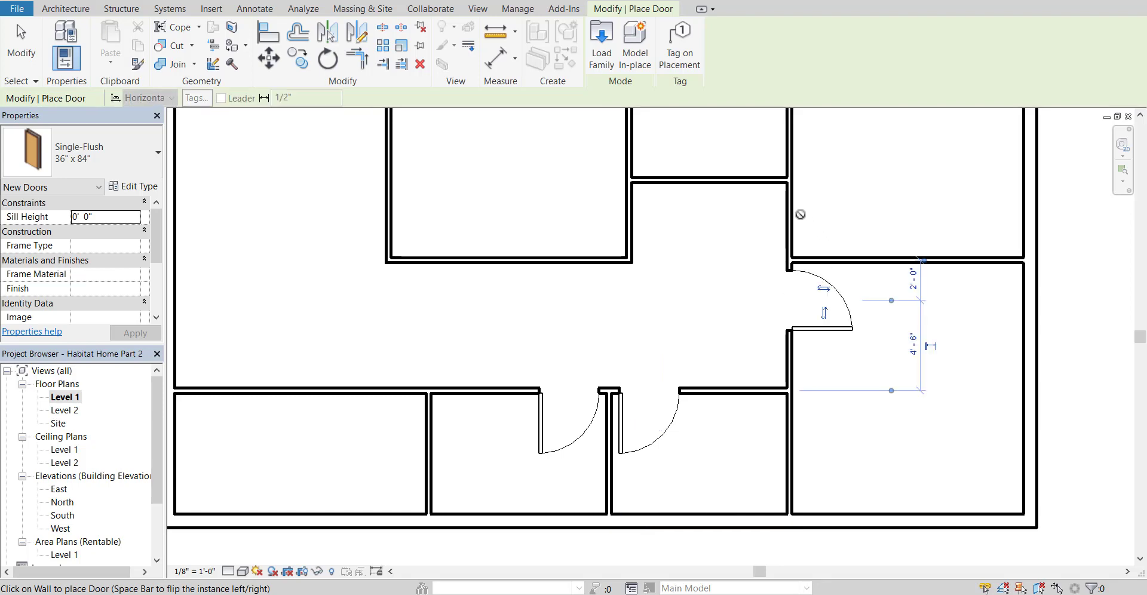
mouse_move(797, 223)
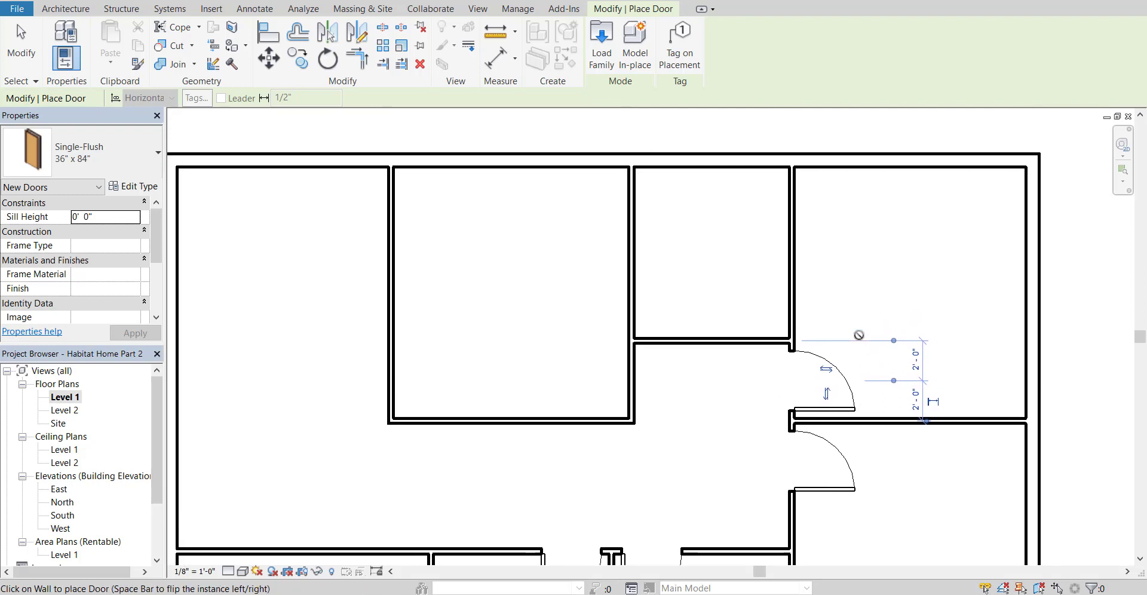
mouse_move(631, 381)
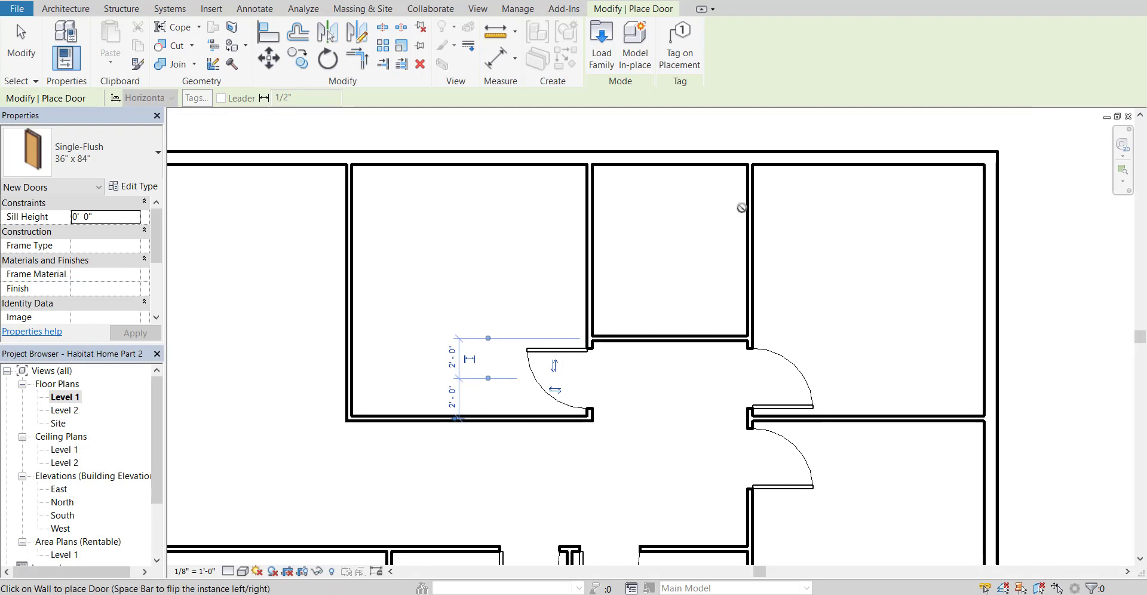
mouse_move(750, 203)
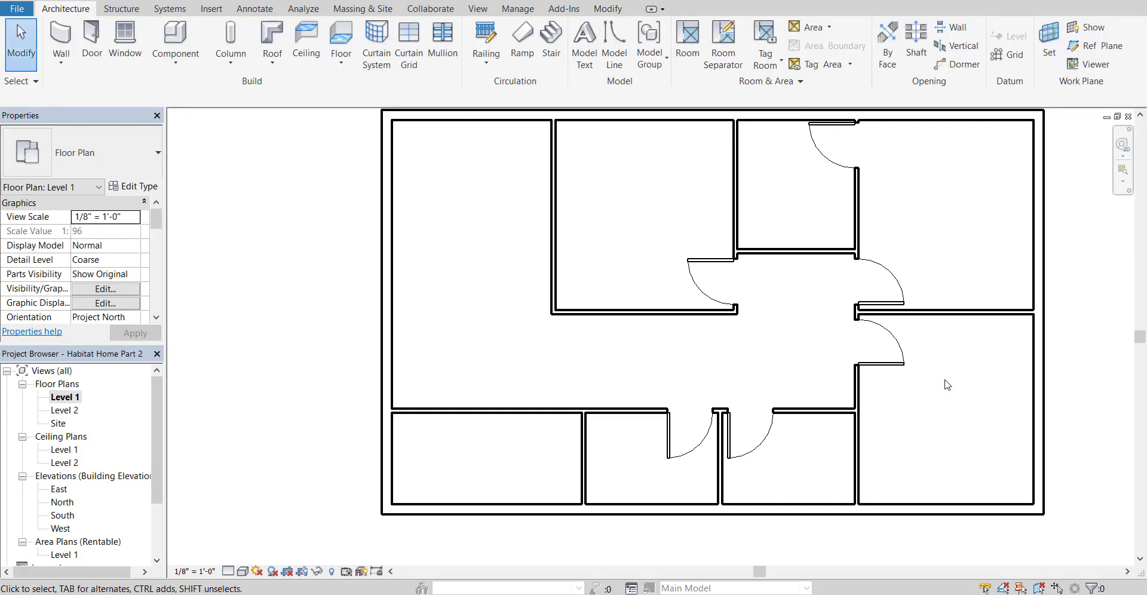
mouse_move(939, 385)
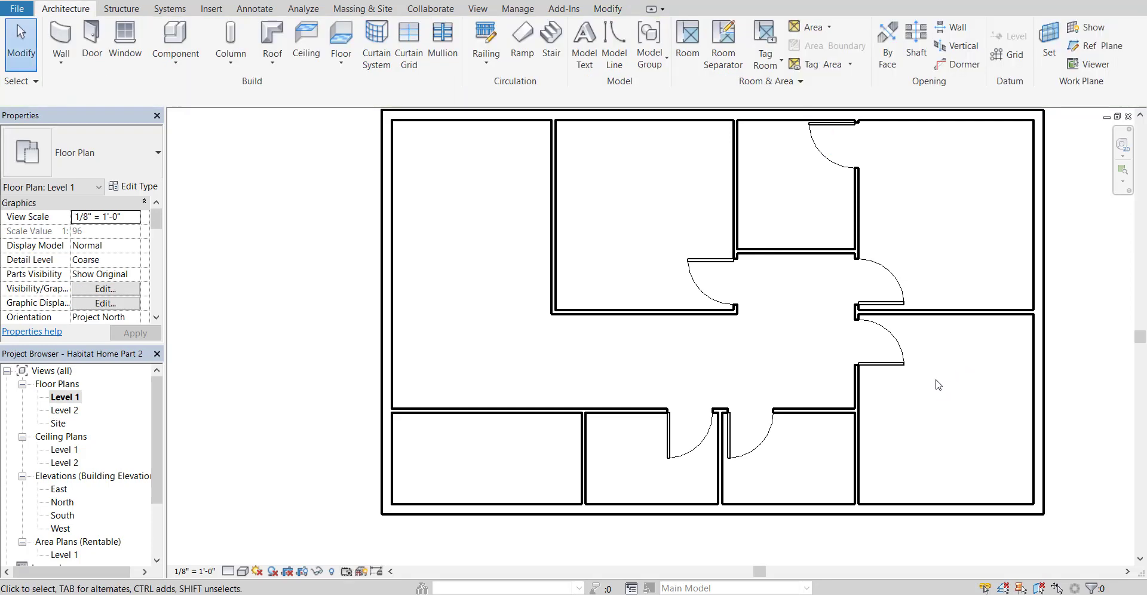
scroll(down, 3)
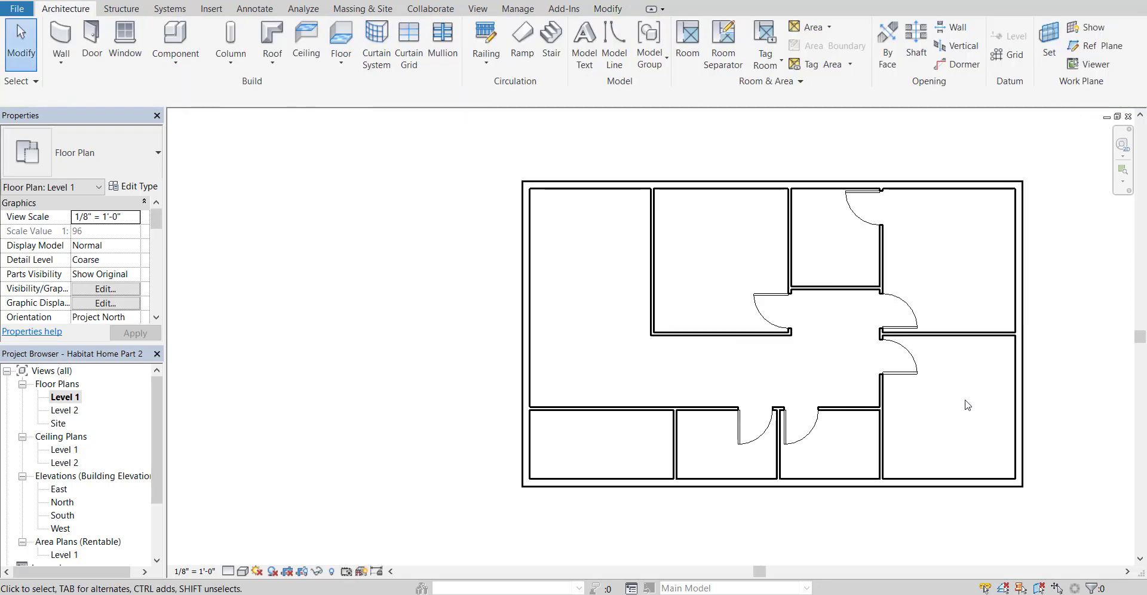
scroll(up, 3)
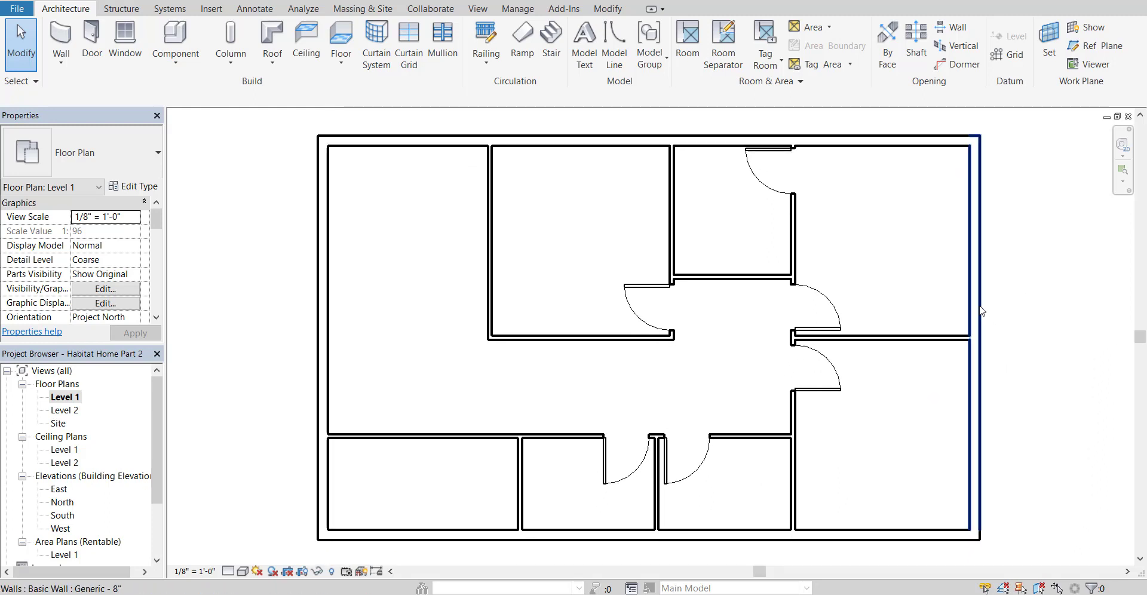
mouse_move(944, 276)
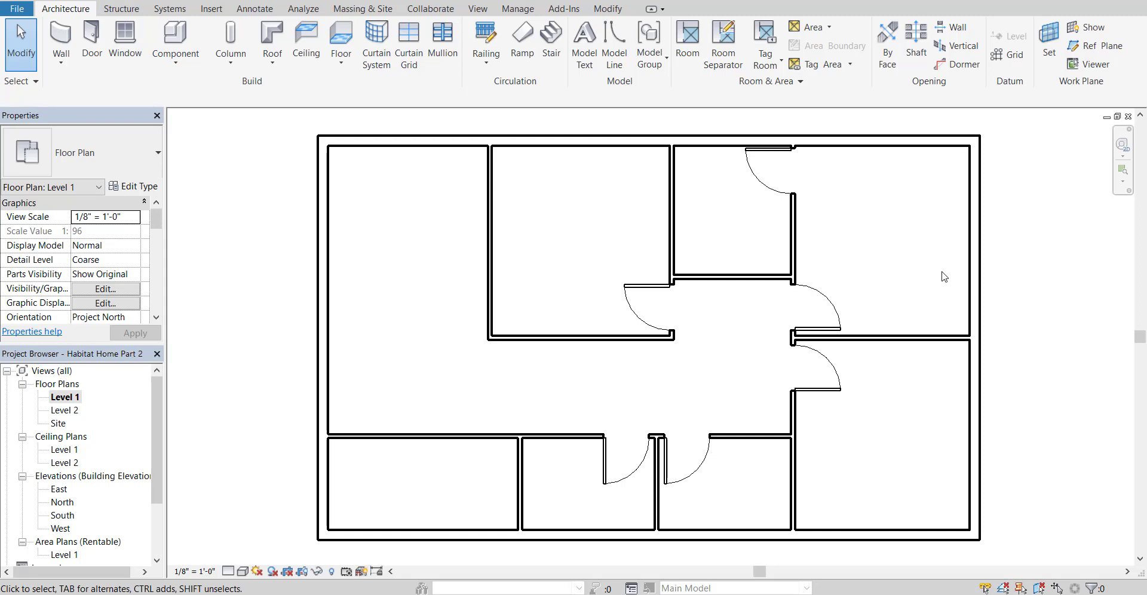
mouse_move(930, 277)
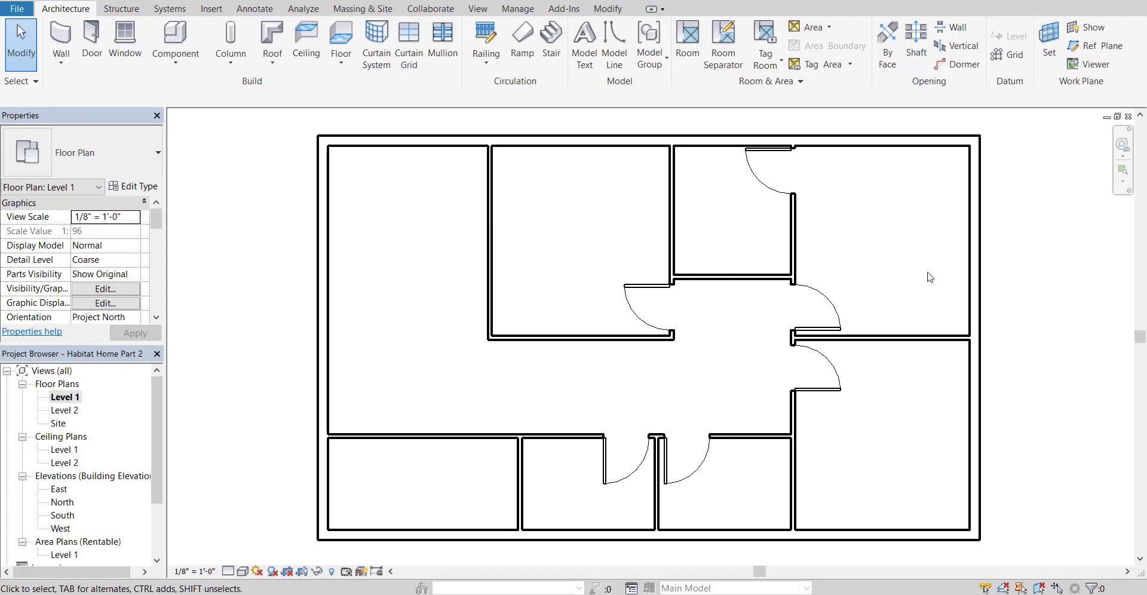
click(817, 315)
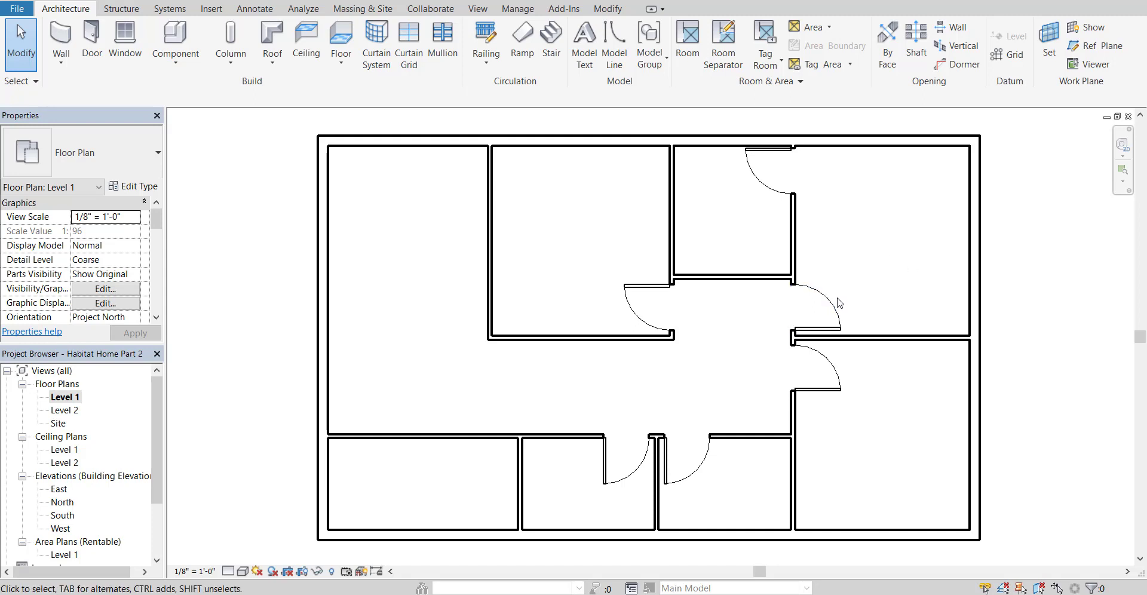
mouse_move(780, 309)
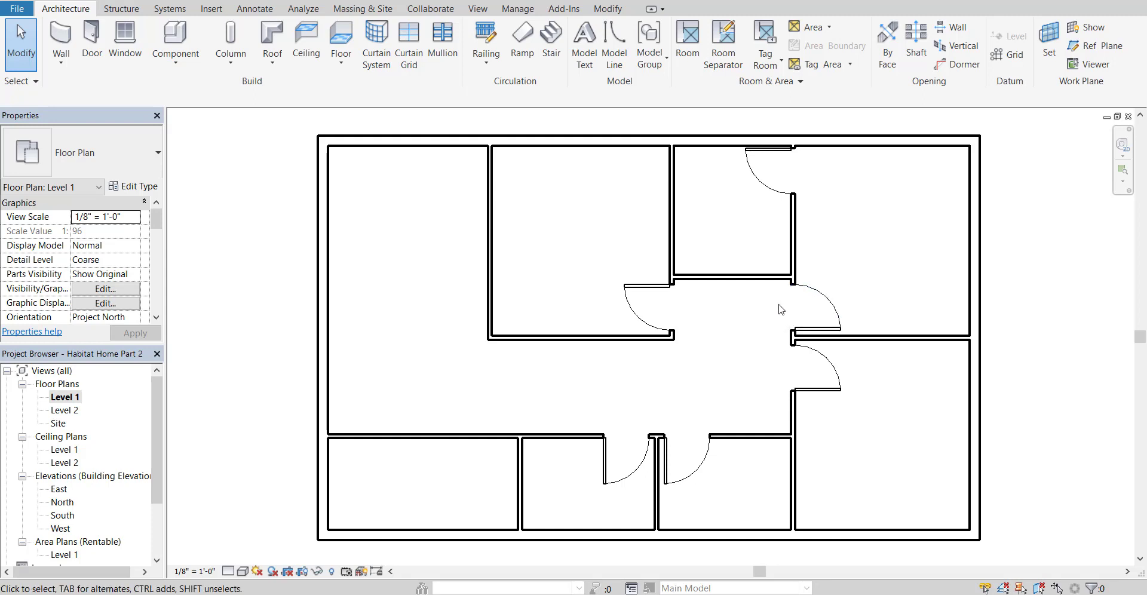
mouse_move(782, 315)
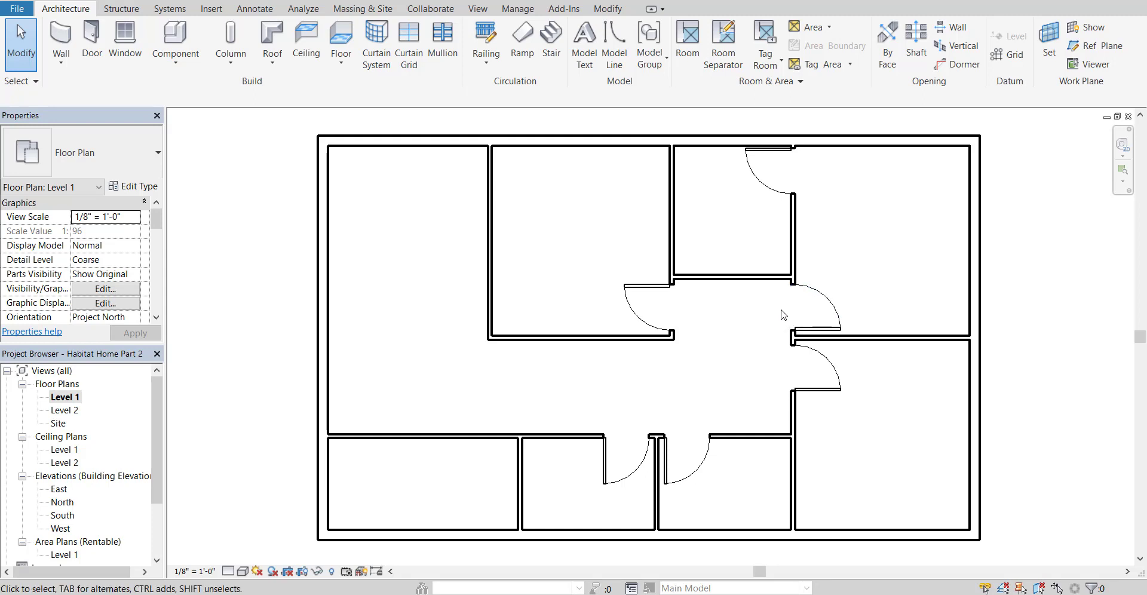
mouse_move(794, 308)
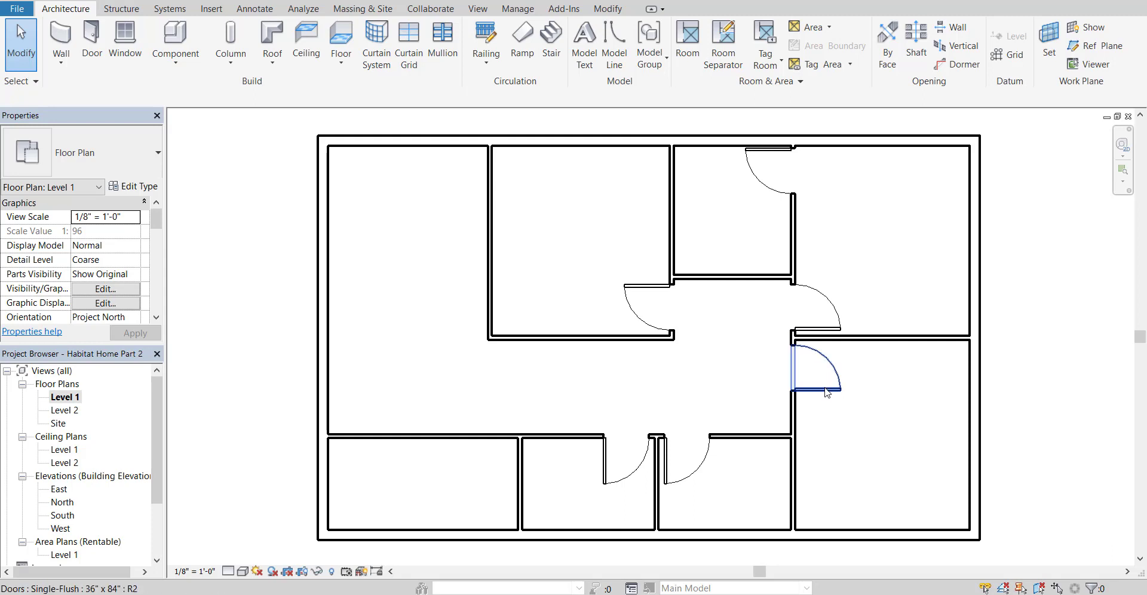
Step: Flip the swing of the door into the right-side room
click(825, 405)
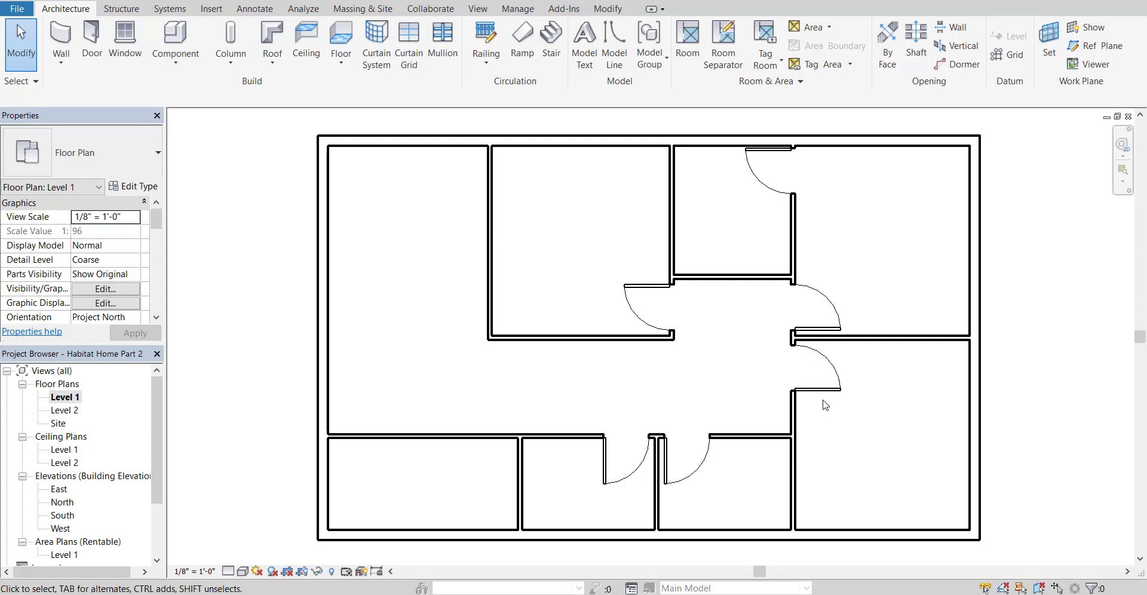
click(813, 373)
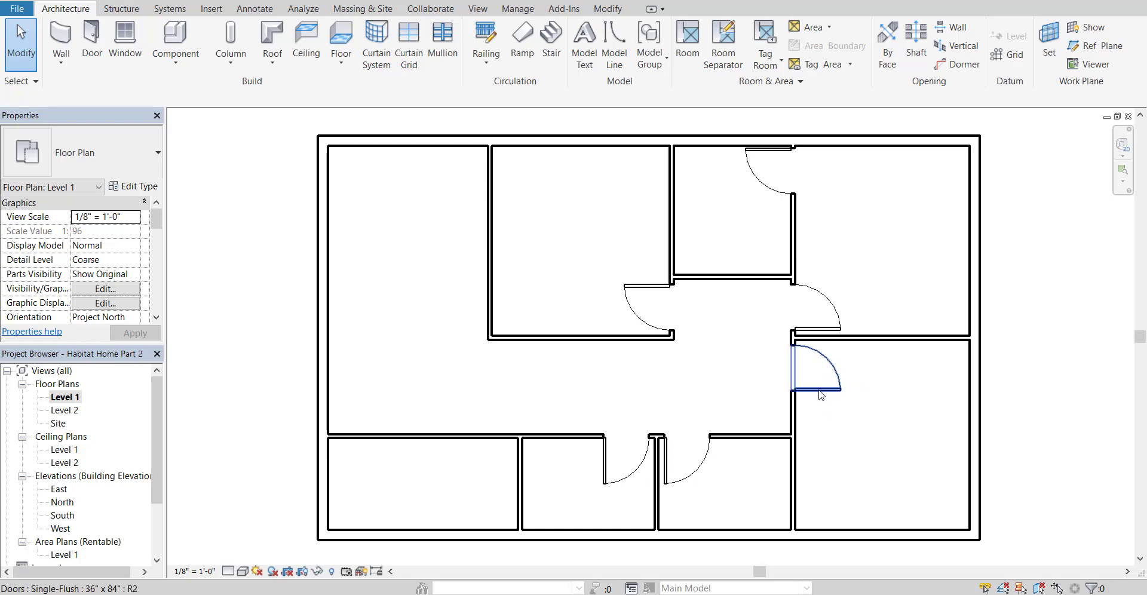
click(817, 373)
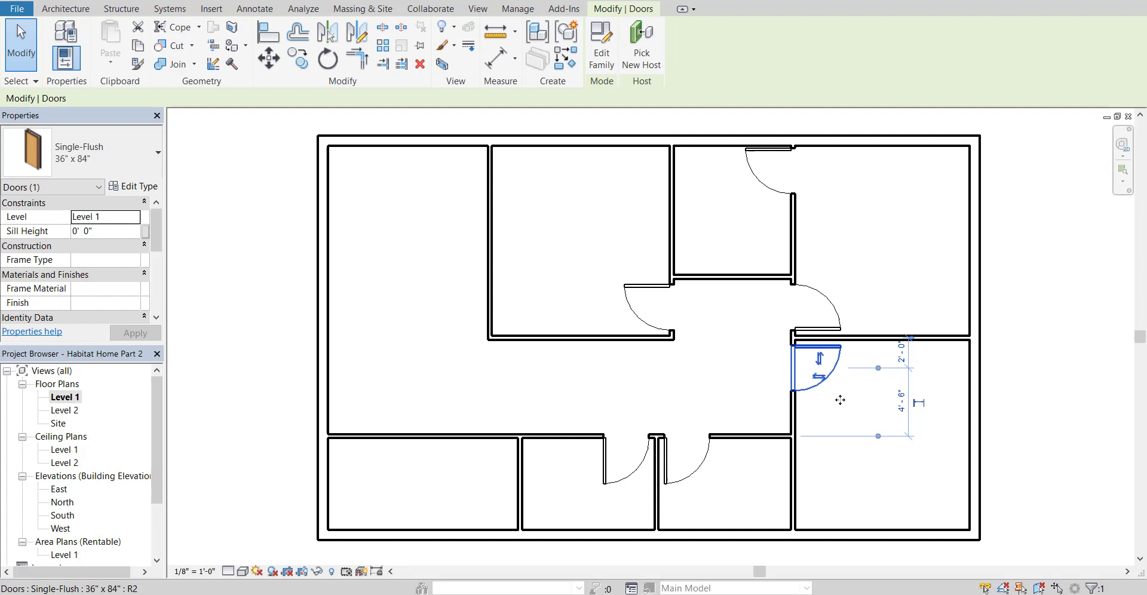
mouse_move(834, 344)
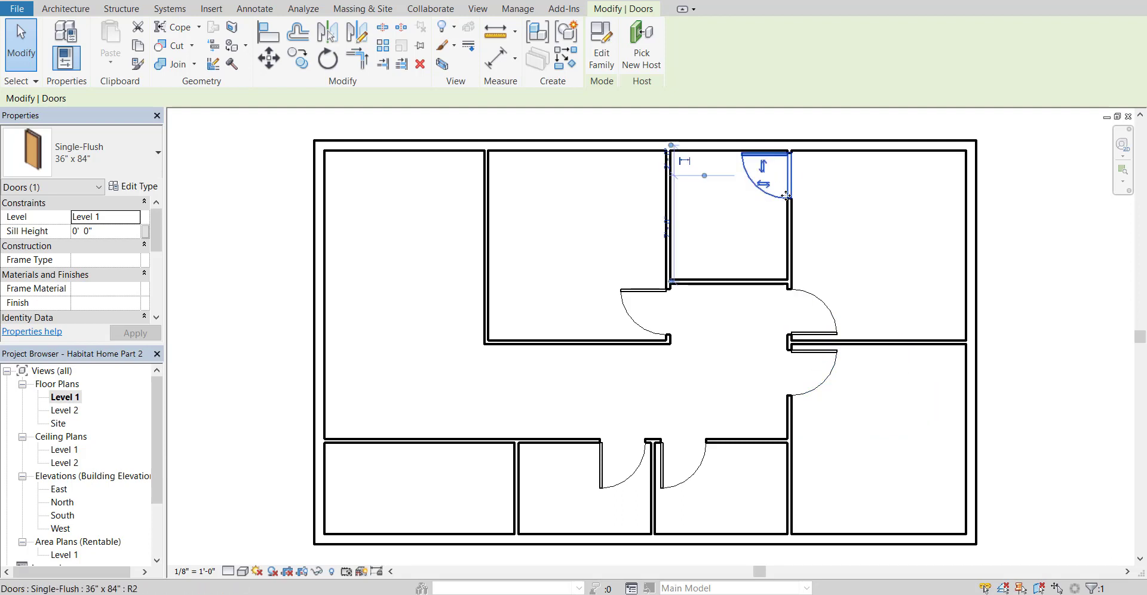
mouse_move(778, 175)
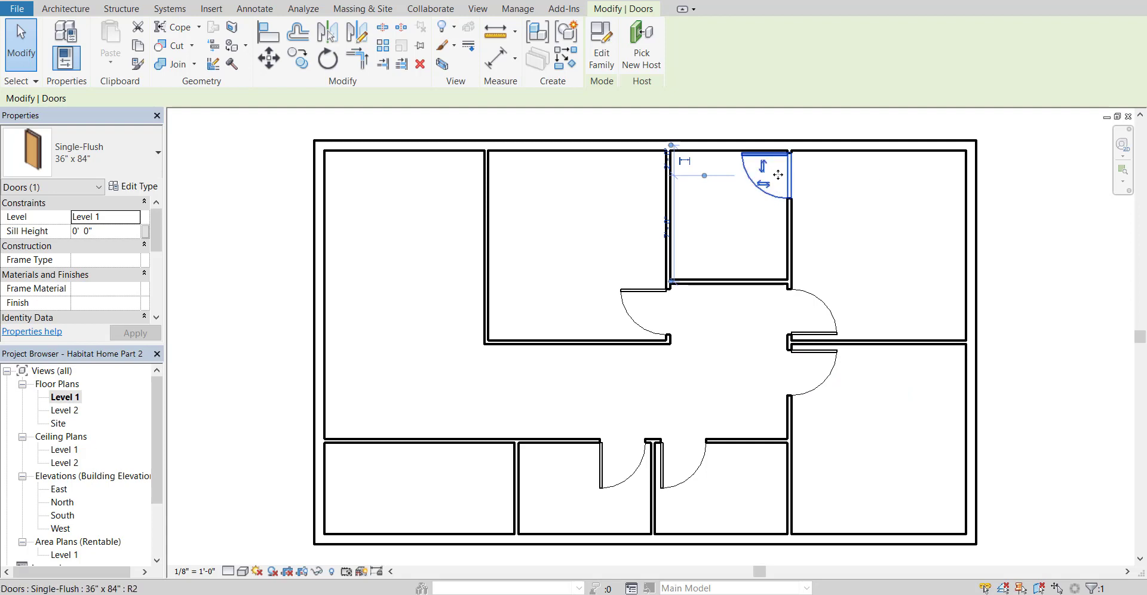
mouse_move(780, 175)
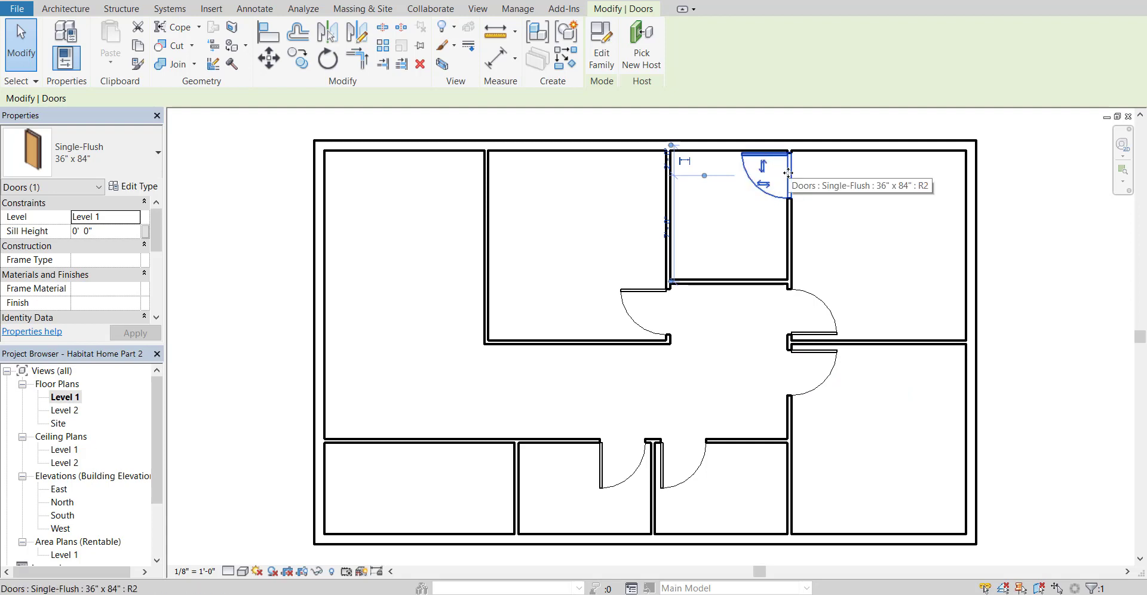
mouse_move(845, 194)
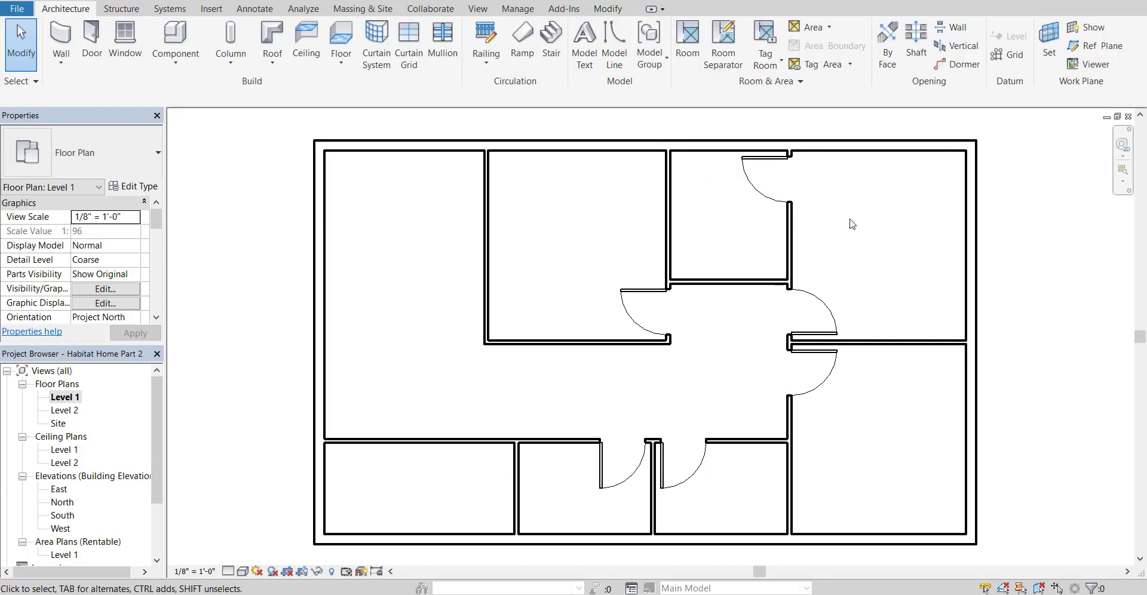
click(648, 311)
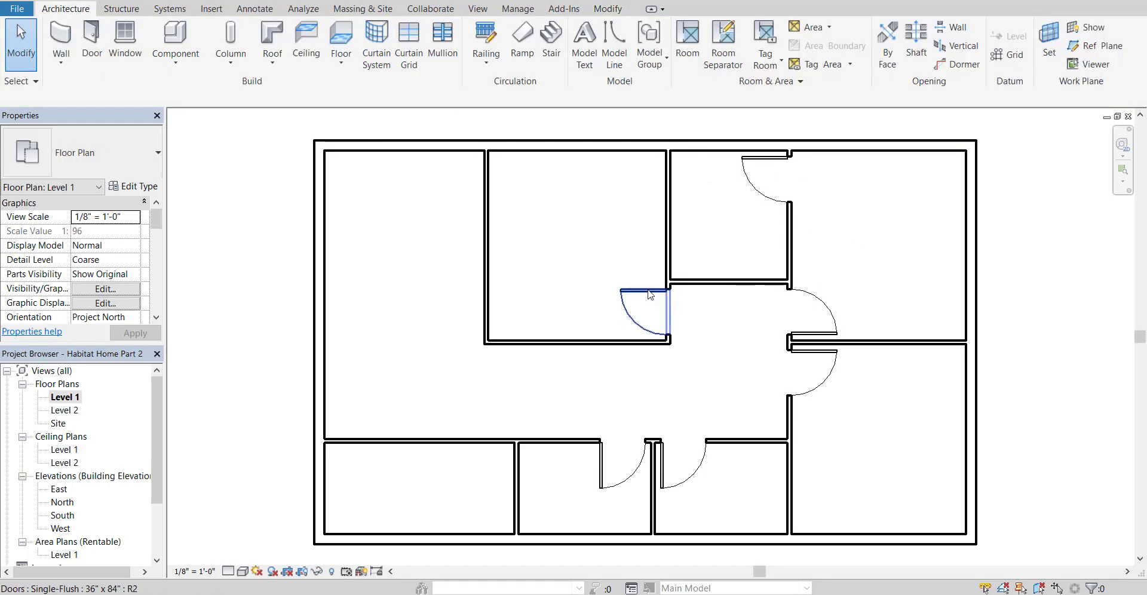
Step: Flip the swings of the centre door and the lower-middle room door, then deselect
click(644, 308)
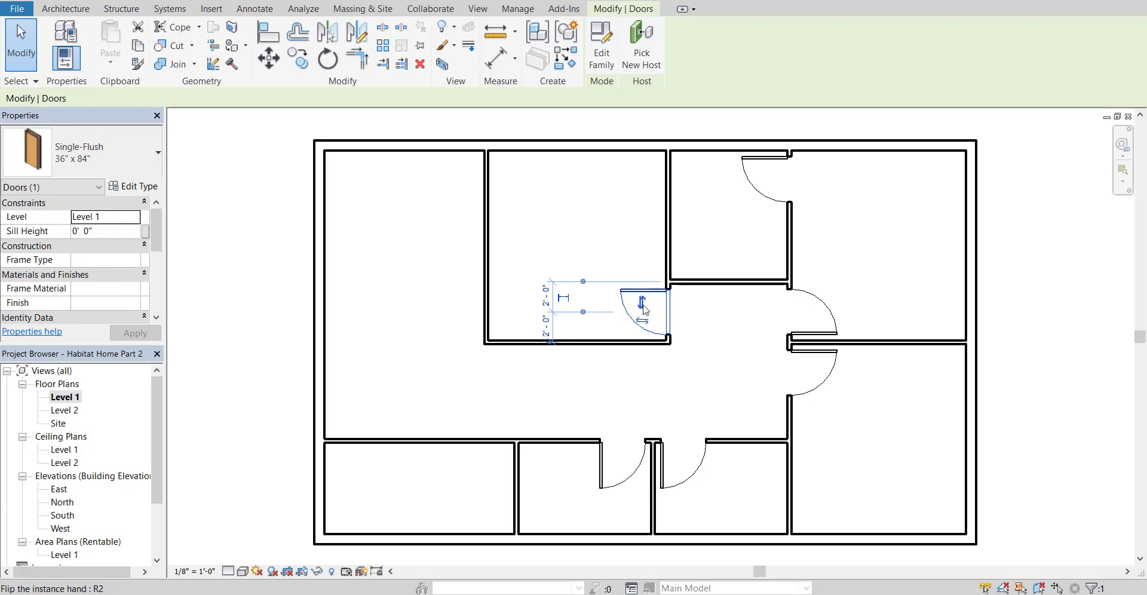
click(701, 360)
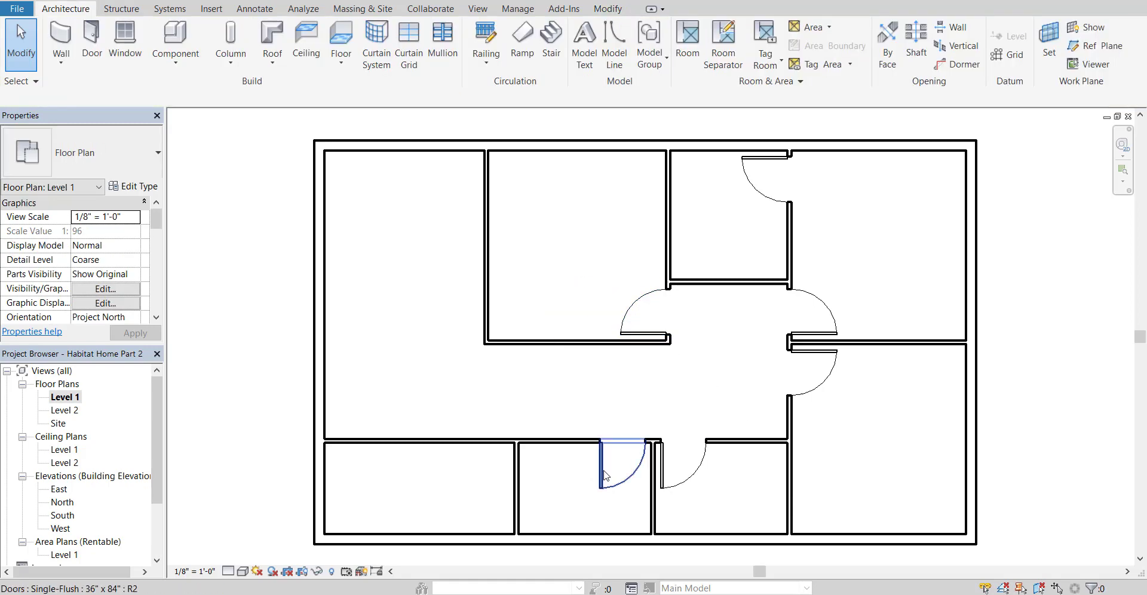
click(614, 469)
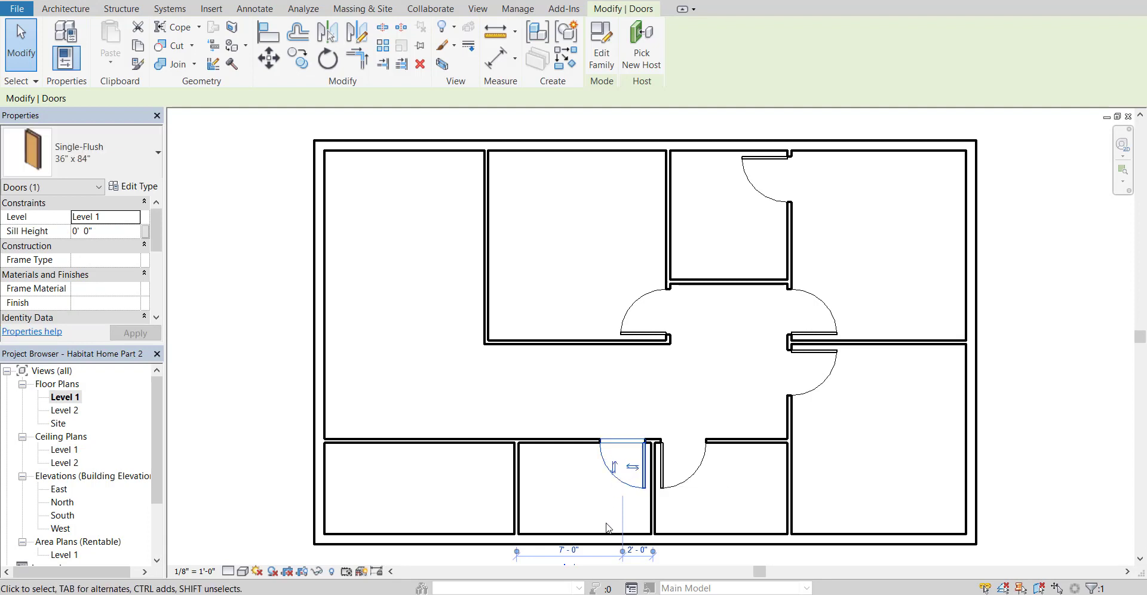
click(538, 501)
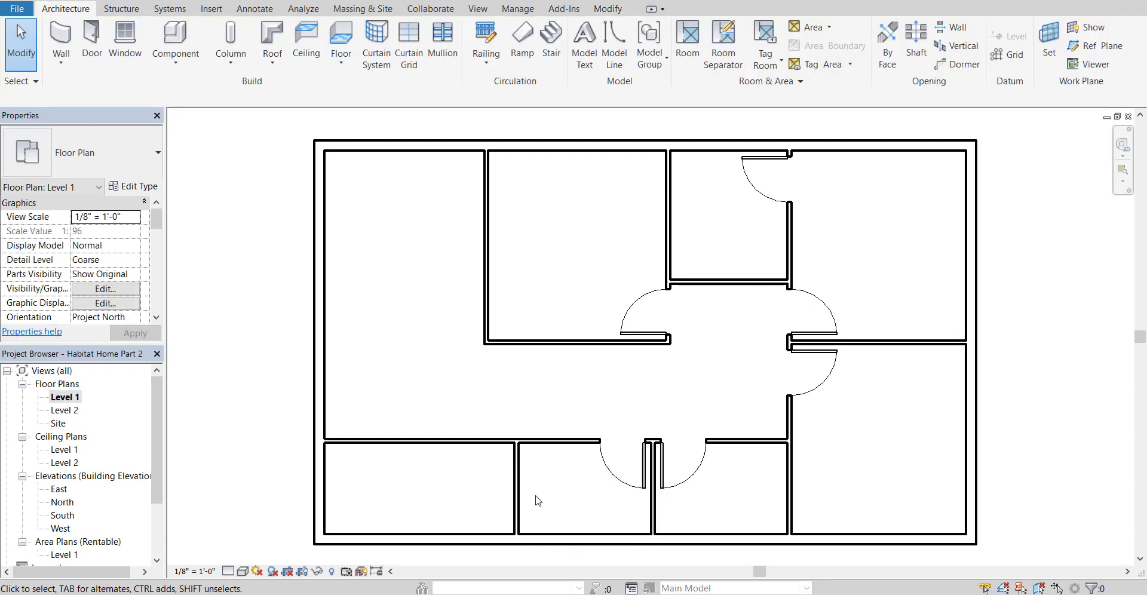
Step: Look over the plan and start the Door tool again with Single-Flush 36" x 84"
click(634, 469)
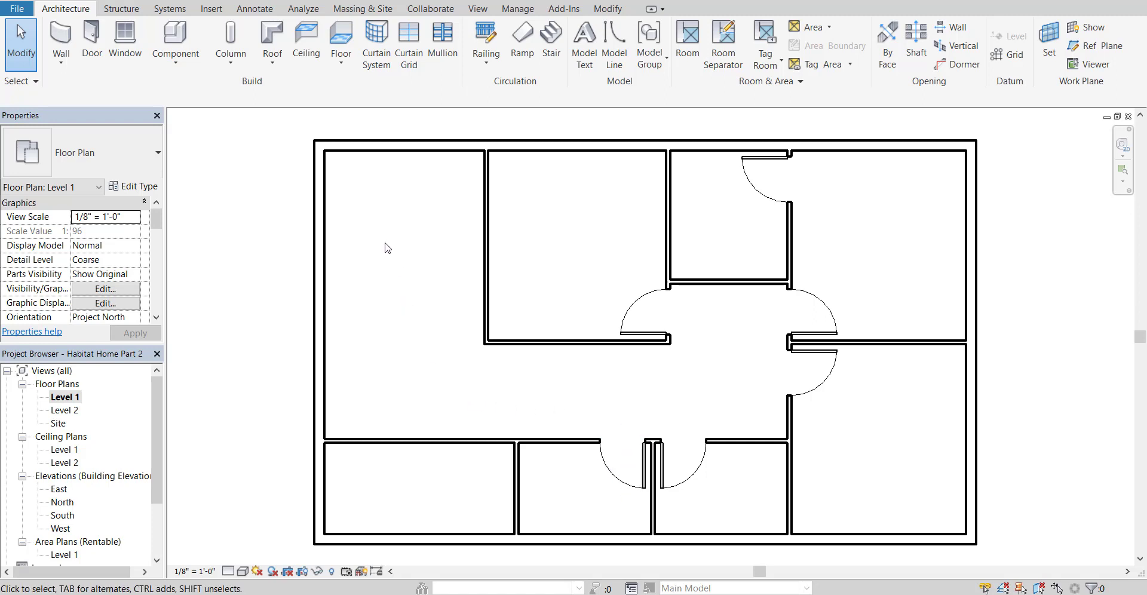
mouse_move(373, 209)
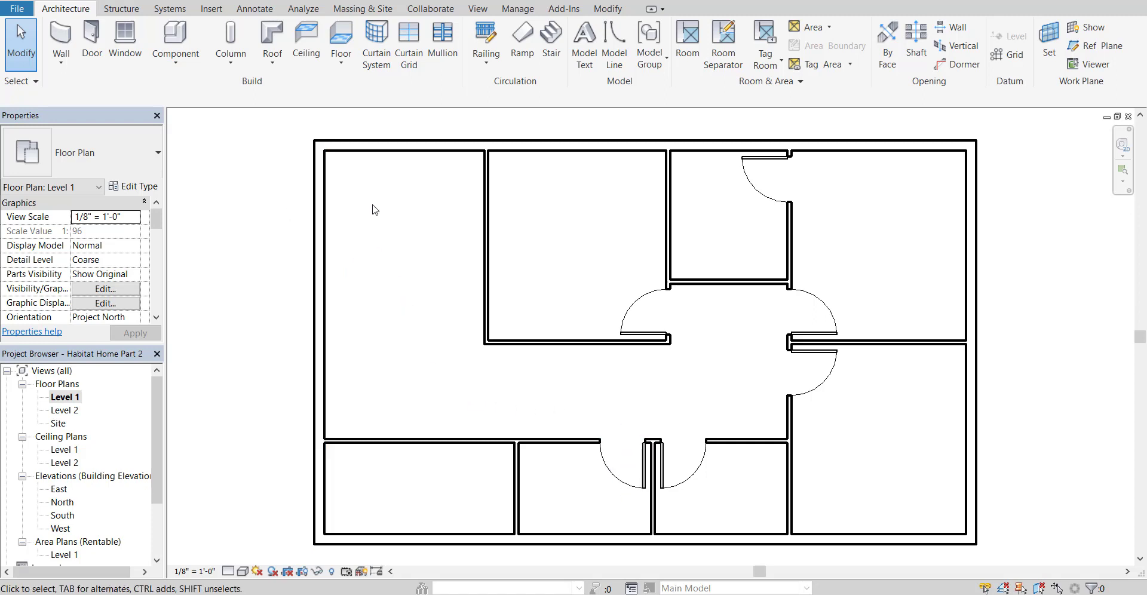
mouse_move(374, 451)
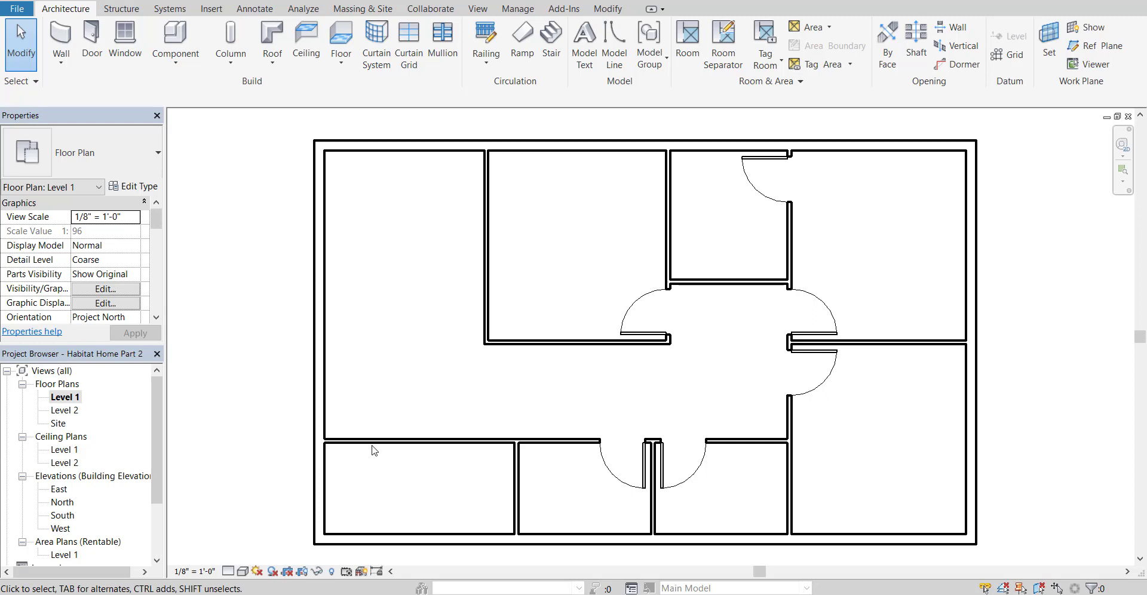
mouse_move(475, 494)
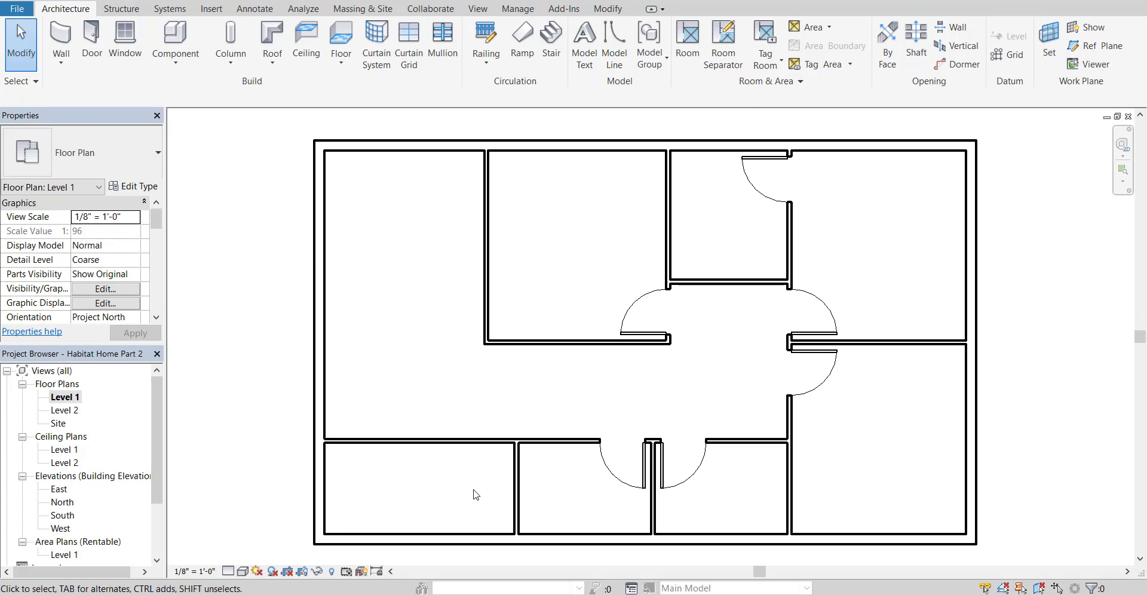
click(472, 447)
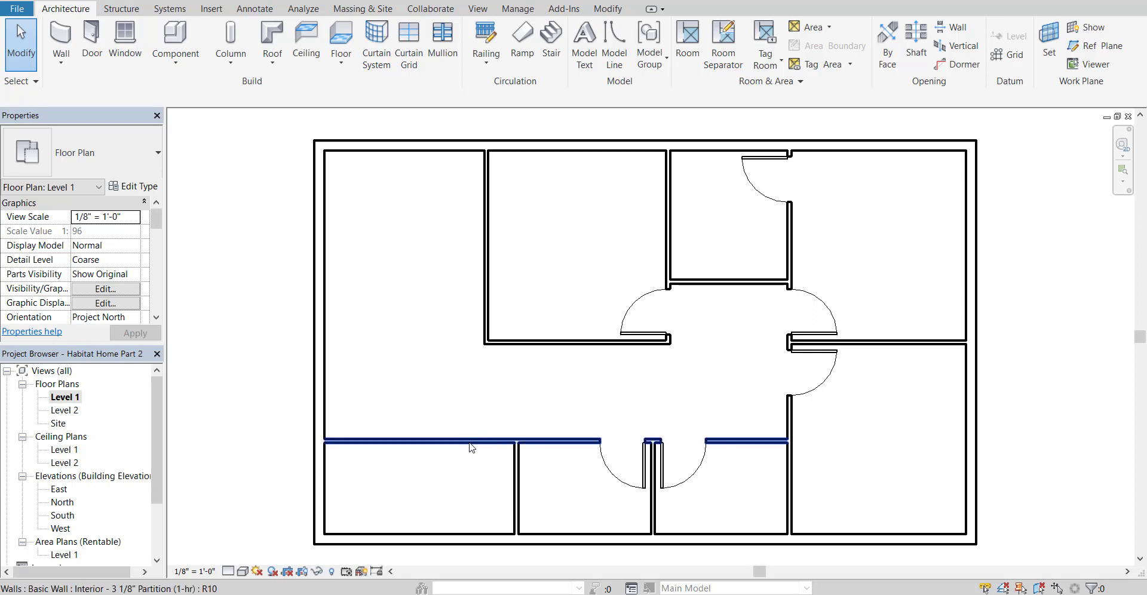
click(430, 264)
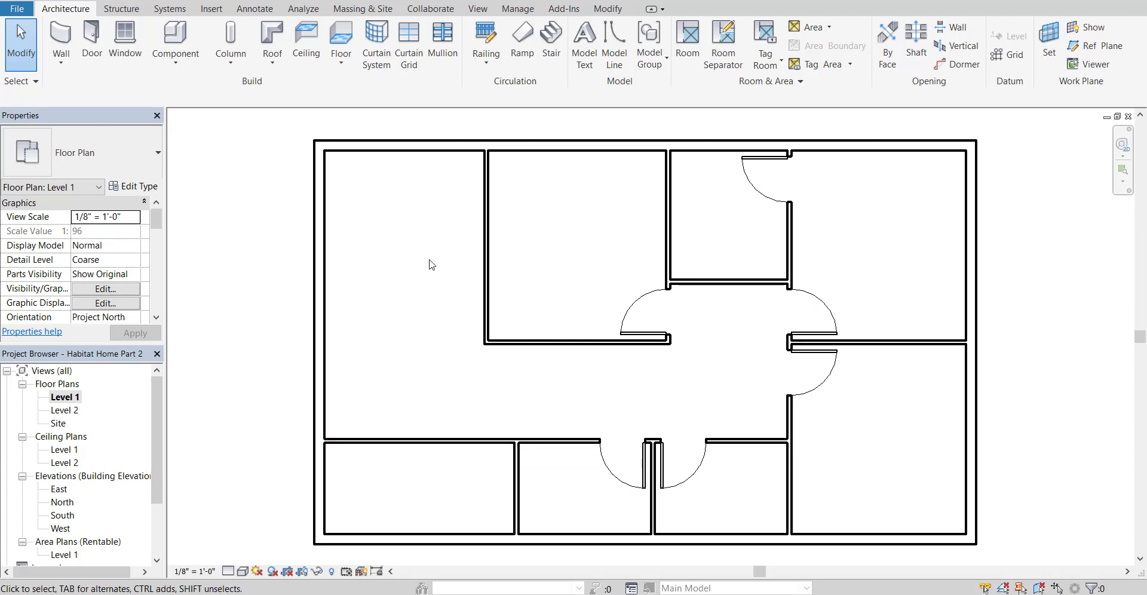
mouse_move(307, 206)
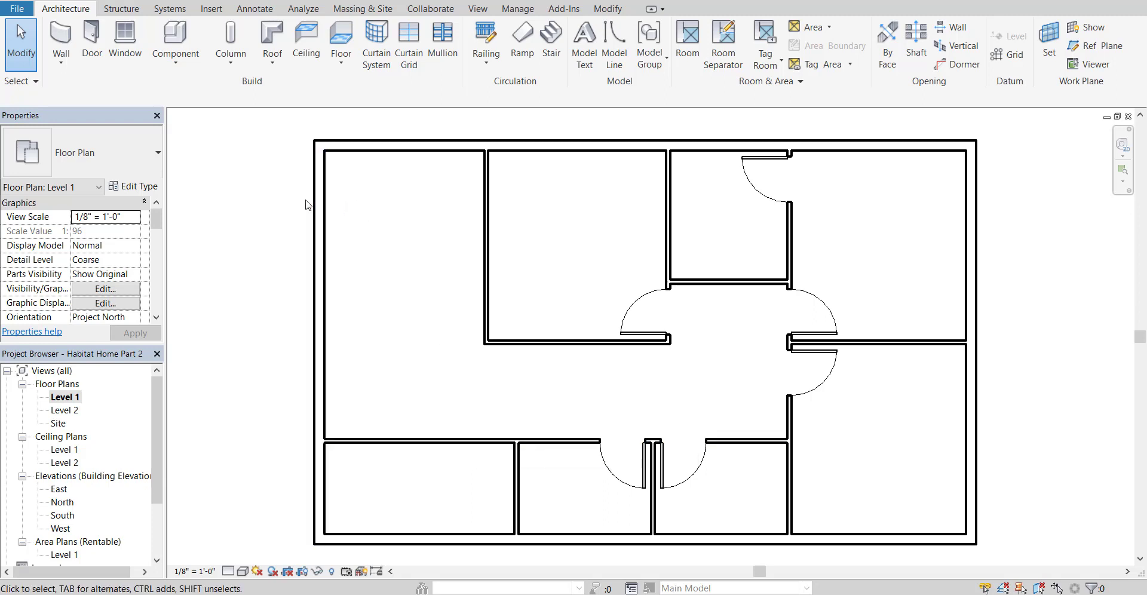
mouse_move(235, 161)
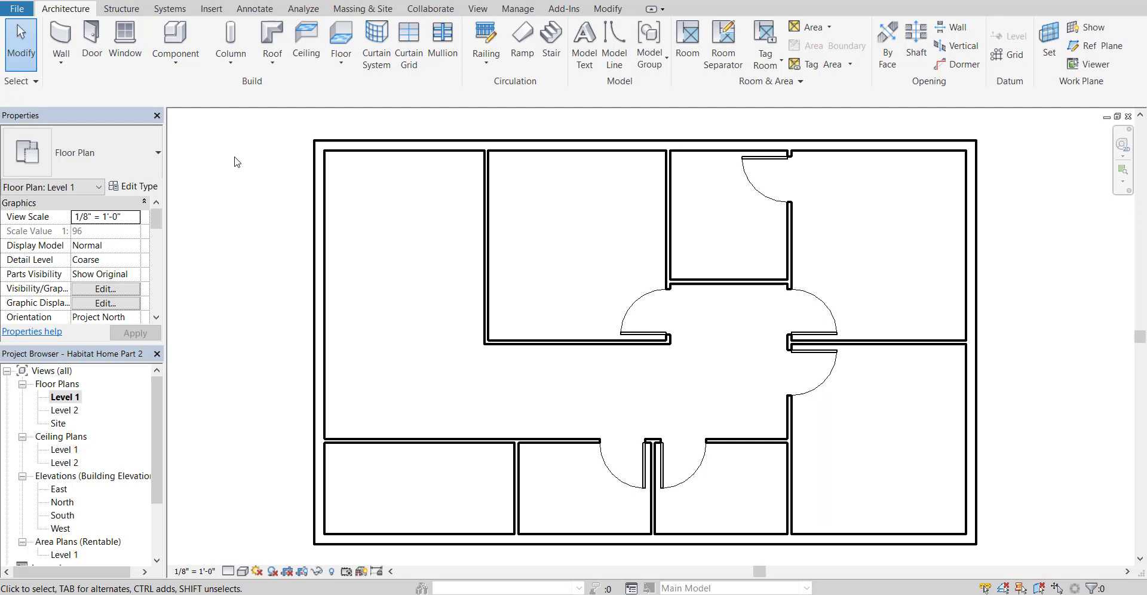
click(91, 40)
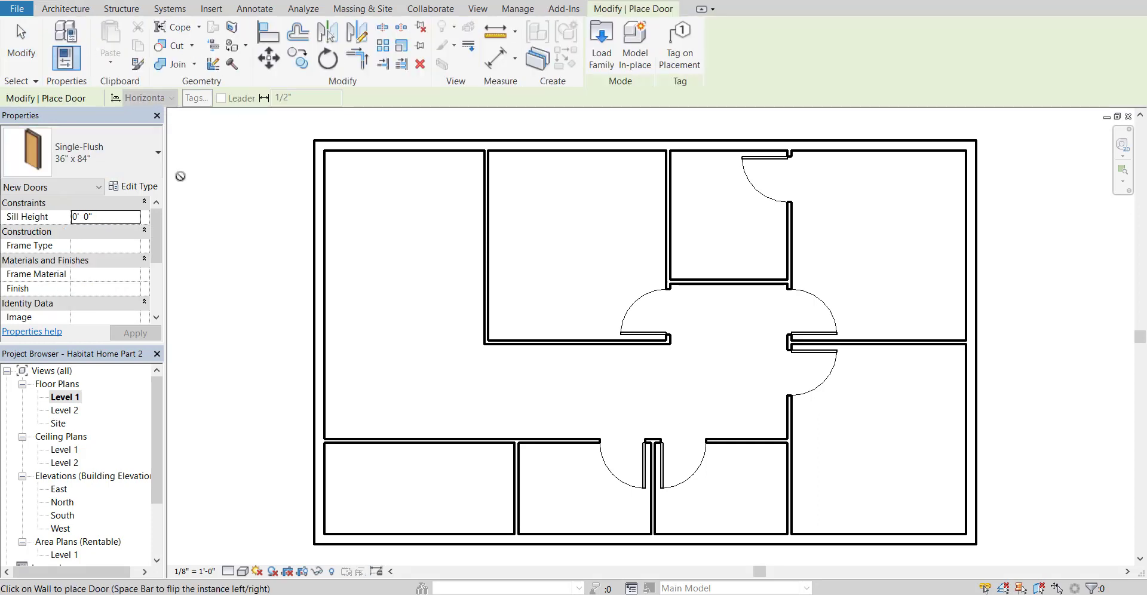
click(154, 151)
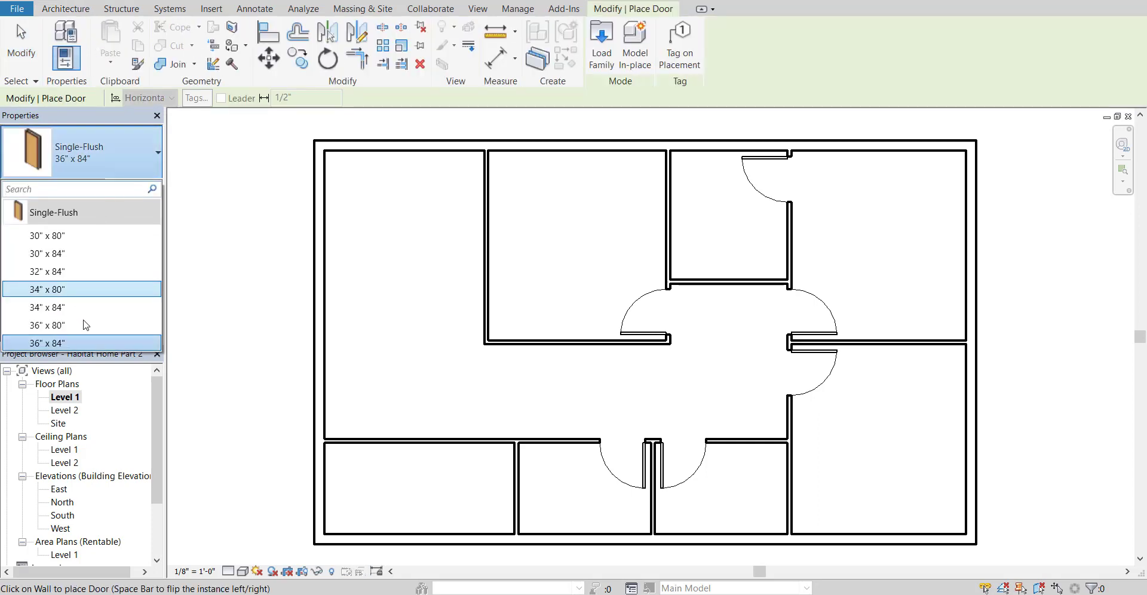
click(46, 343)
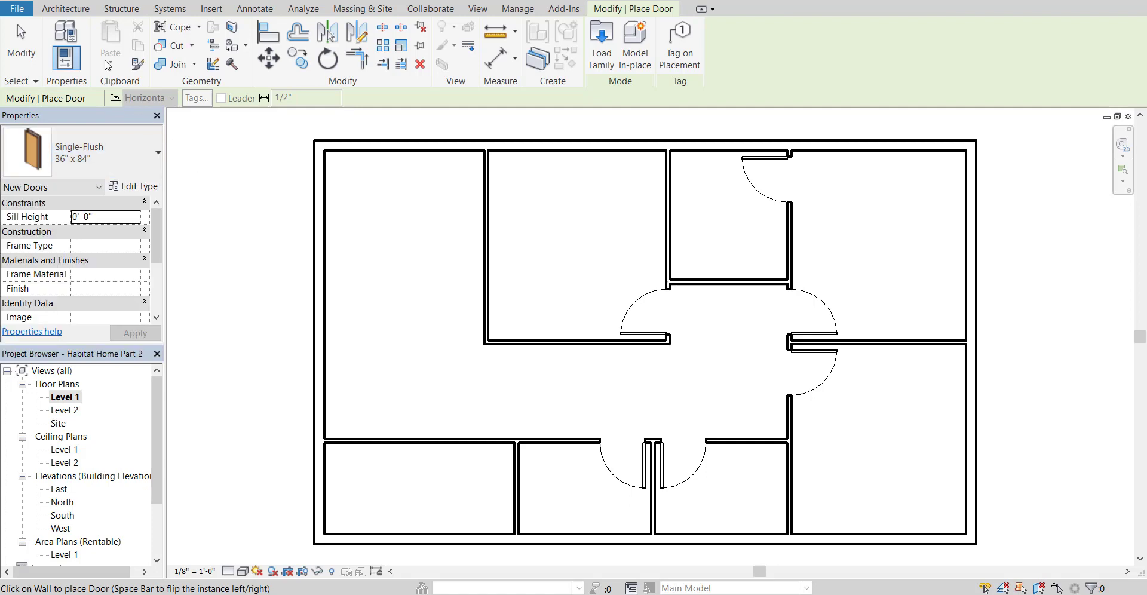
mouse_move(601, 43)
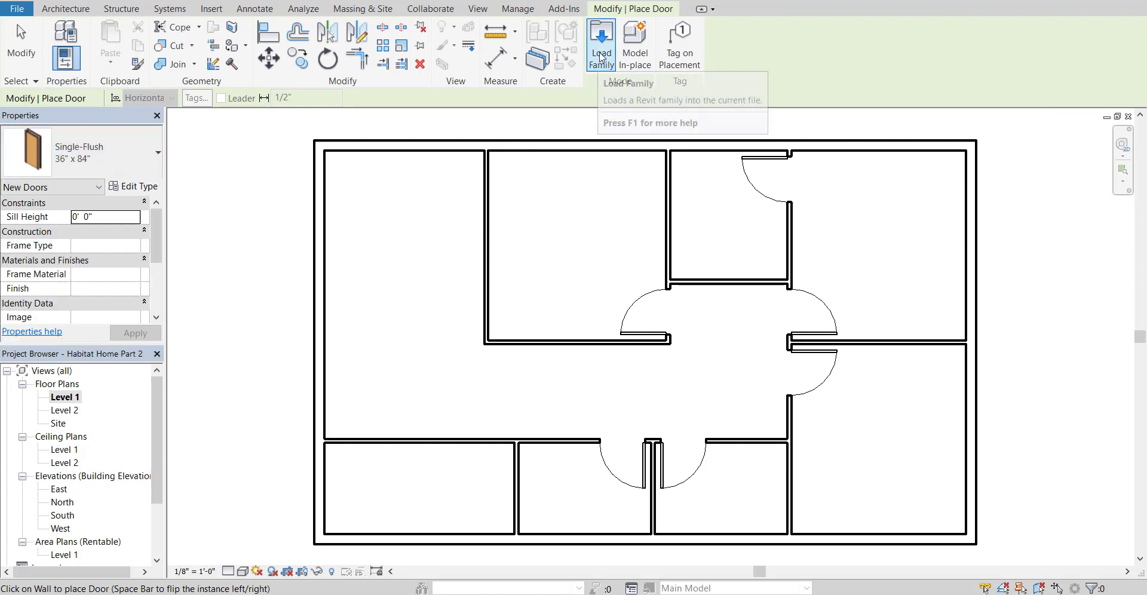
Step: Browse the Doors library in Load Family, previewing families with Door-Double-Glass highlighted
click(601, 43)
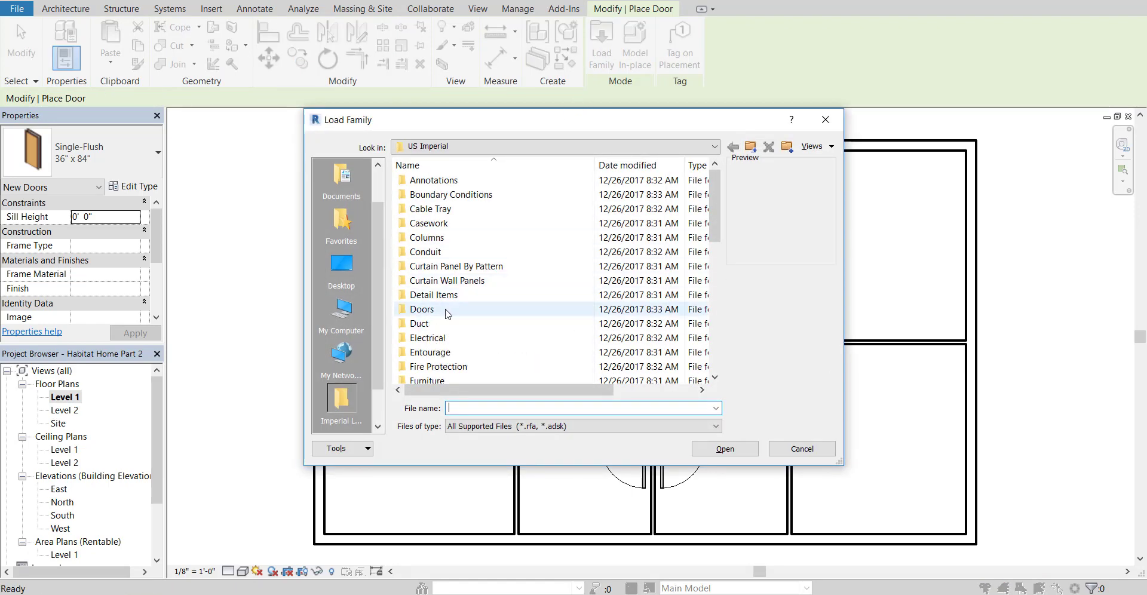
double_click(422, 309)
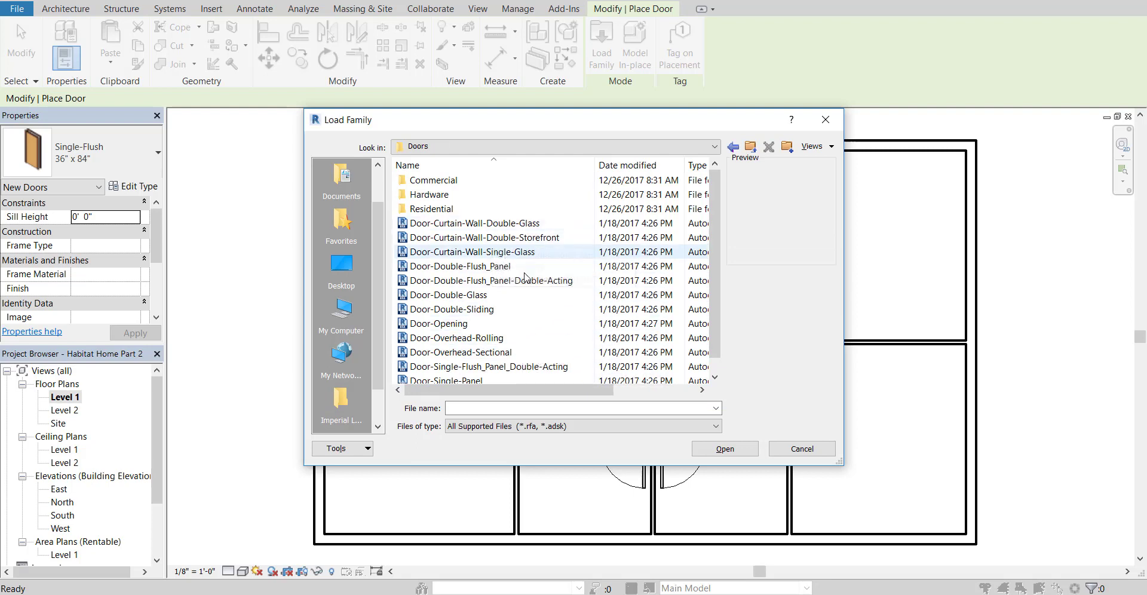
scroll(down, 3)
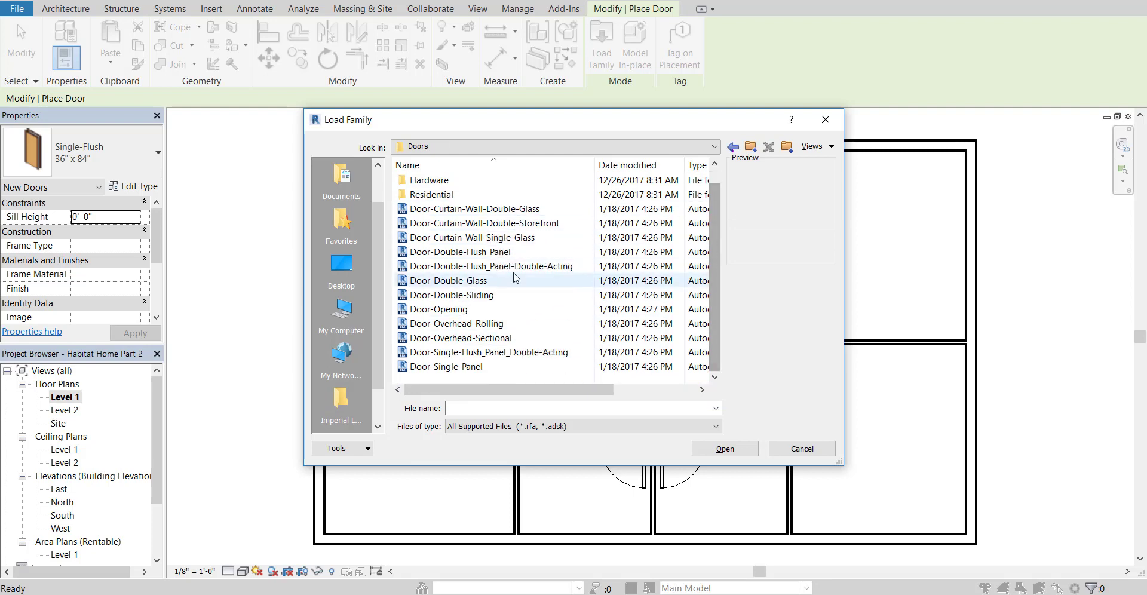
click(472, 237)
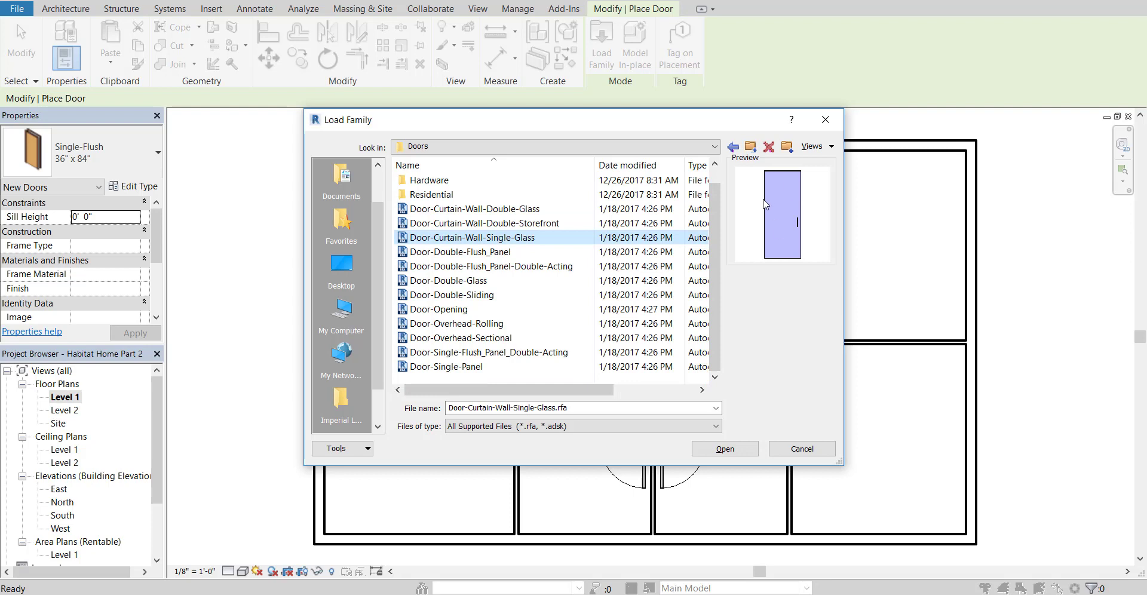
mouse_move(483, 265)
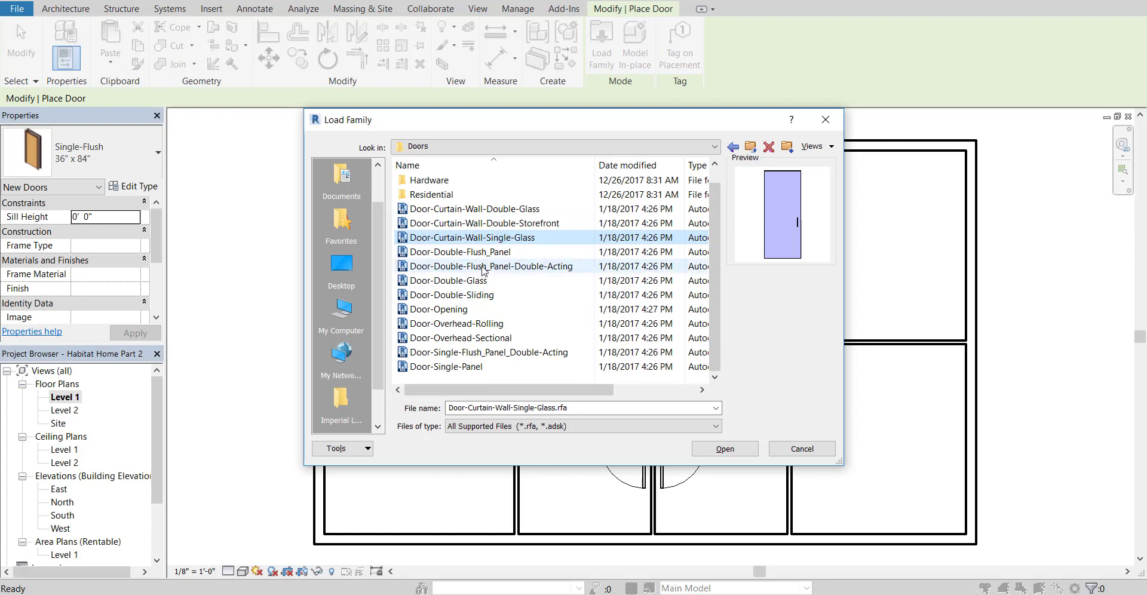
click(447, 281)
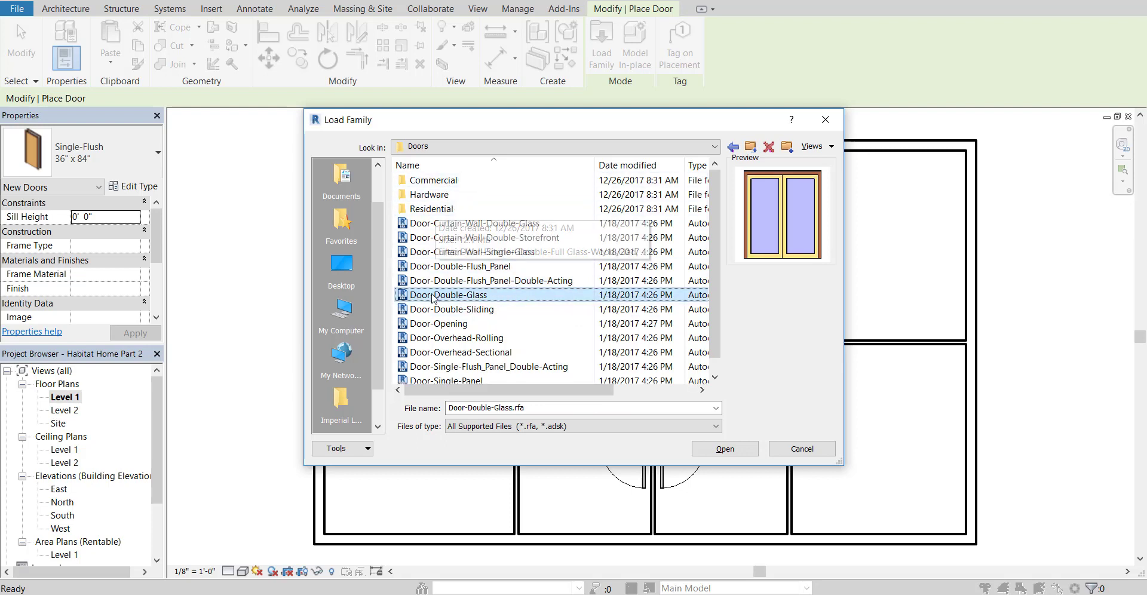
mouse_move(439, 213)
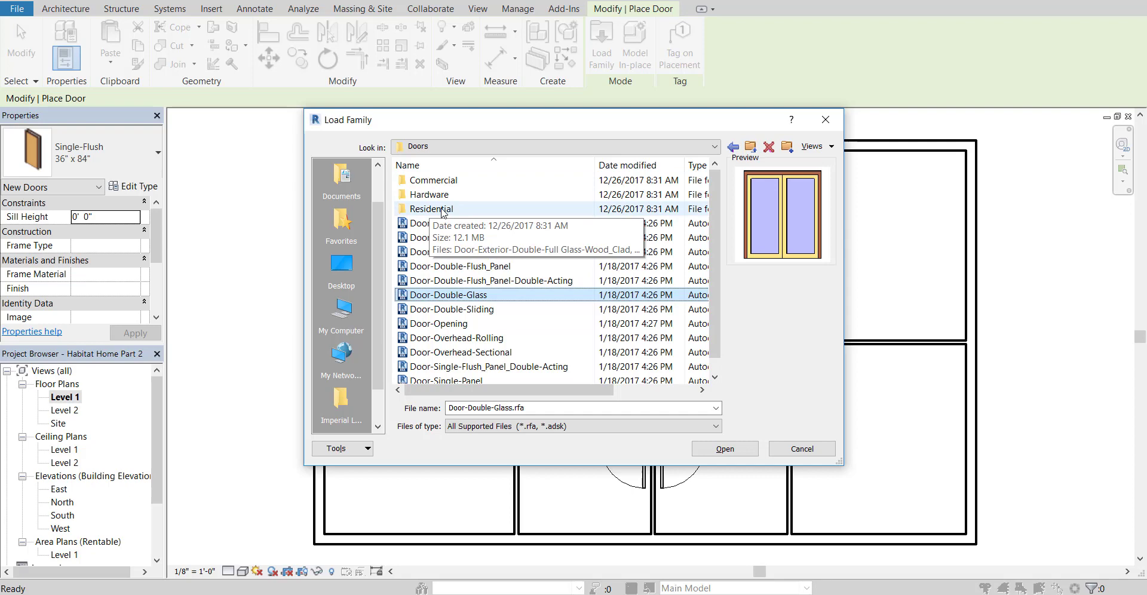
Step: Preview the Residential exterior, entry, garage and glass interior door families
double_click(432, 210)
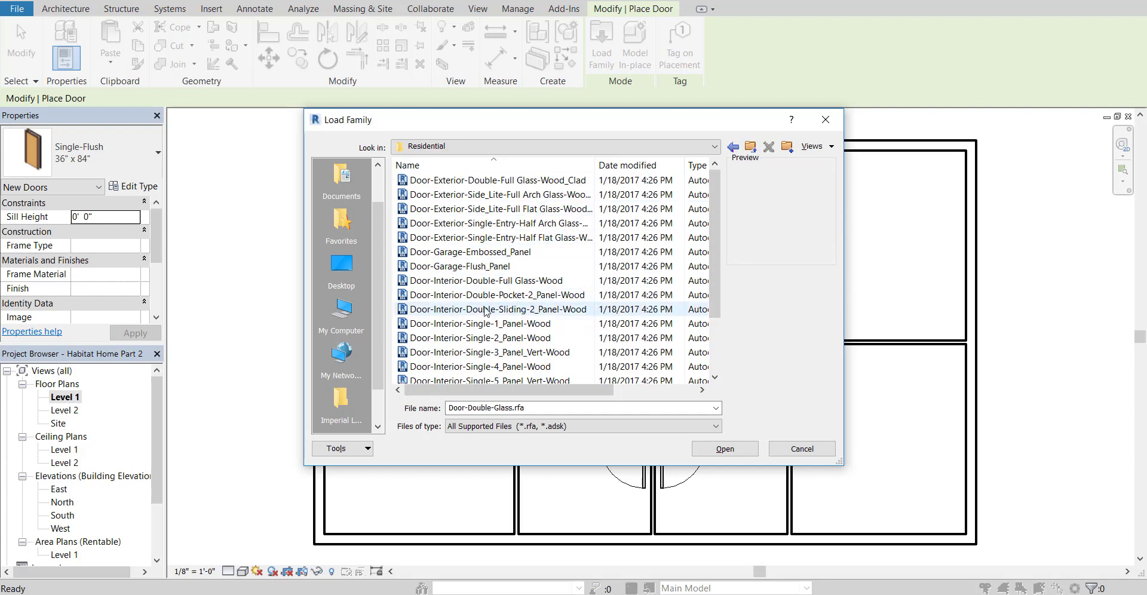
click(497, 180)
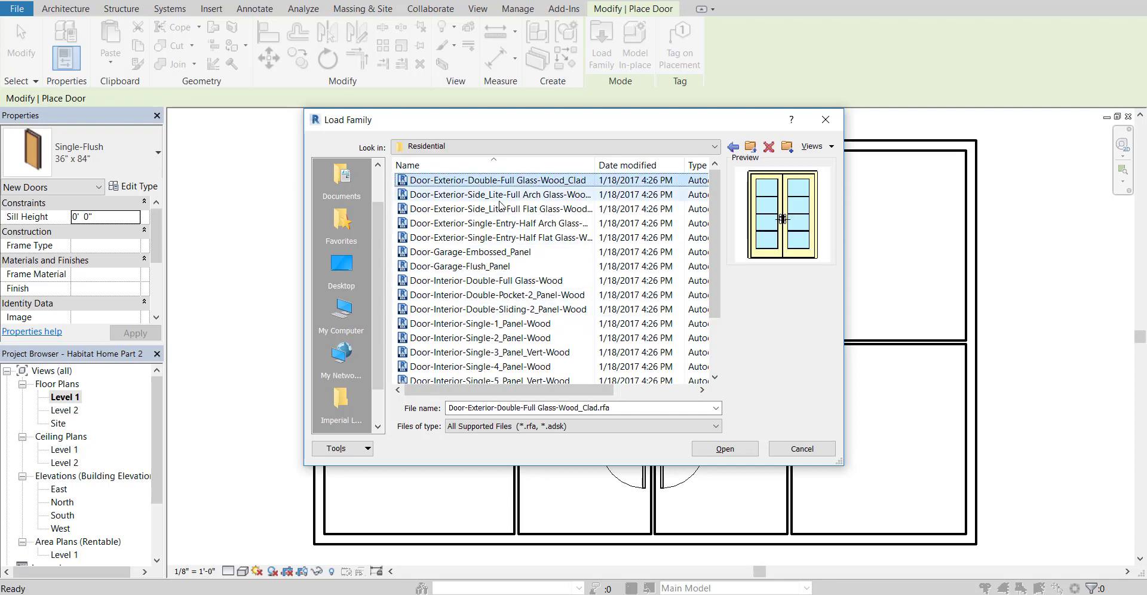
mouse_move(842, 223)
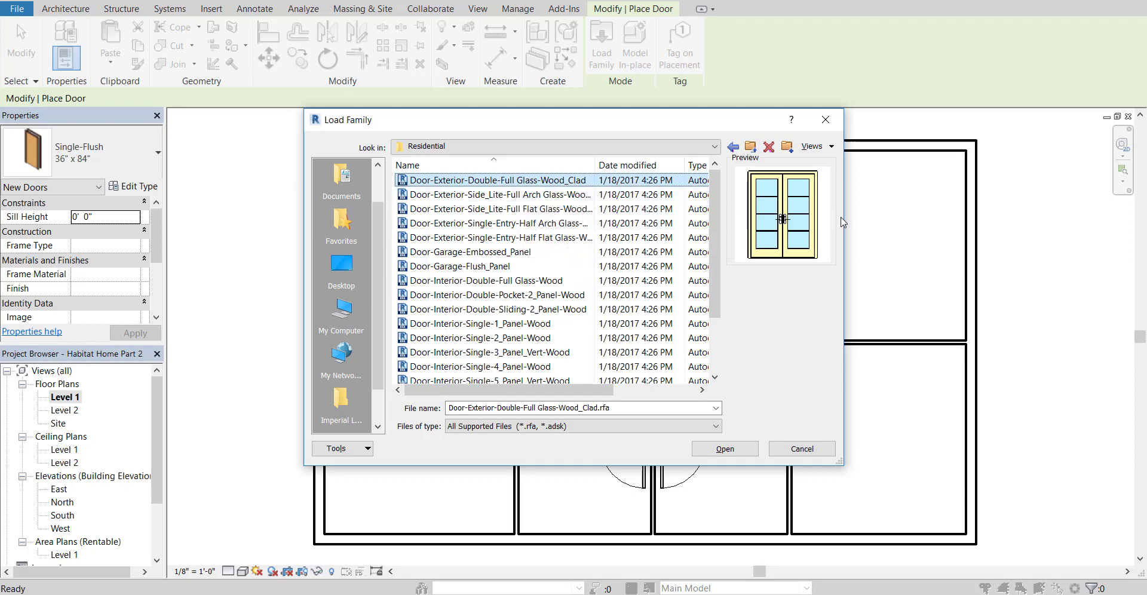
mouse_move(735, 286)
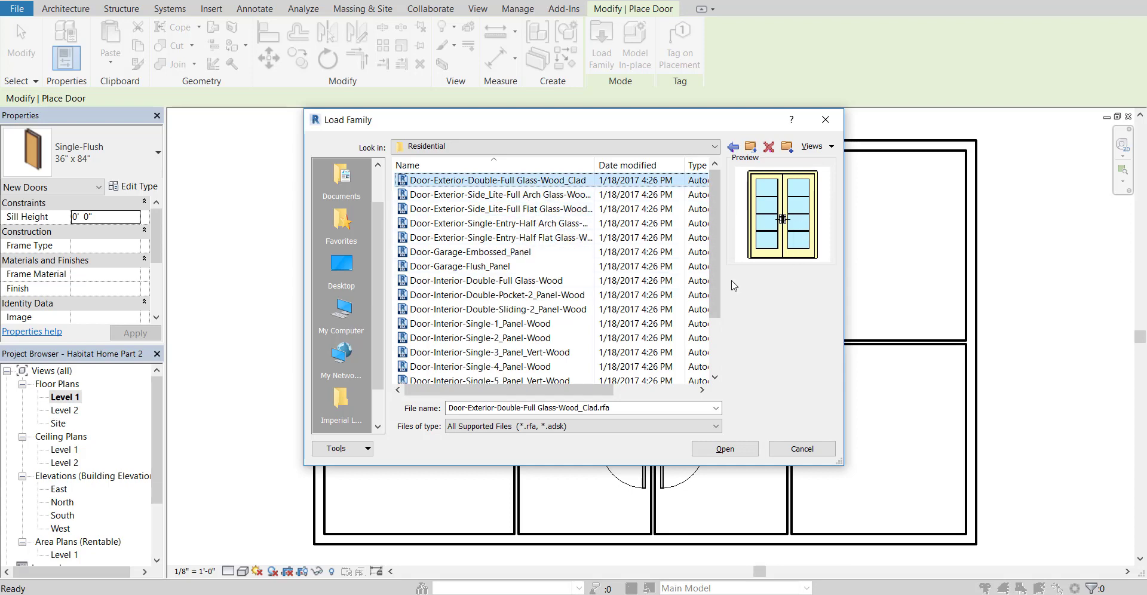
click(497, 222)
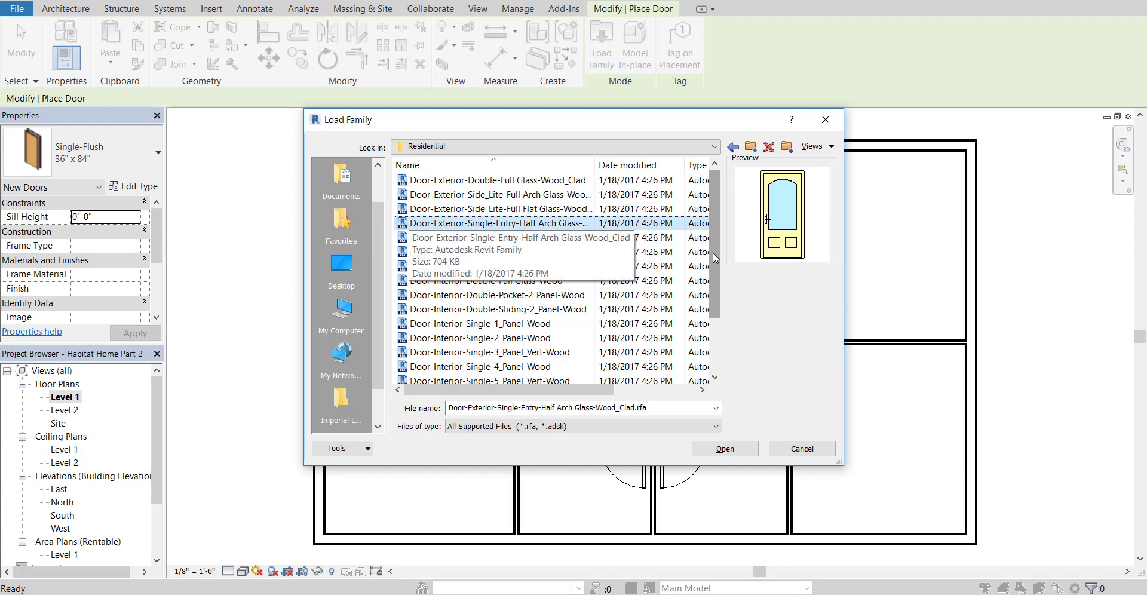
click(498, 236)
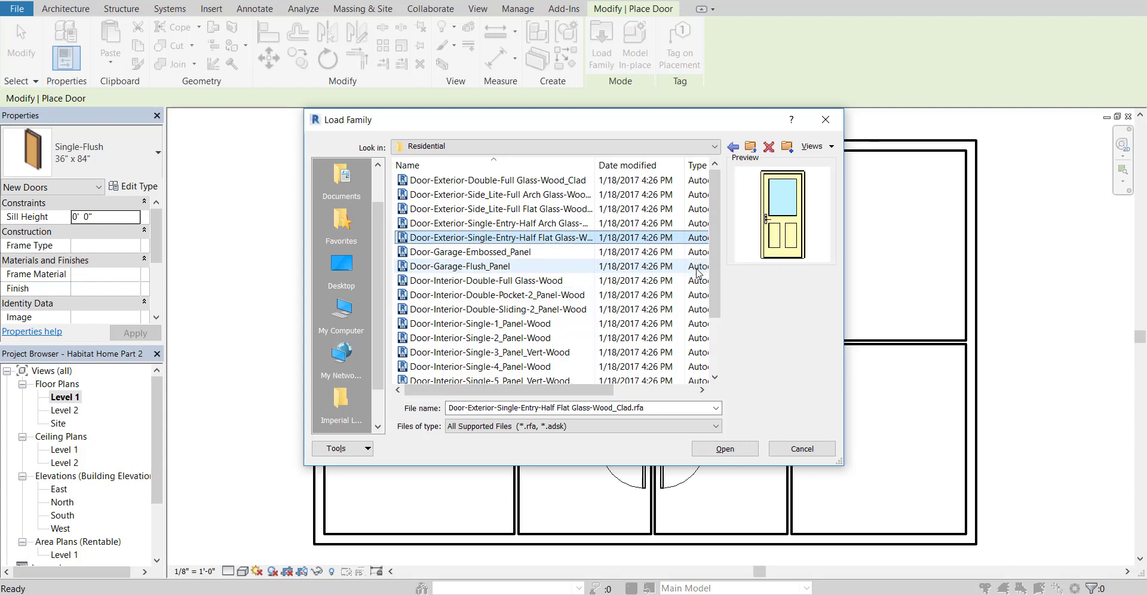
mouse_move(497, 236)
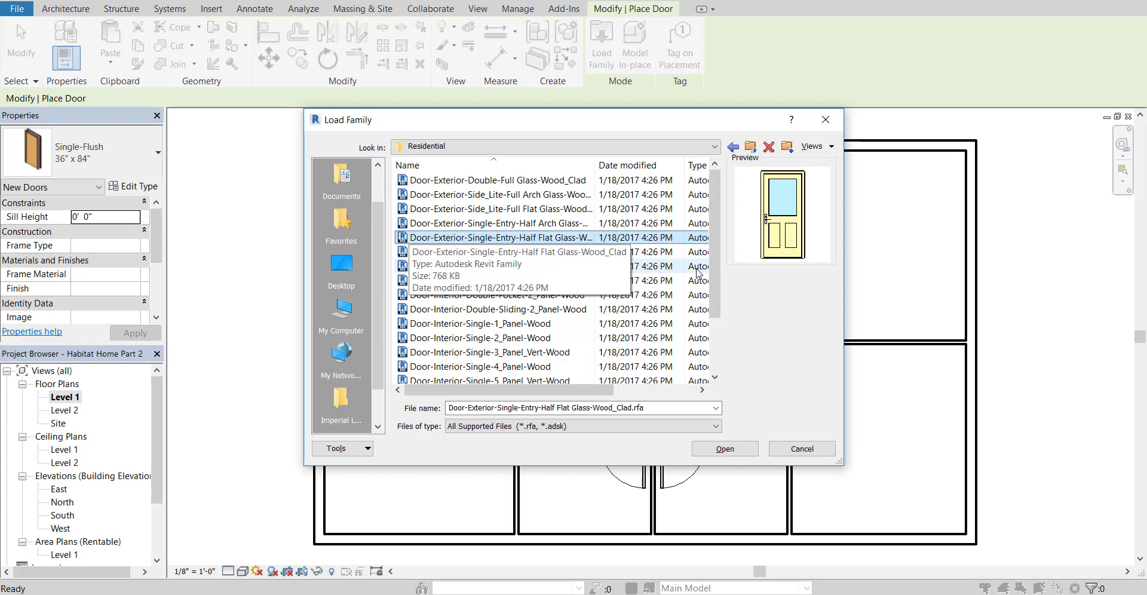
click(487, 251)
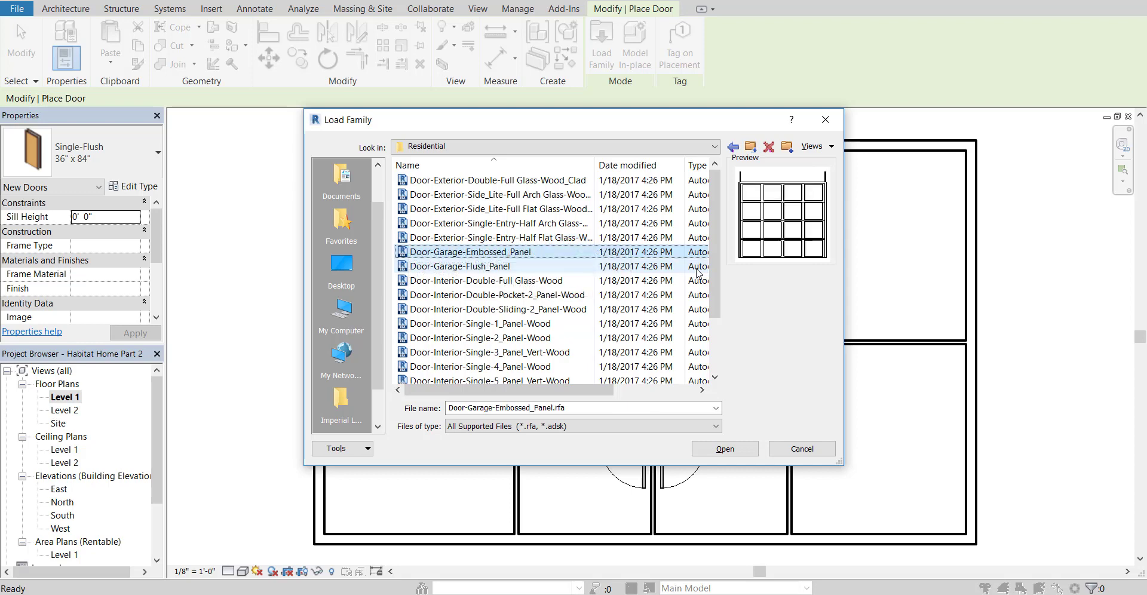
click(484, 281)
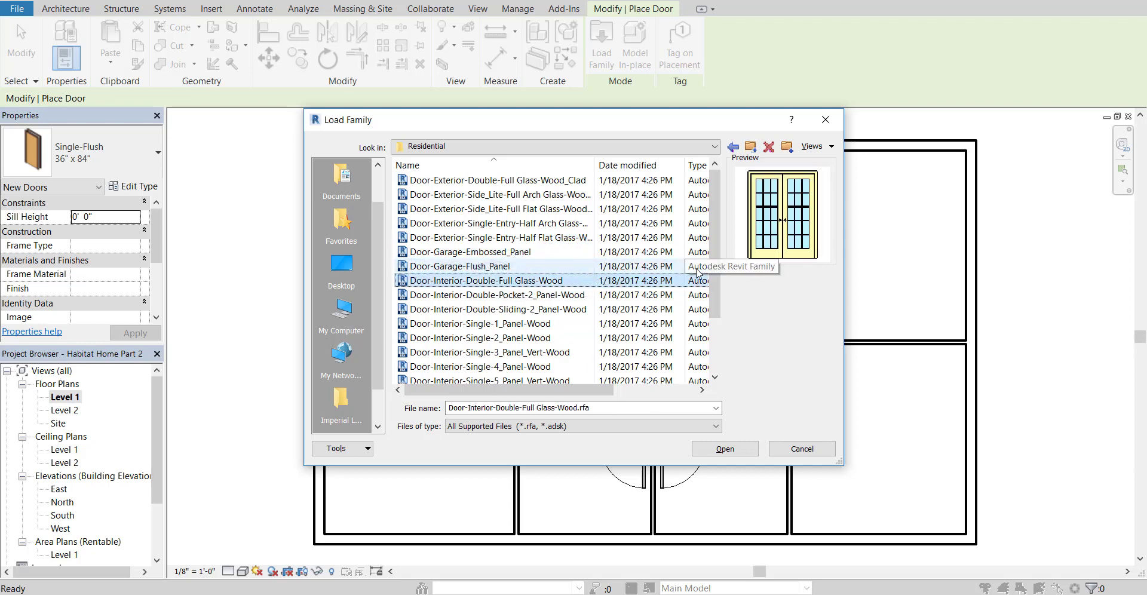
Step: Preview the wood interior doors and load Door-Interior-Single-6_Panel-Wood into the project
click(480, 324)
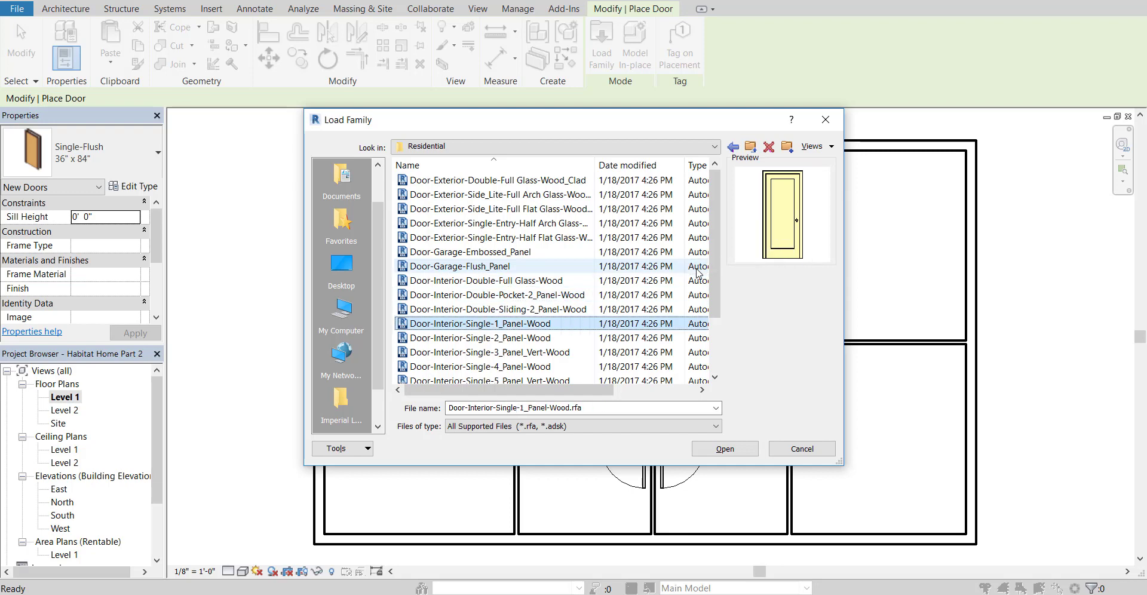
click(479, 337)
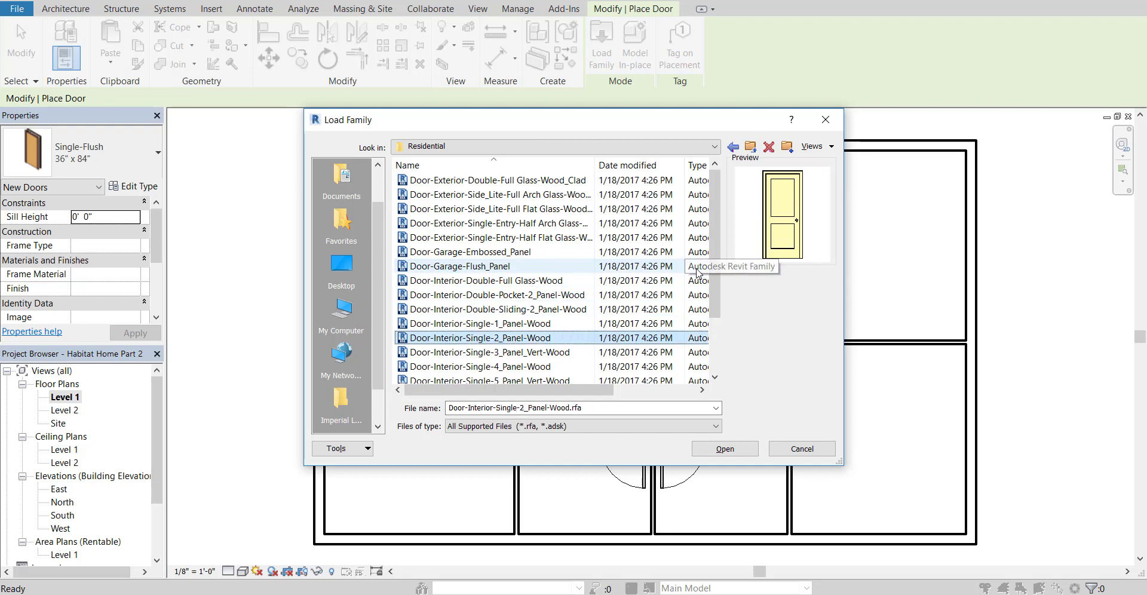
click(478, 365)
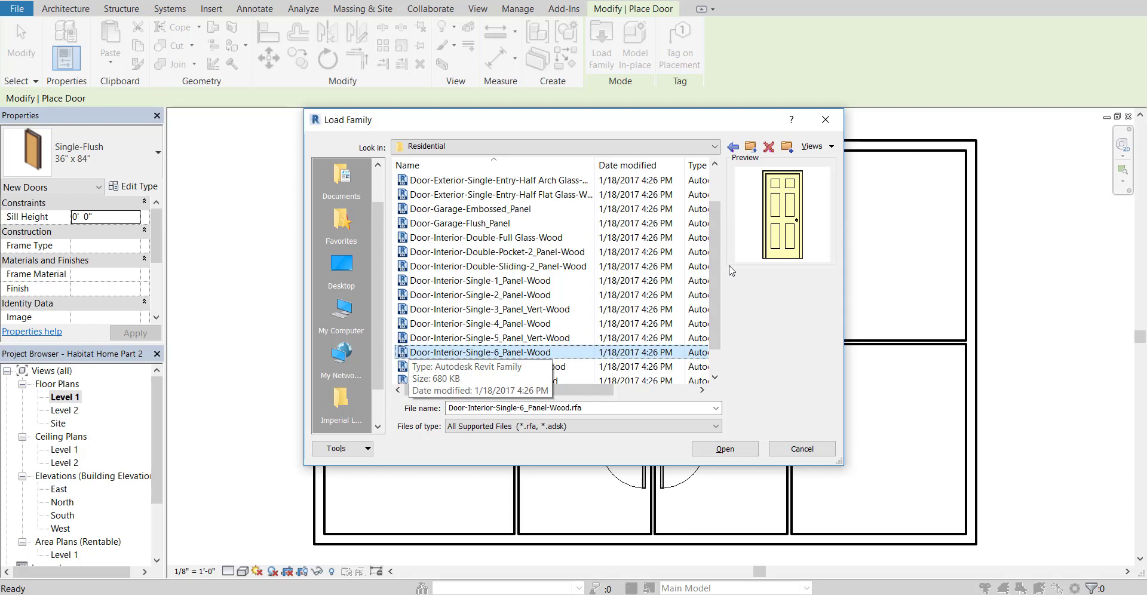
click(495, 366)
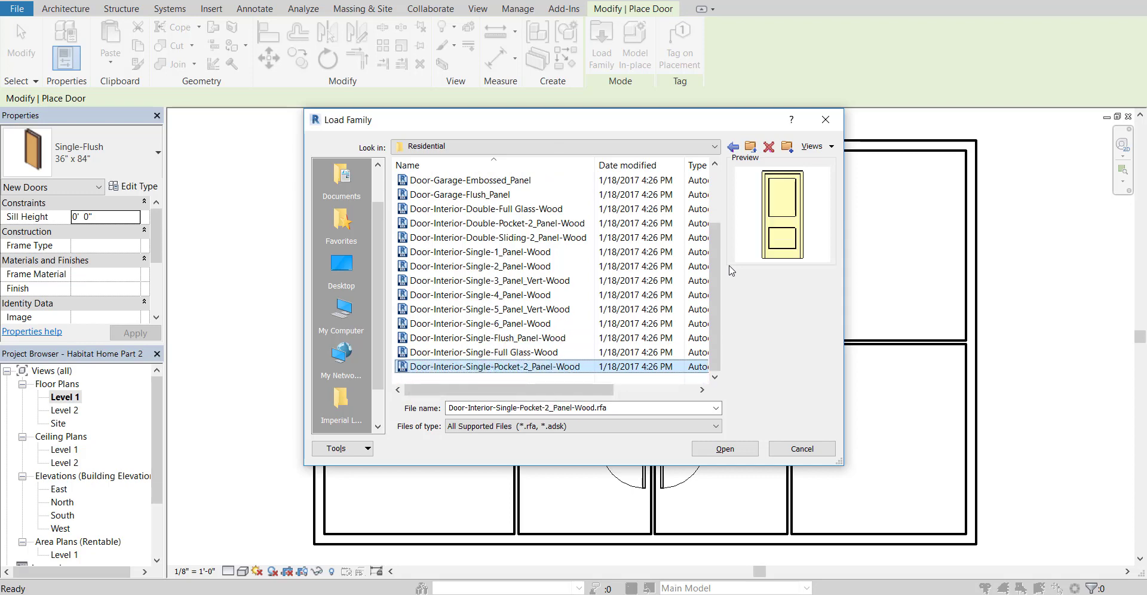
click(479, 323)
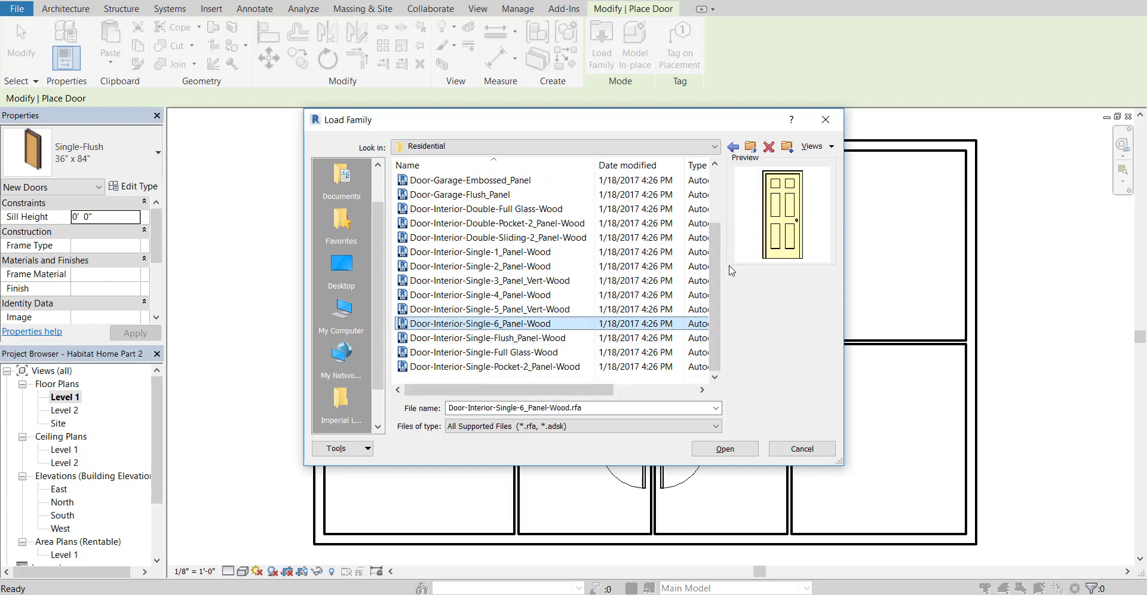
mouse_move(428, 336)
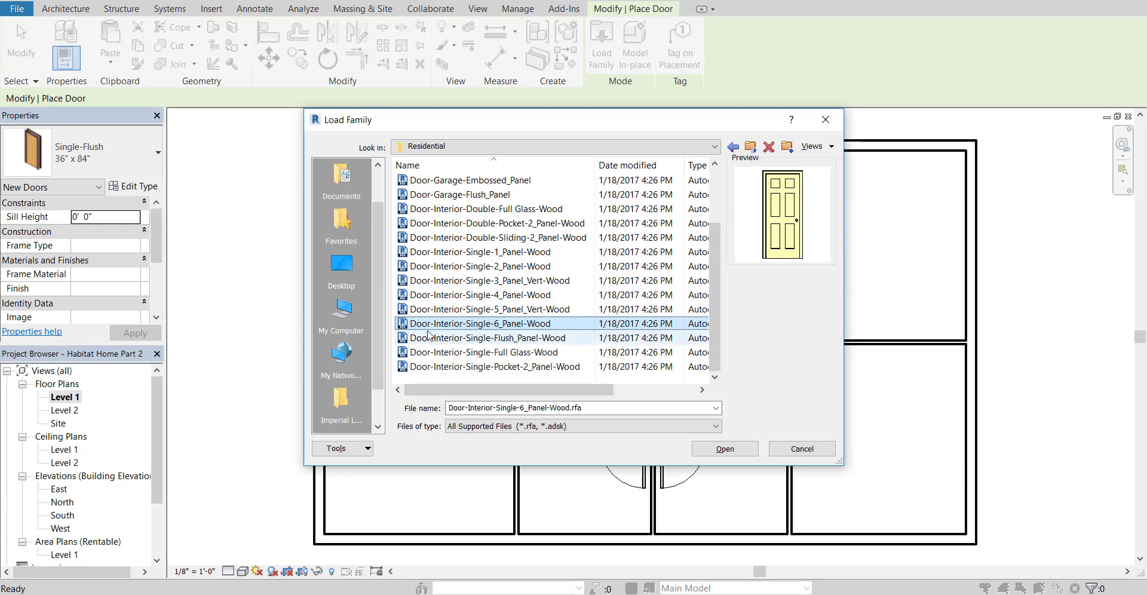
mouse_move(521, 334)
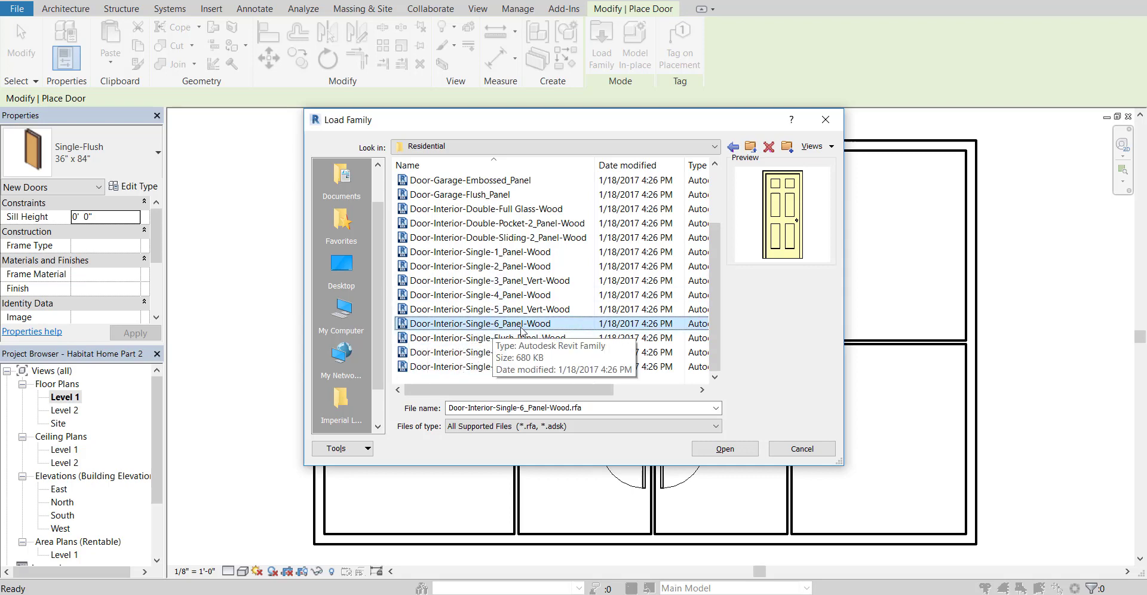
mouse_move(724, 448)
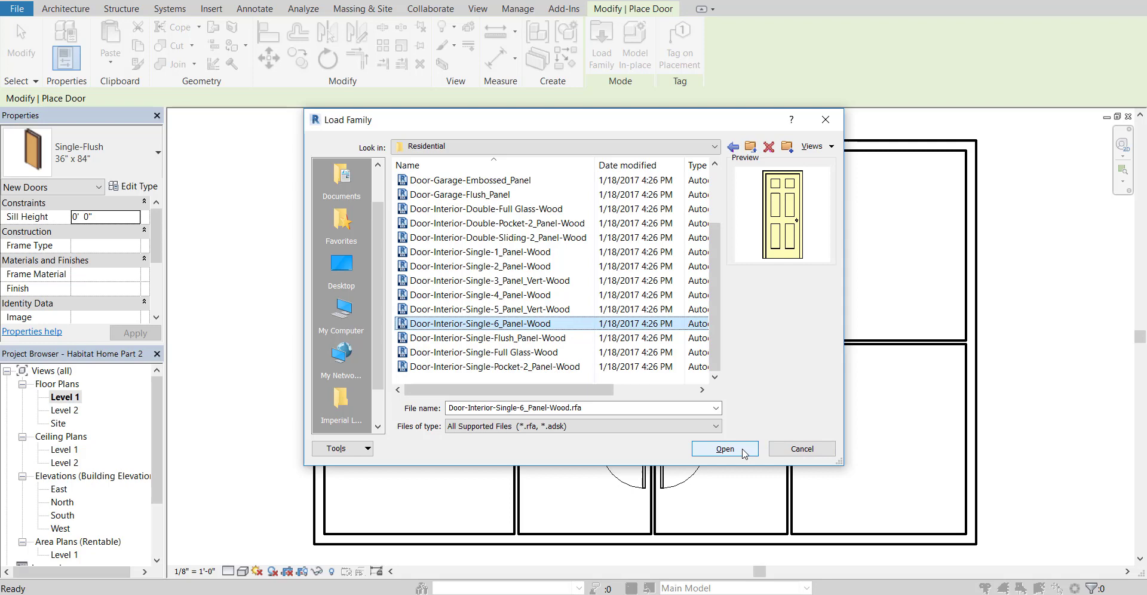
click(724, 449)
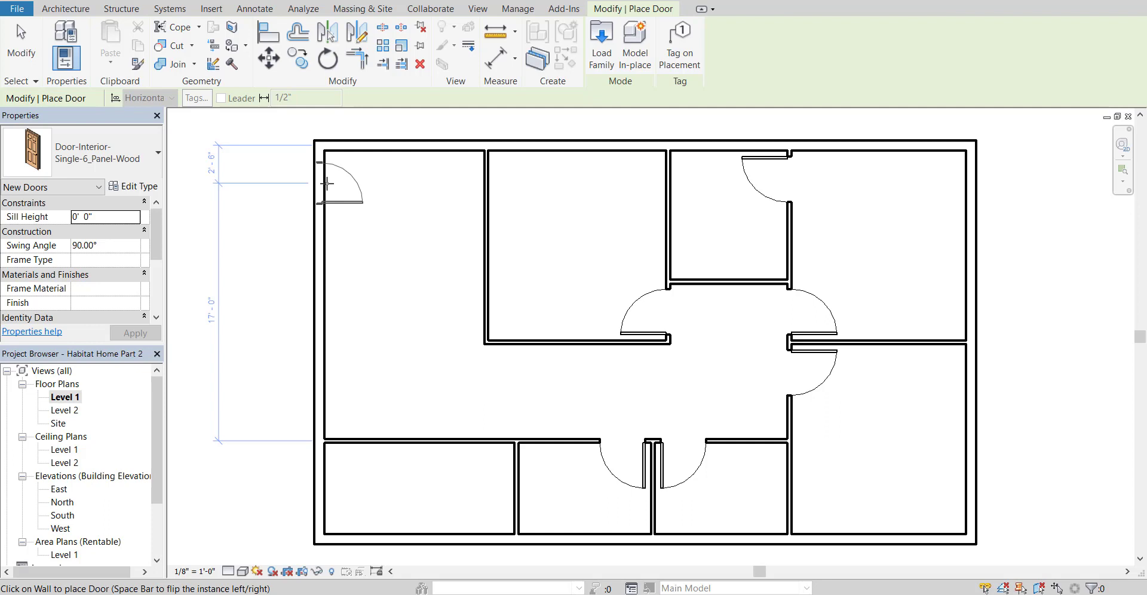
mouse_move(328, 181)
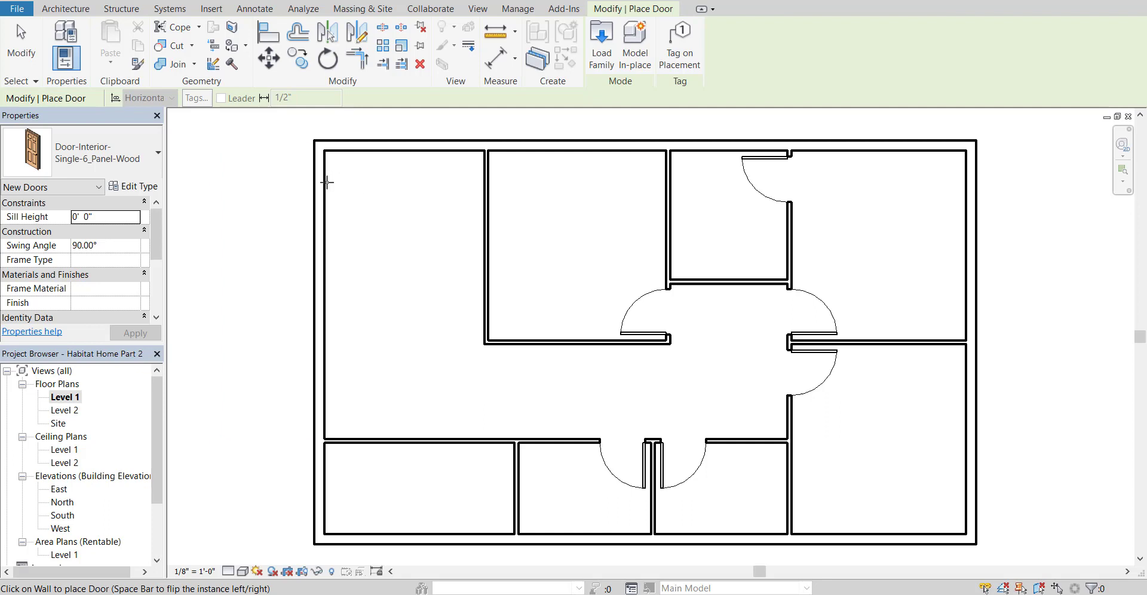
mouse_move(328, 179)
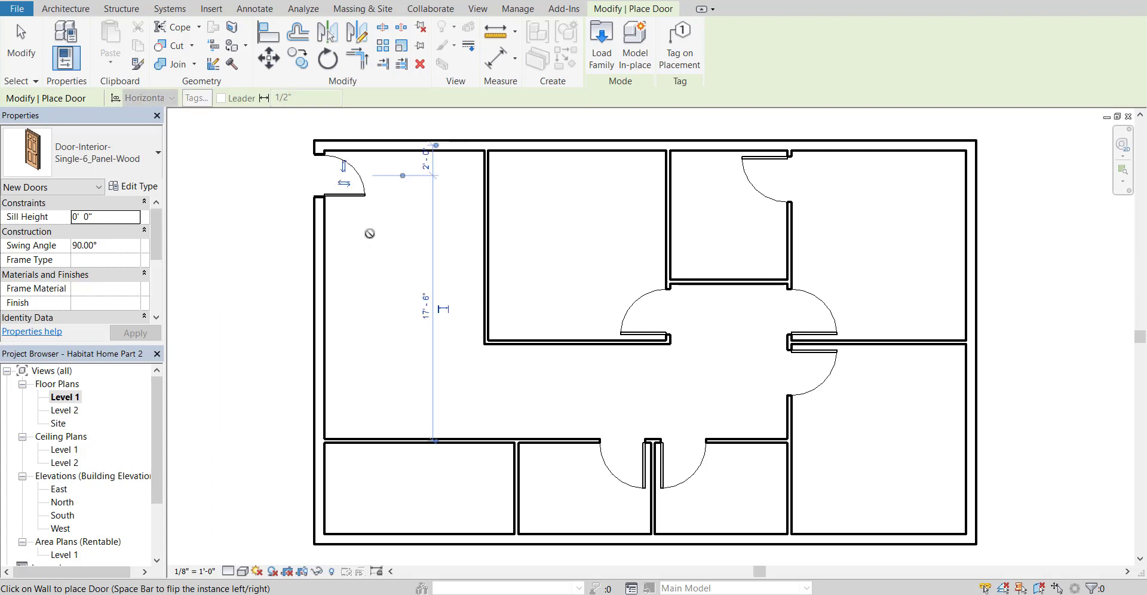
mouse_move(344, 167)
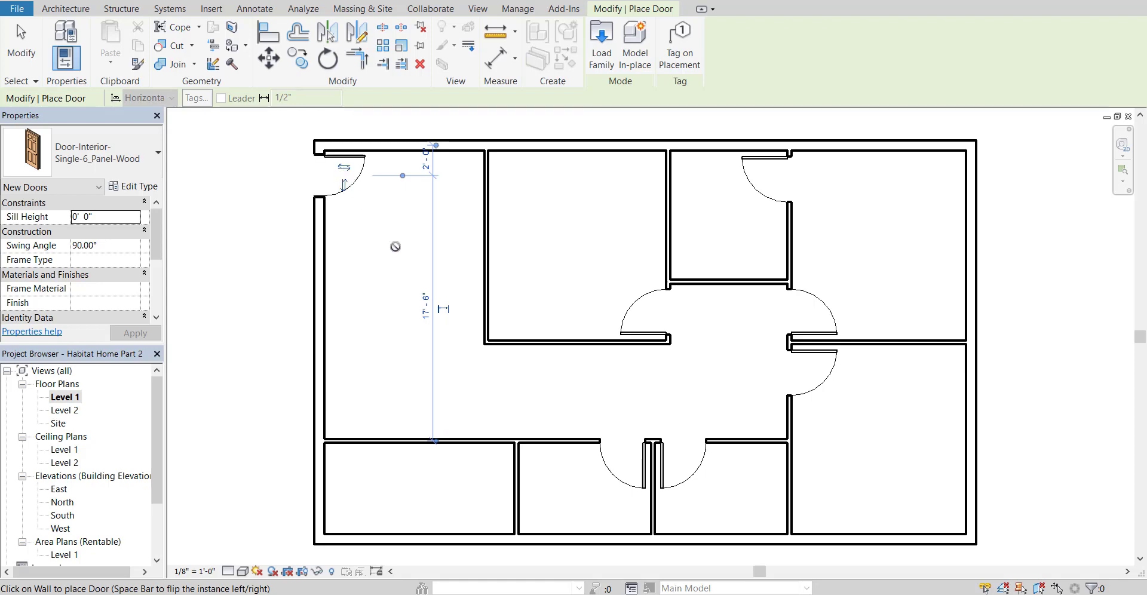
mouse_move(610, 246)
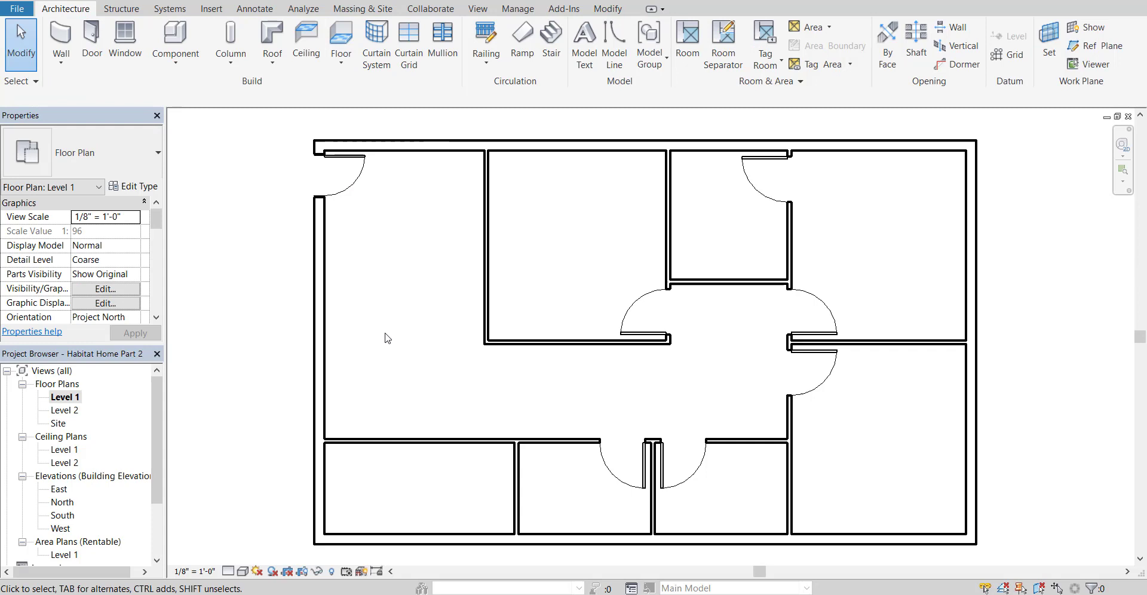
mouse_move(402, 321)
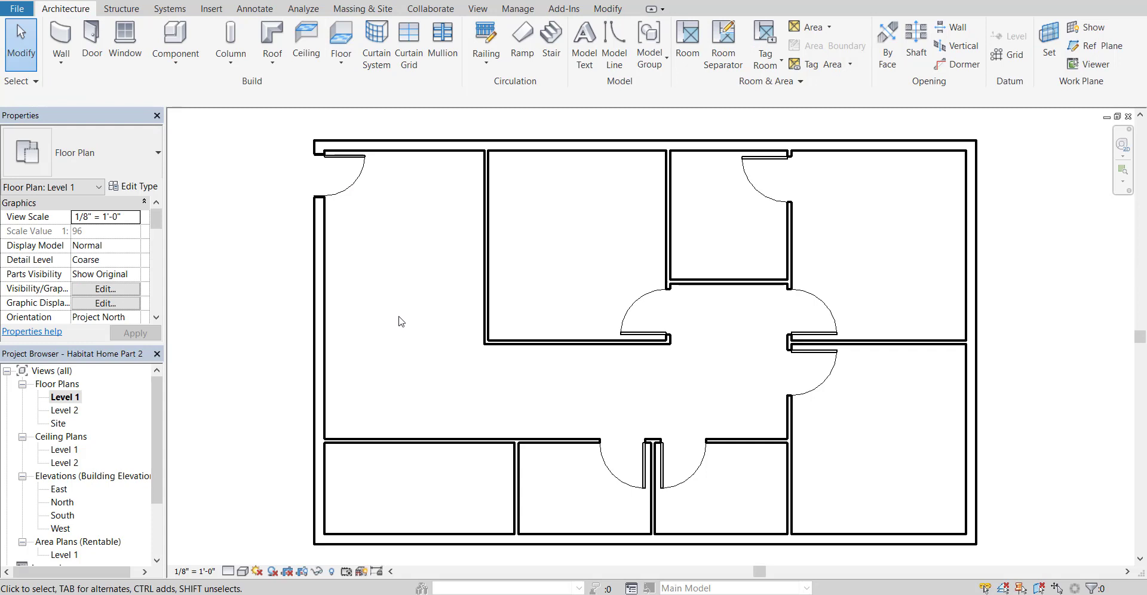
mouse_move(381, 386)
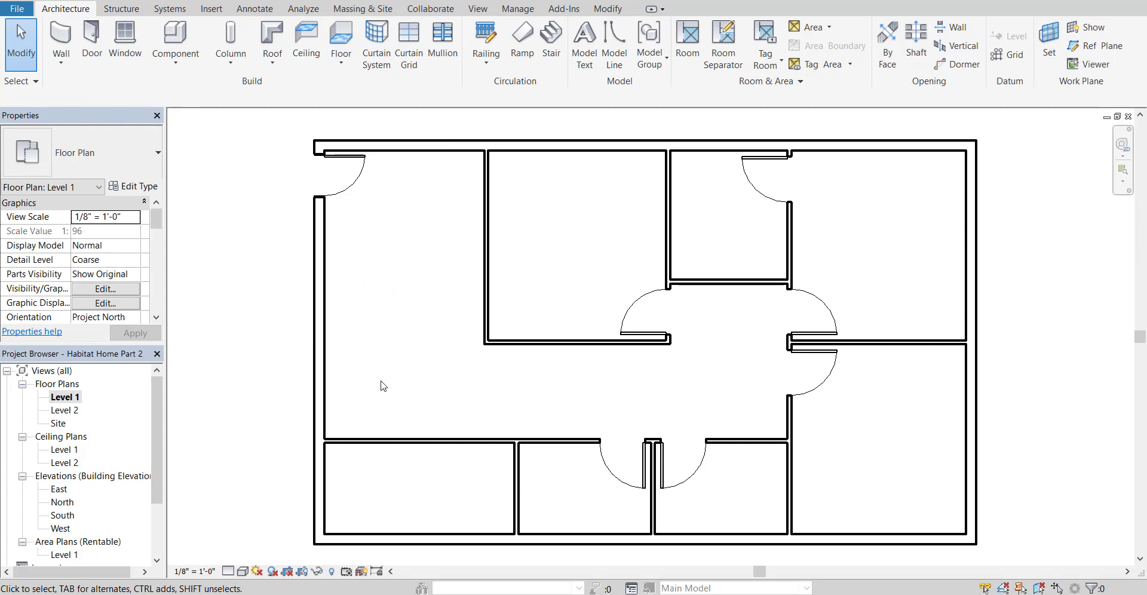
mouse_move(469, 456)
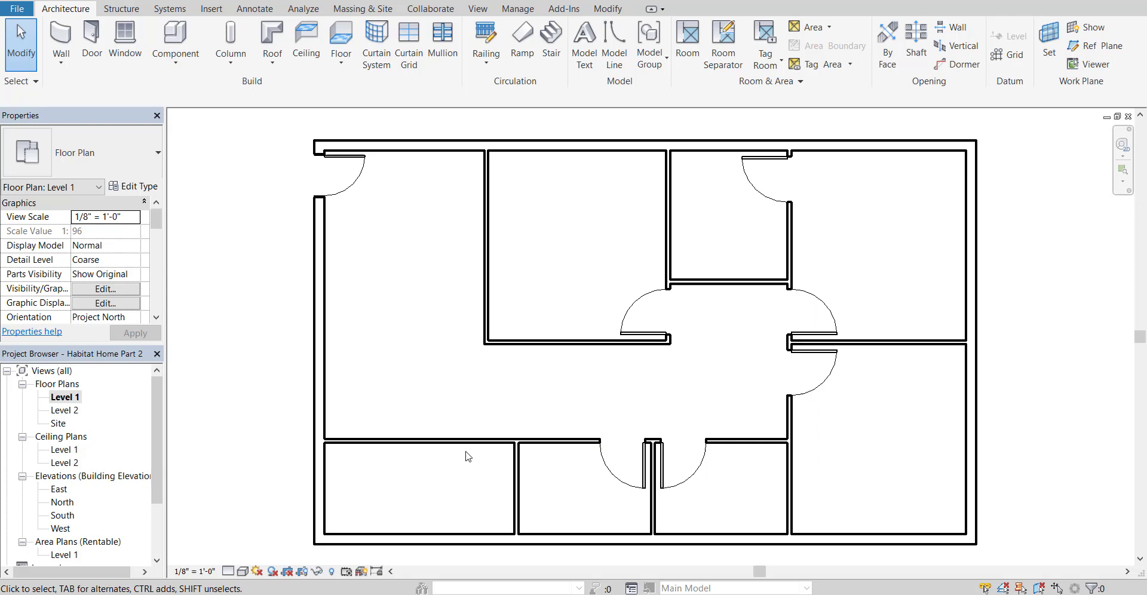
mouse_move(771, 228)
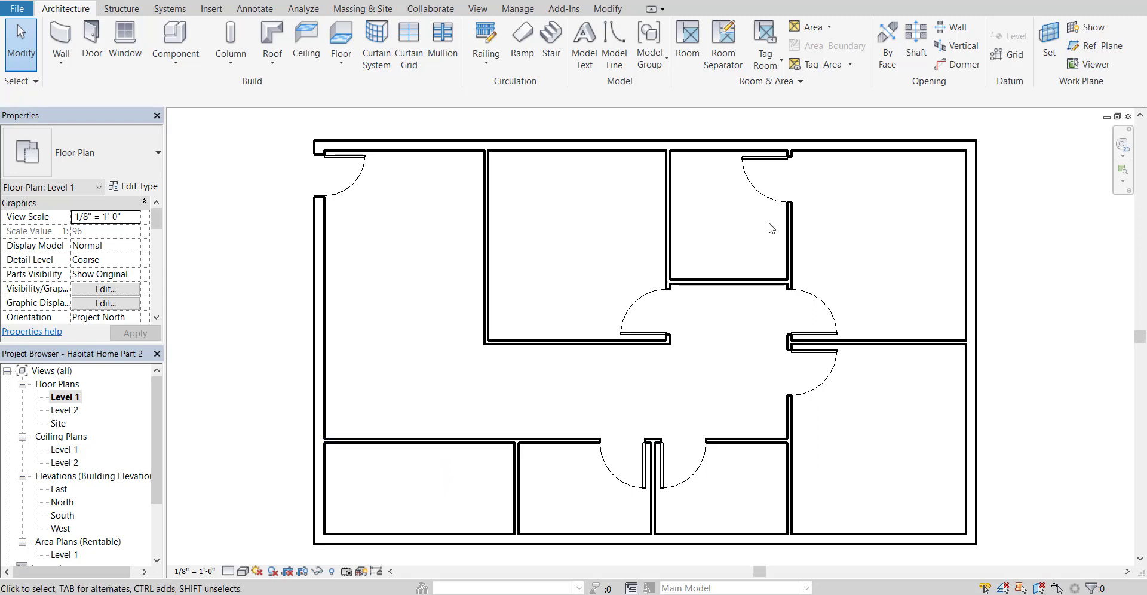
mouse_move(646, 419)
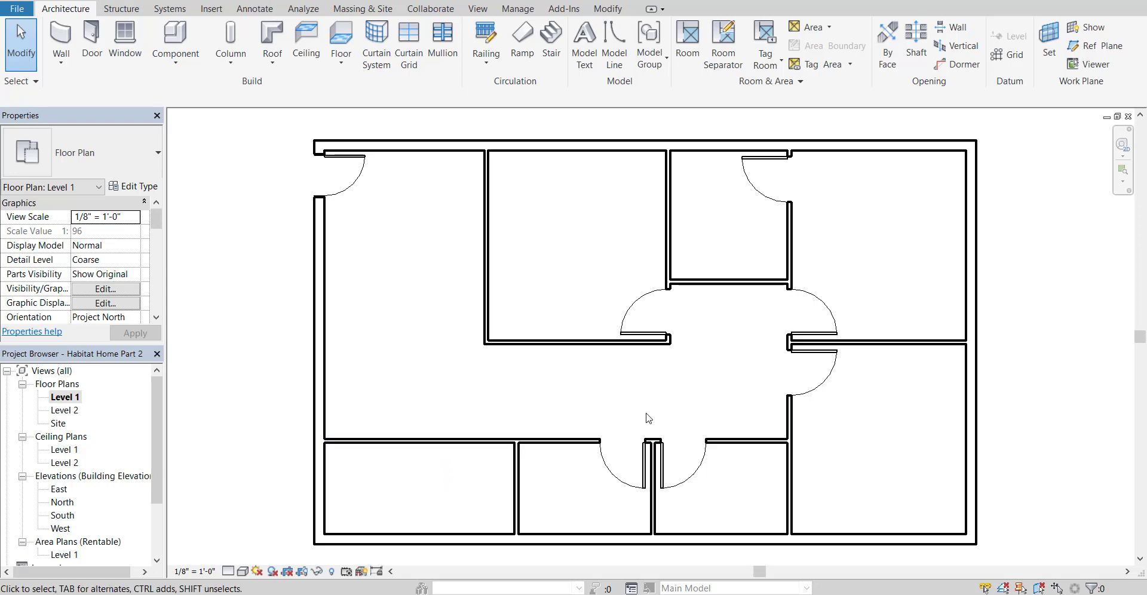